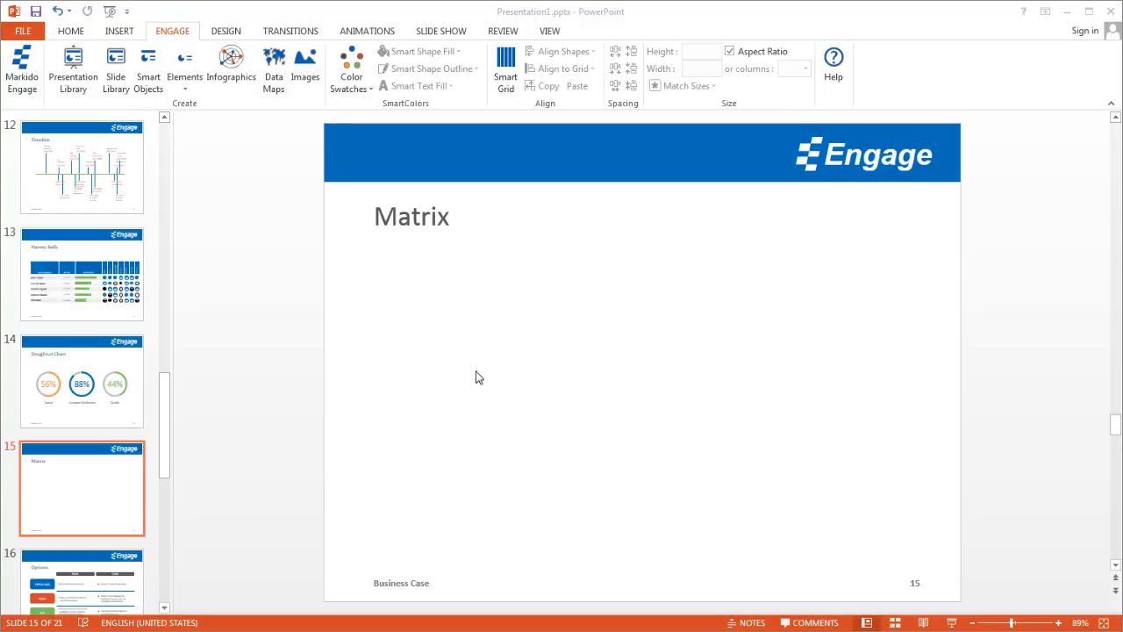
mouse_move(451, 375)
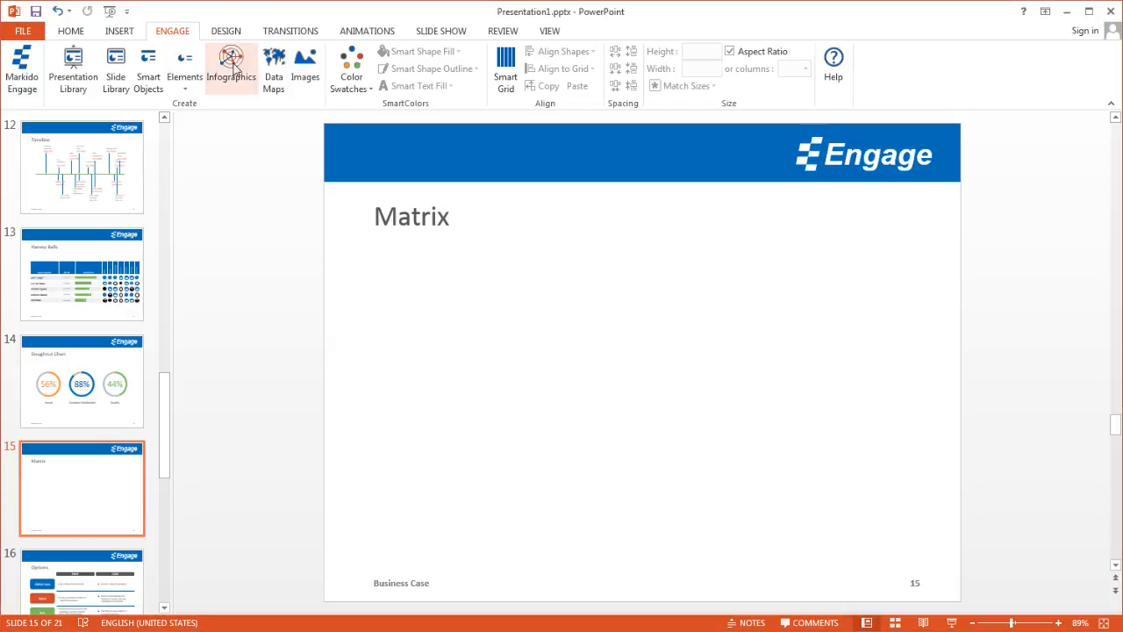
Choose the Matrix bubble chart from the Engage infographics gallery.
left_click(231, 67)
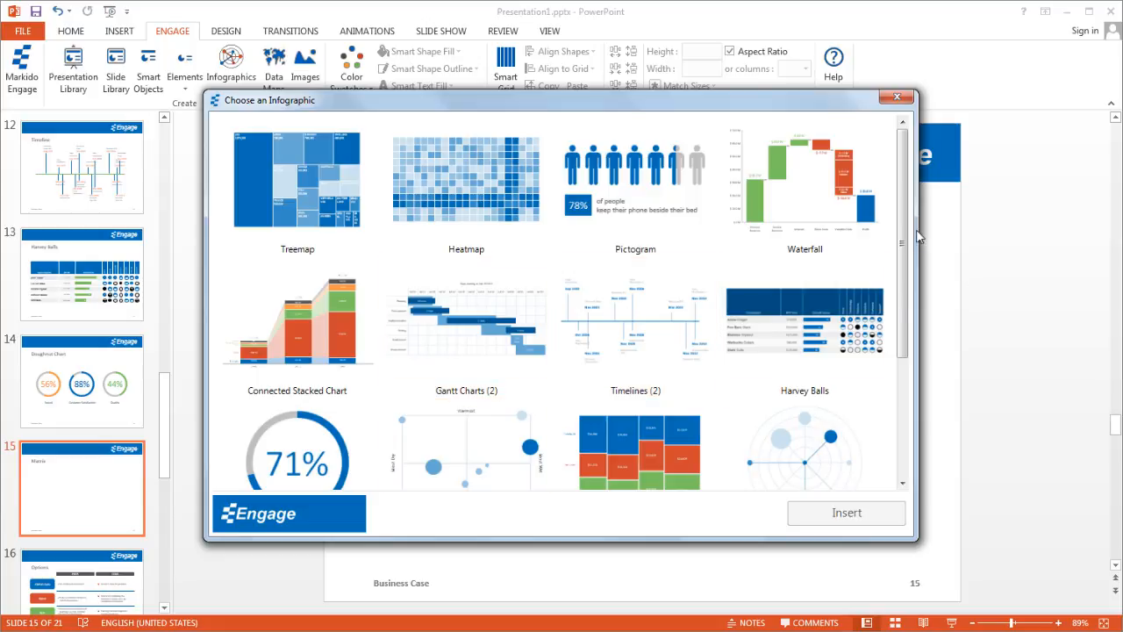
scroll("down", 3)
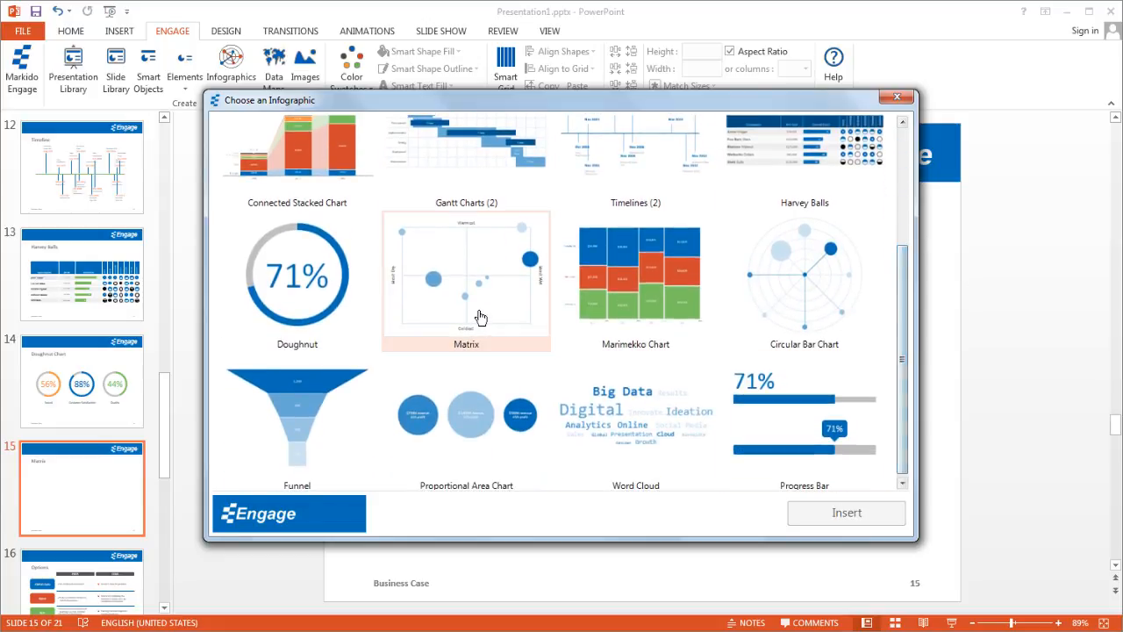
left_click(467, 280)
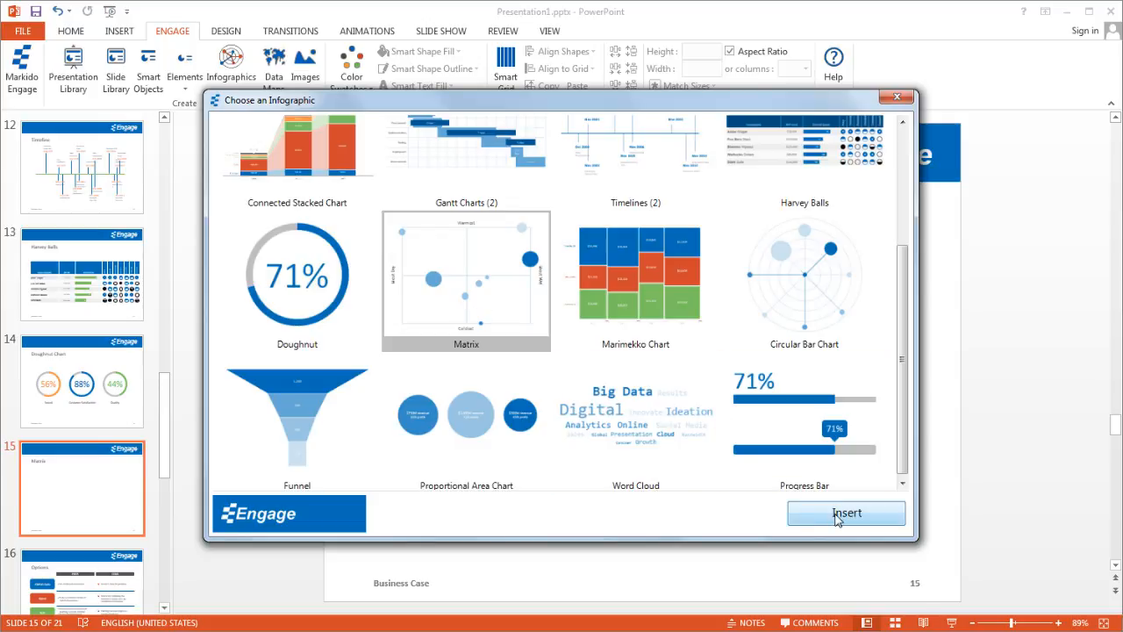
Insert the Matrix city bubble chart onto the slide, leaving its settings open.
left_click(846, 513)
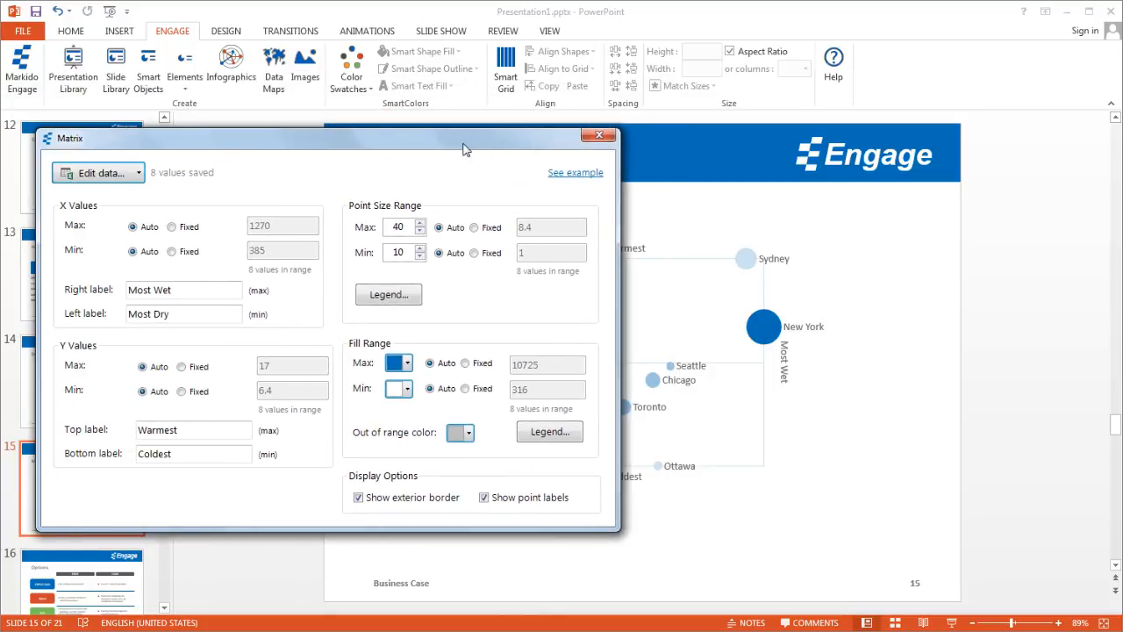
mouse_move(636, 513)
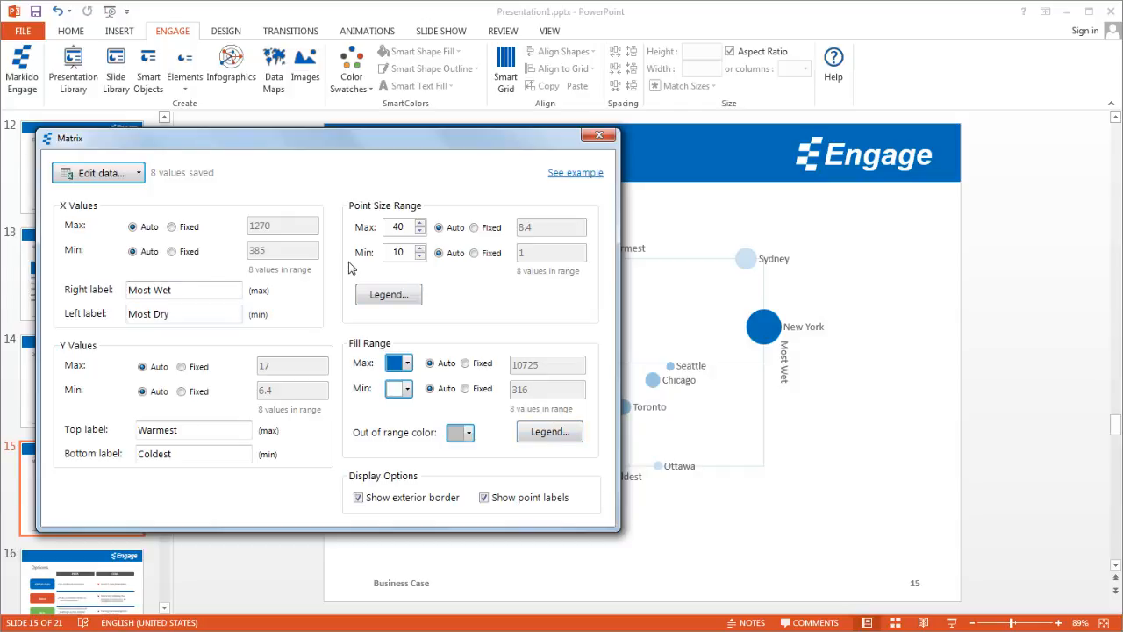
mouse_move(530, 233)
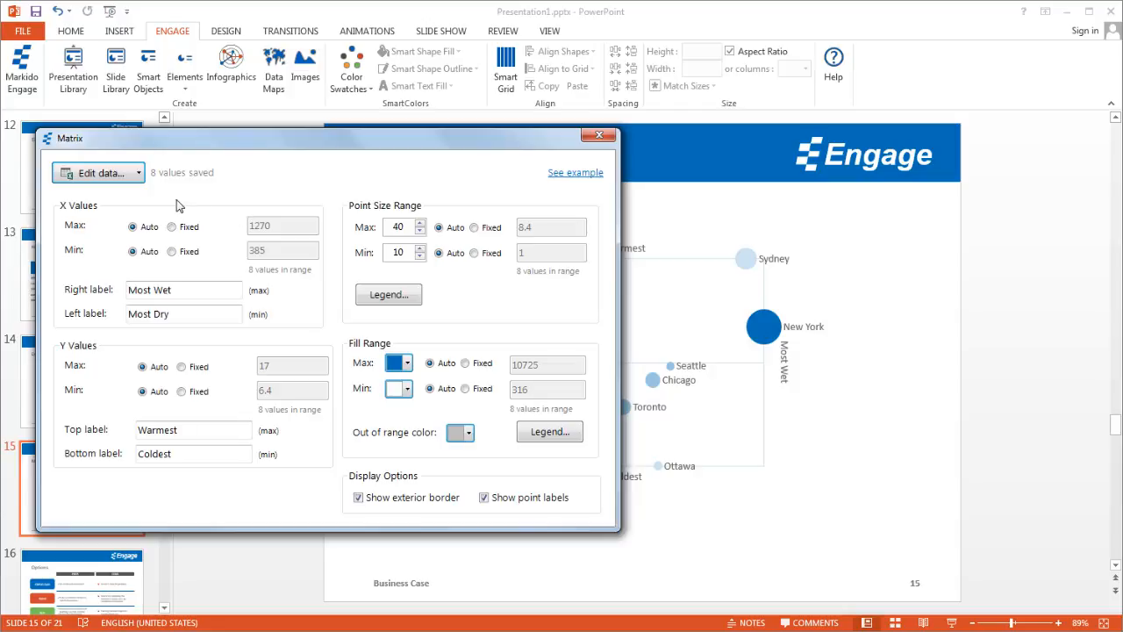
mouse_move(618, 144)
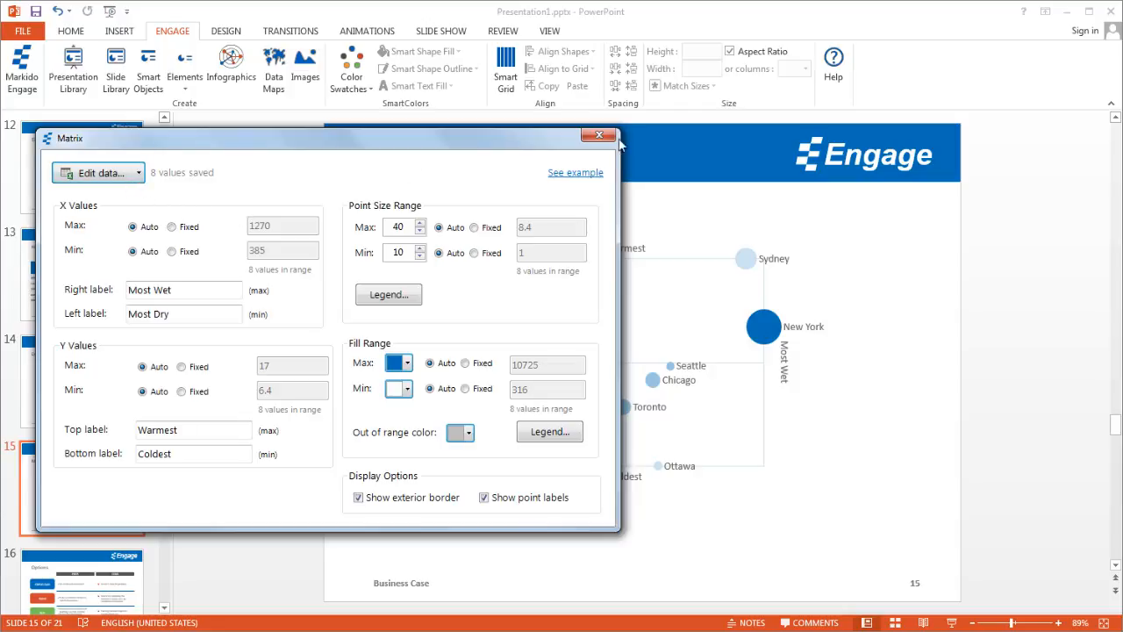
Close the Matrix settings, leaving the eight-city bubble chart on the slide.
left_click(600, 135)
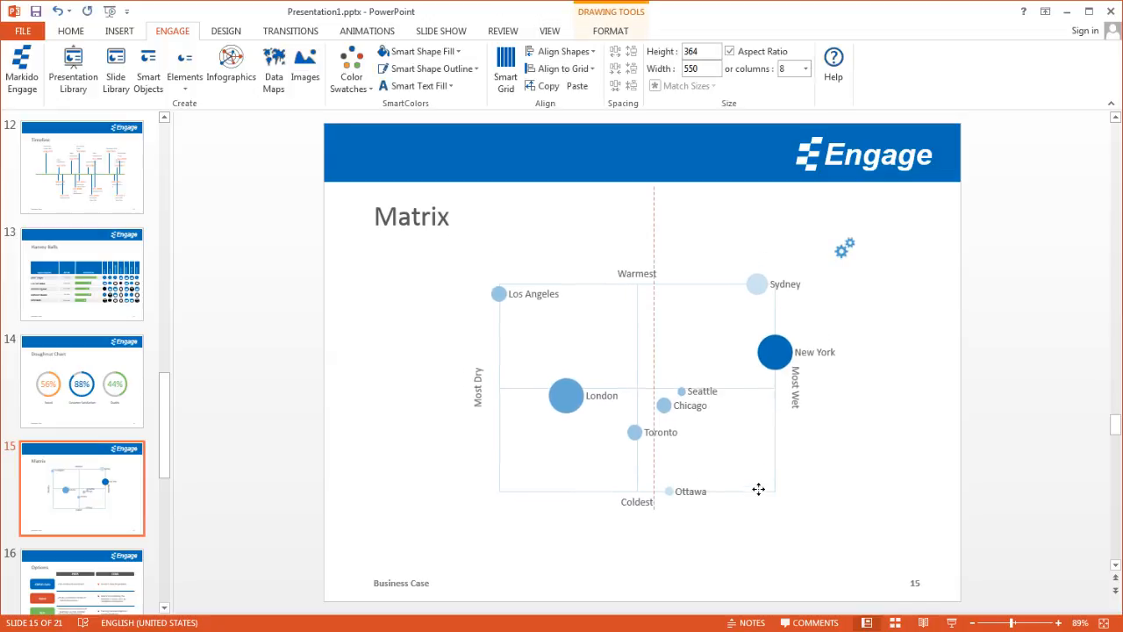
left_click(414, 309)
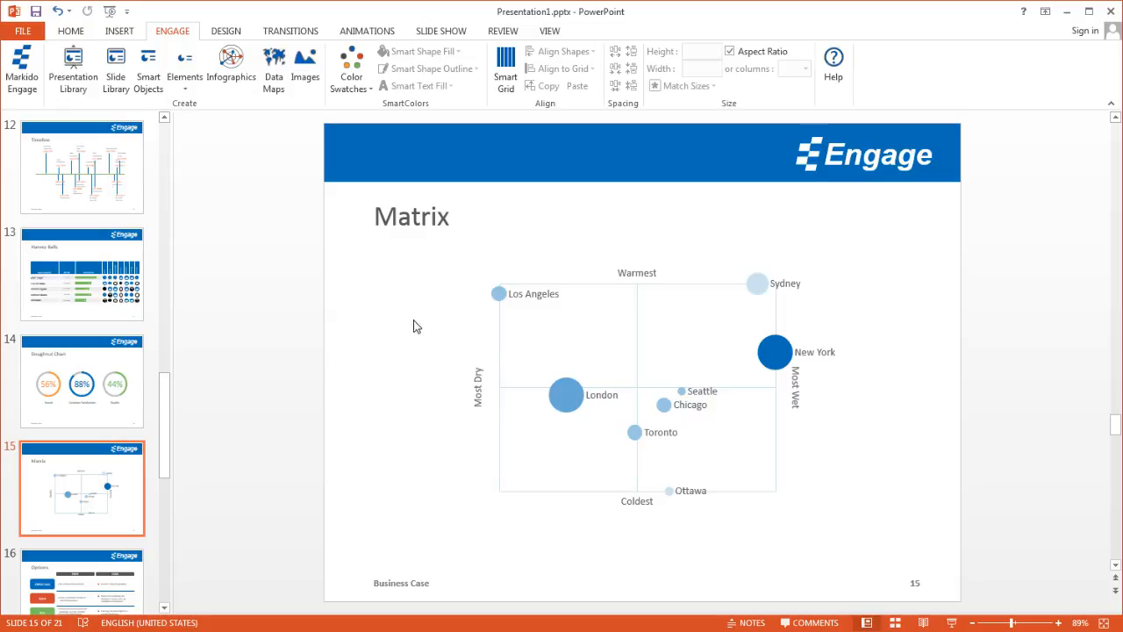
mouse_move(615, 344)
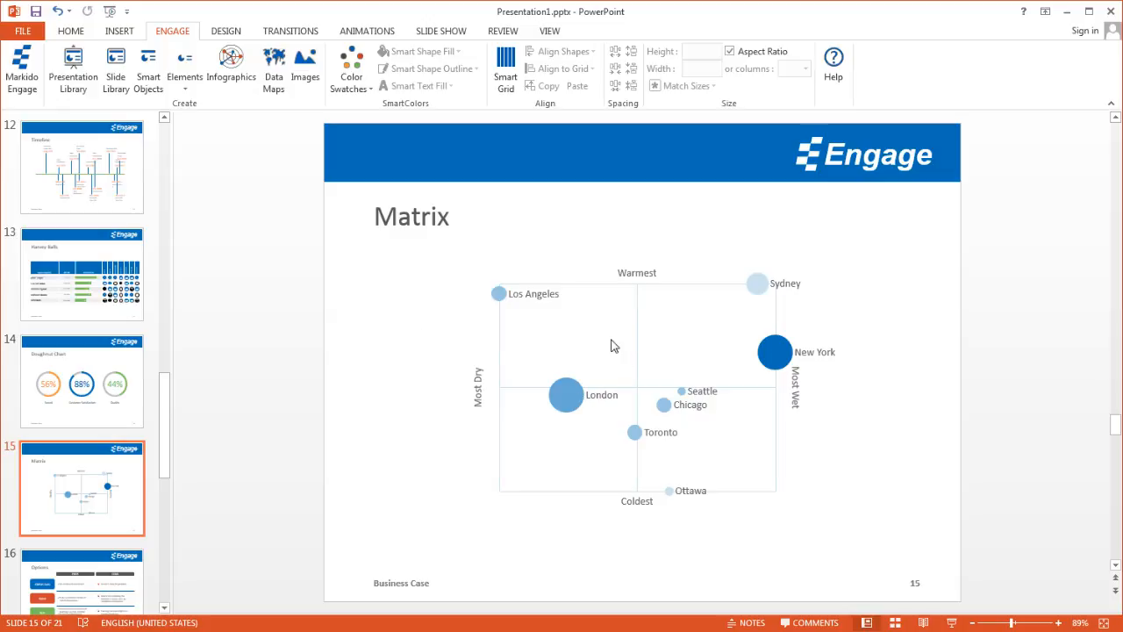
mouse_move(628, 453)
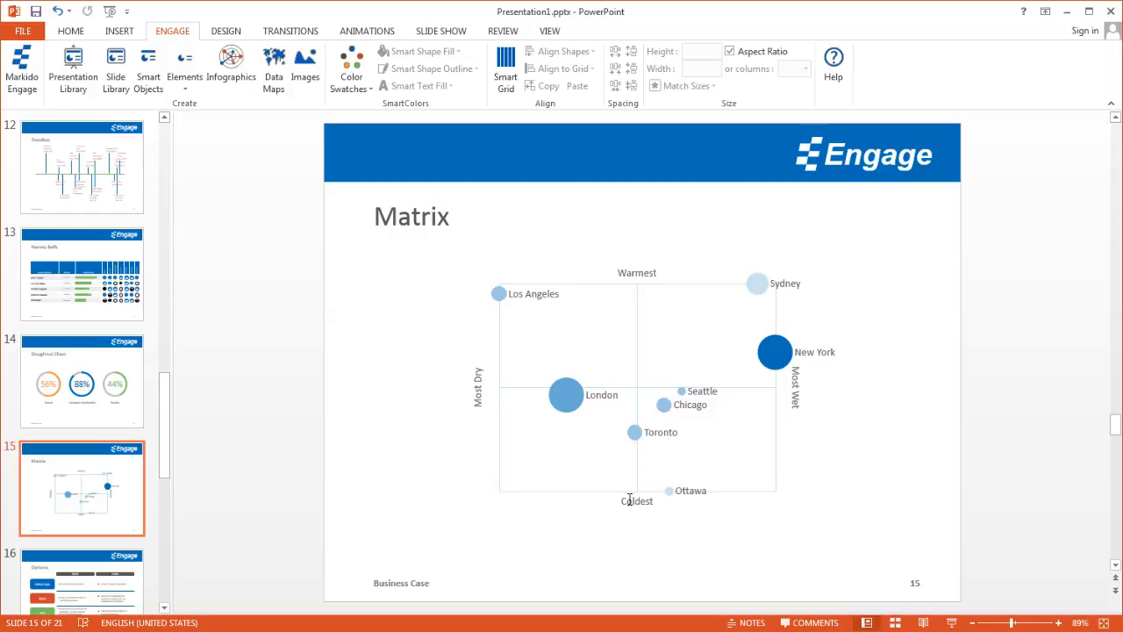
mouse_move(621, 279)
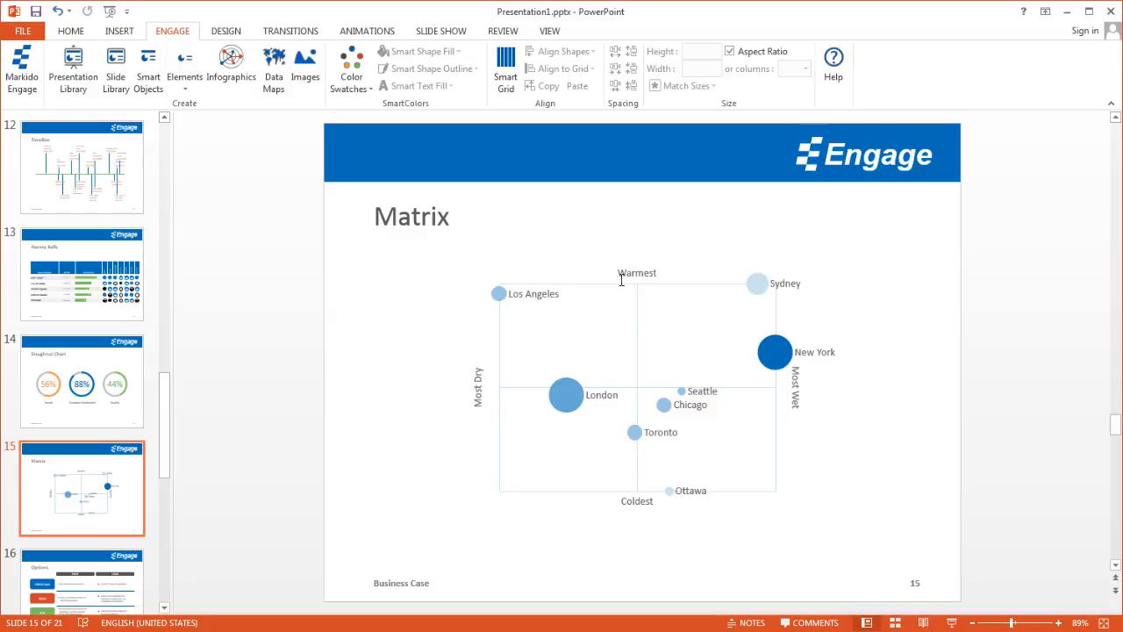
mouse_move(530, 387)
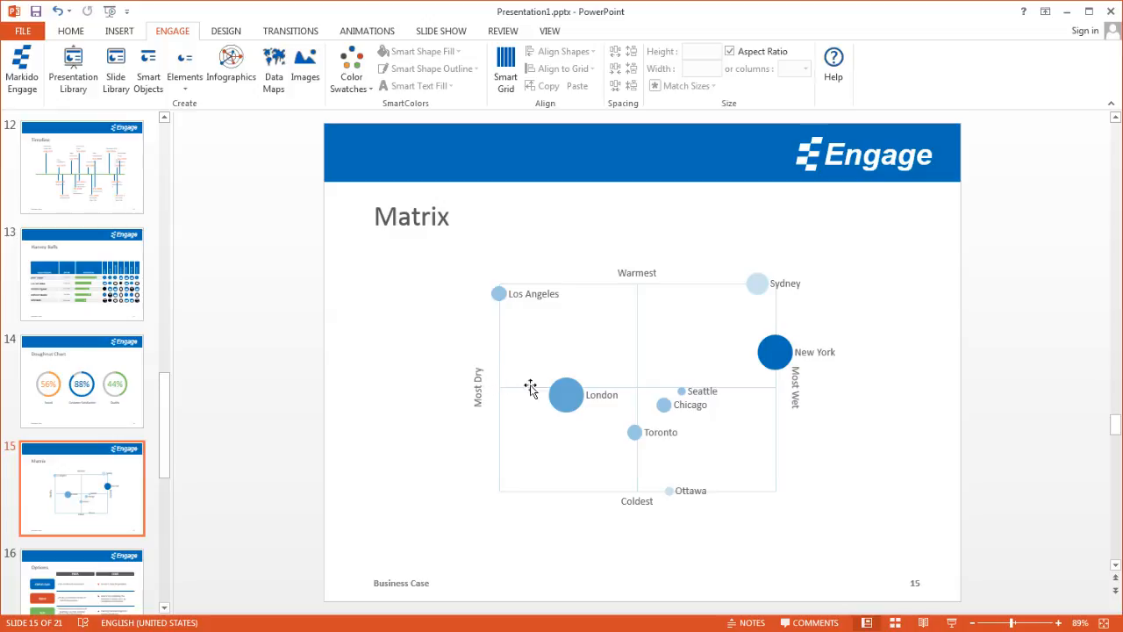
mouse_move(752, 270)
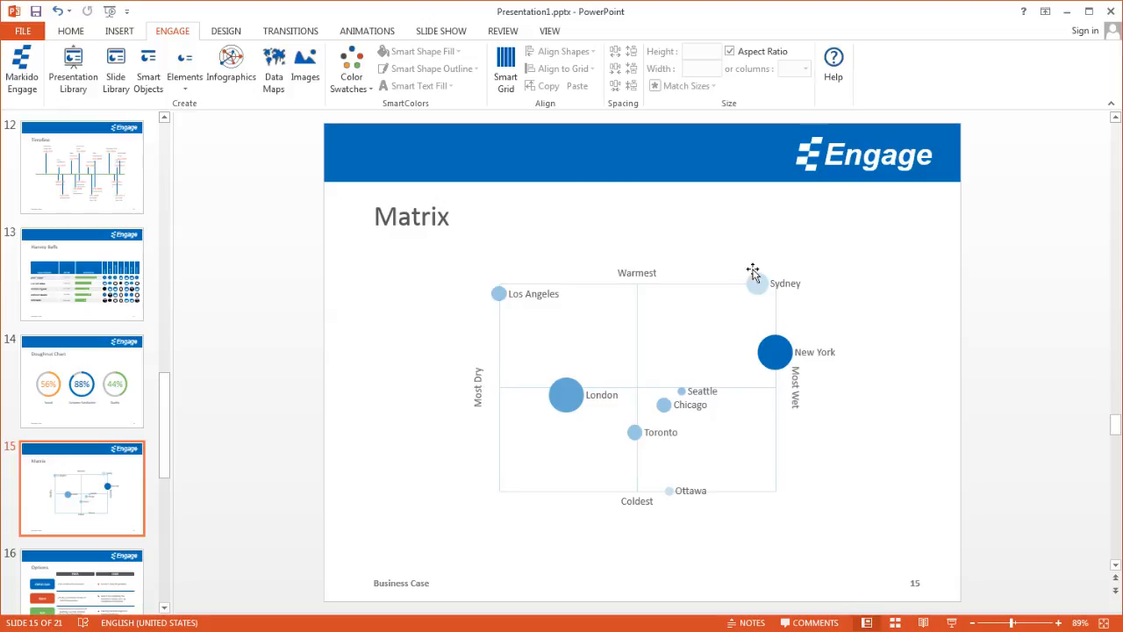
mouse_move(765, 384)
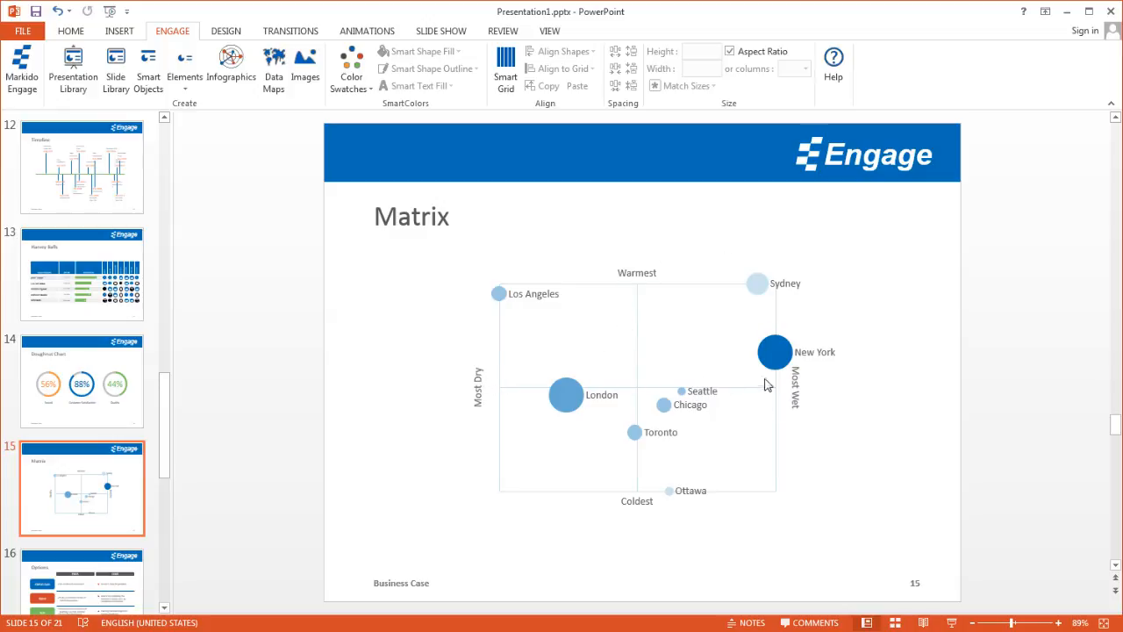
mouse_move(762, 290)
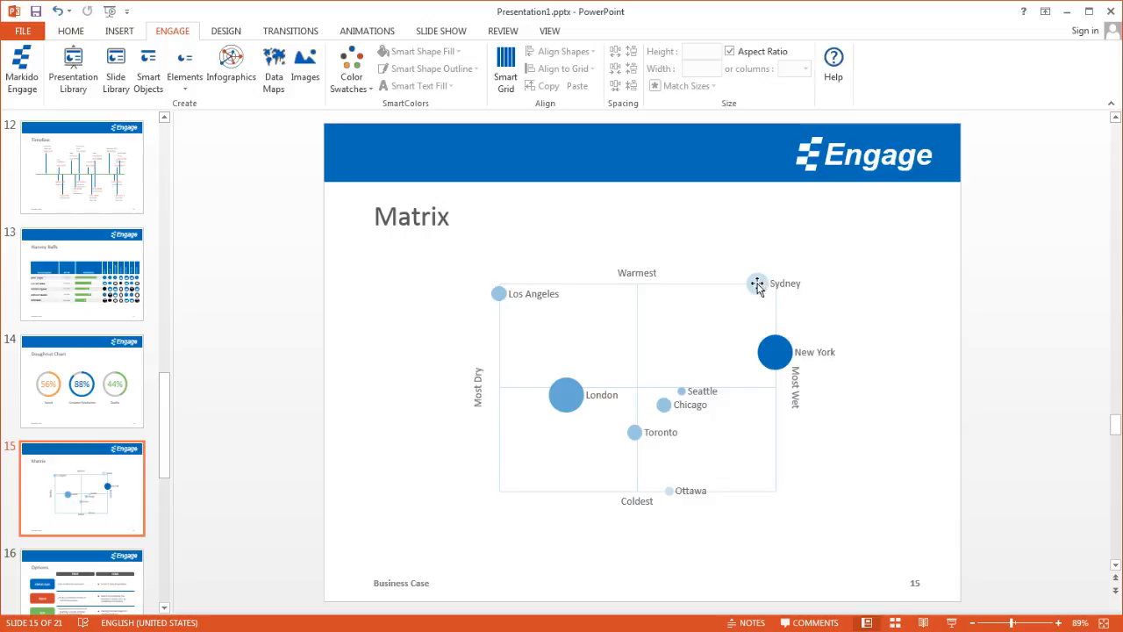
mouse_move(604, 481)
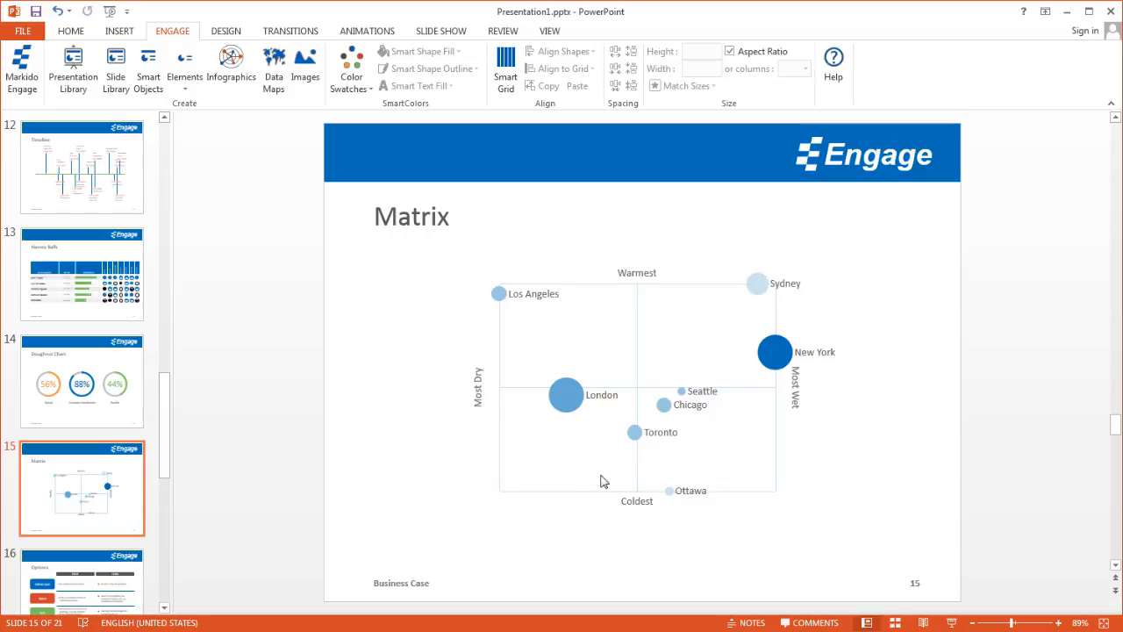
mouse_move(544, 511)
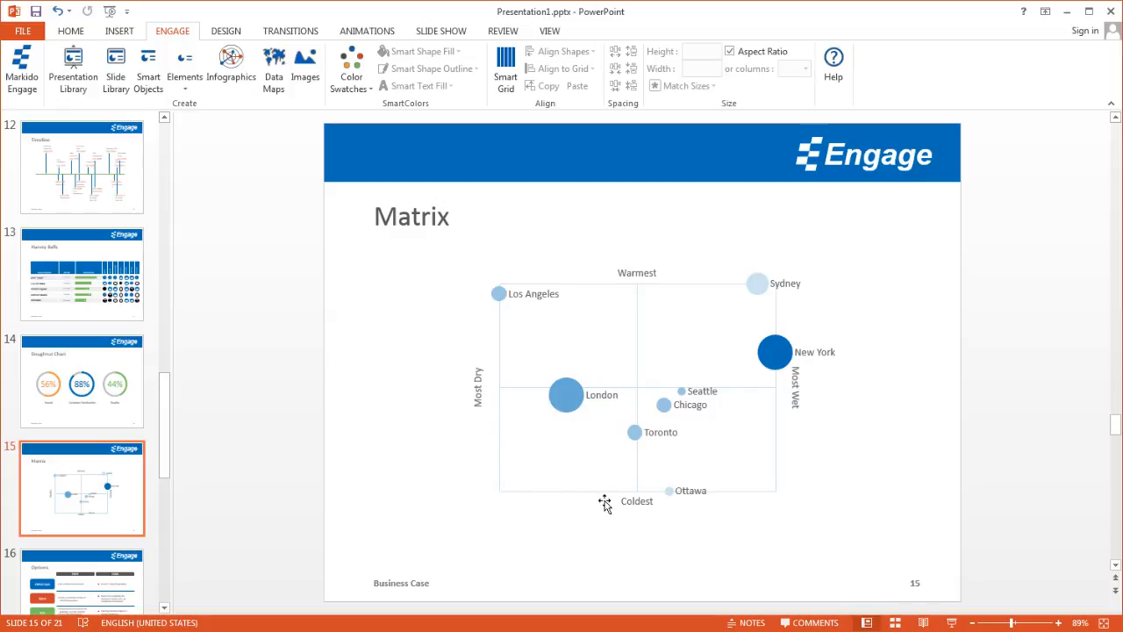
mouse_move(621, 428)
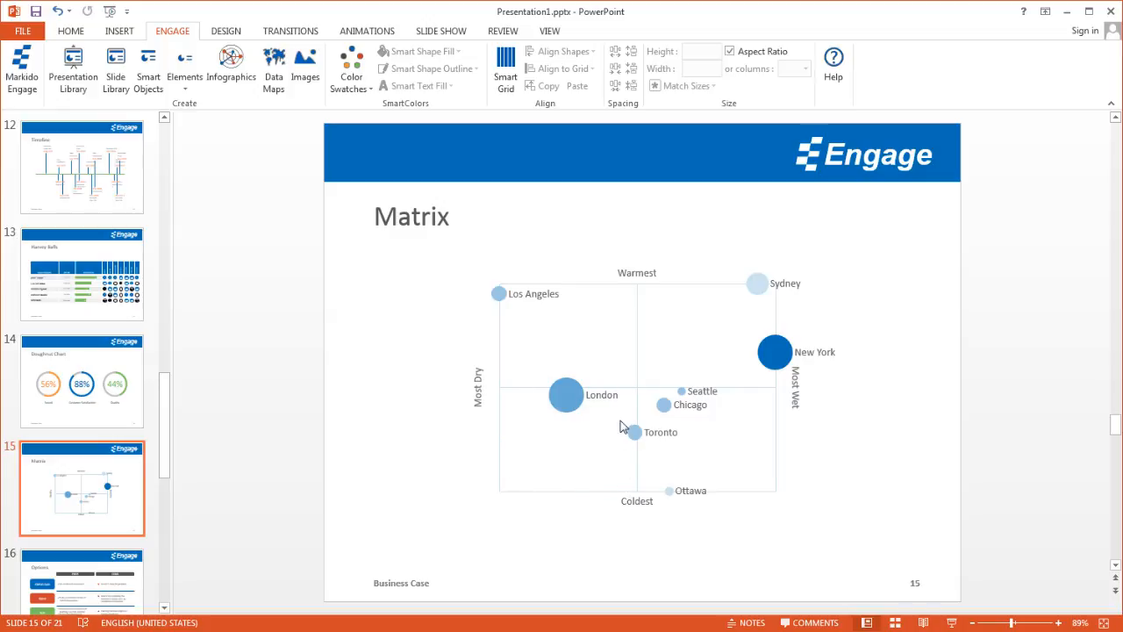
mouse_move(495, 442)
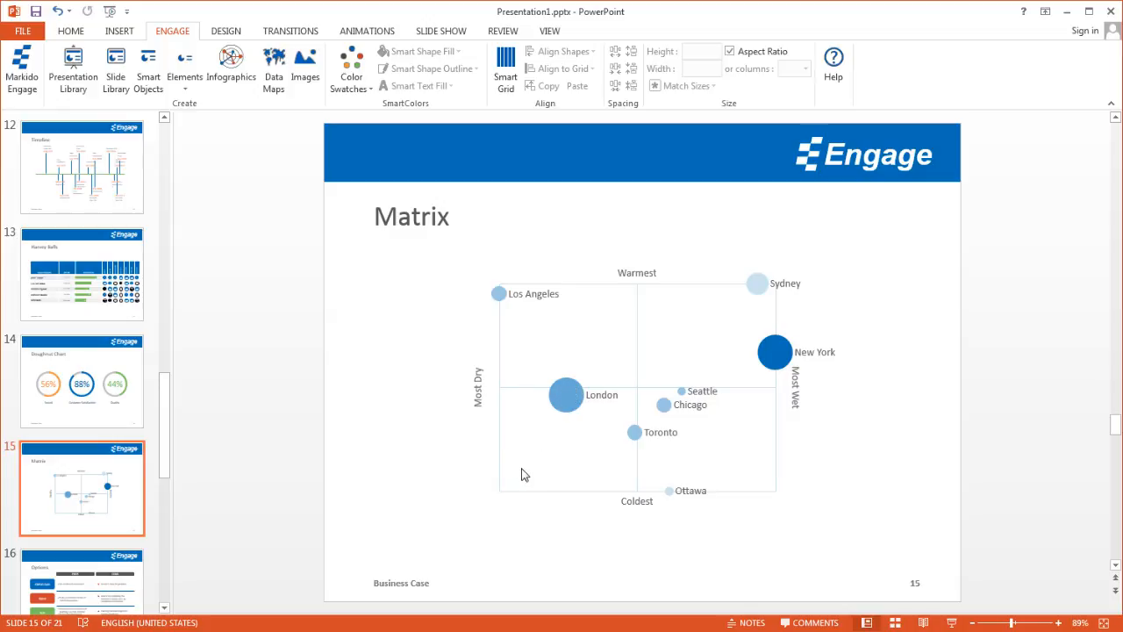
mouse_move(734, 393)
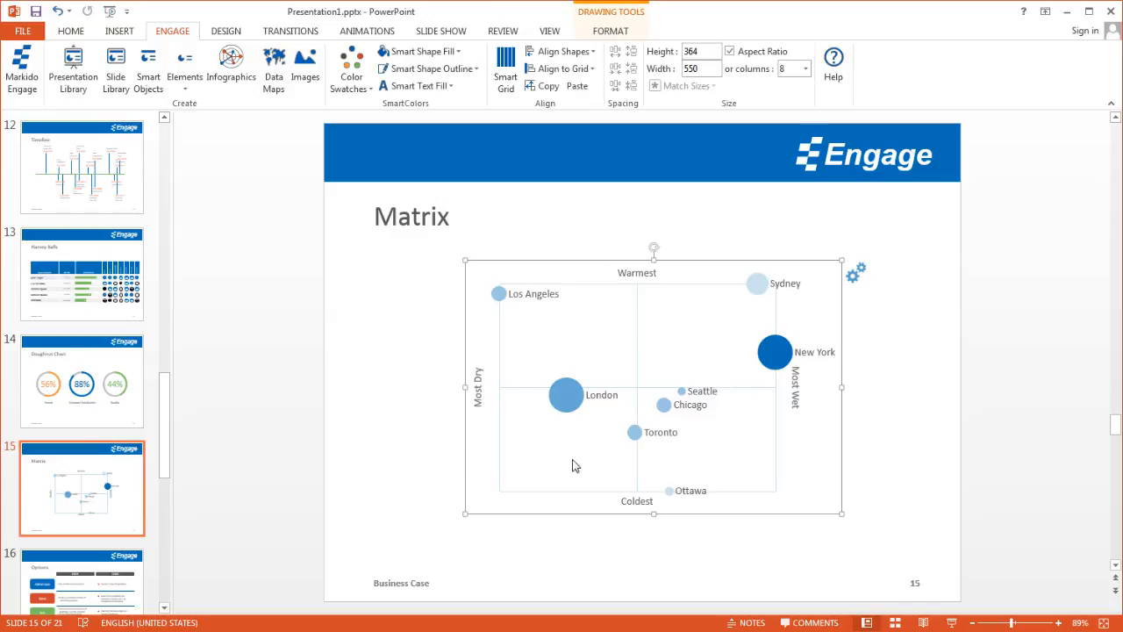
mouse_move(857, 272)
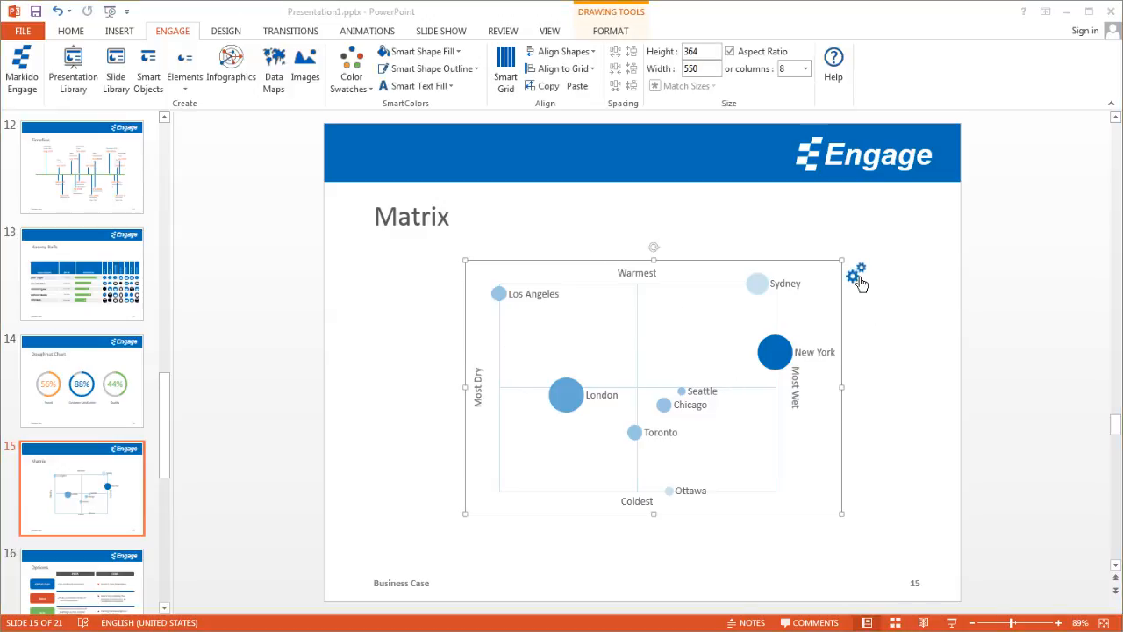
Reopen the Matrix chart's settings from the gear beside the selected chart.
left_click(857, 274)
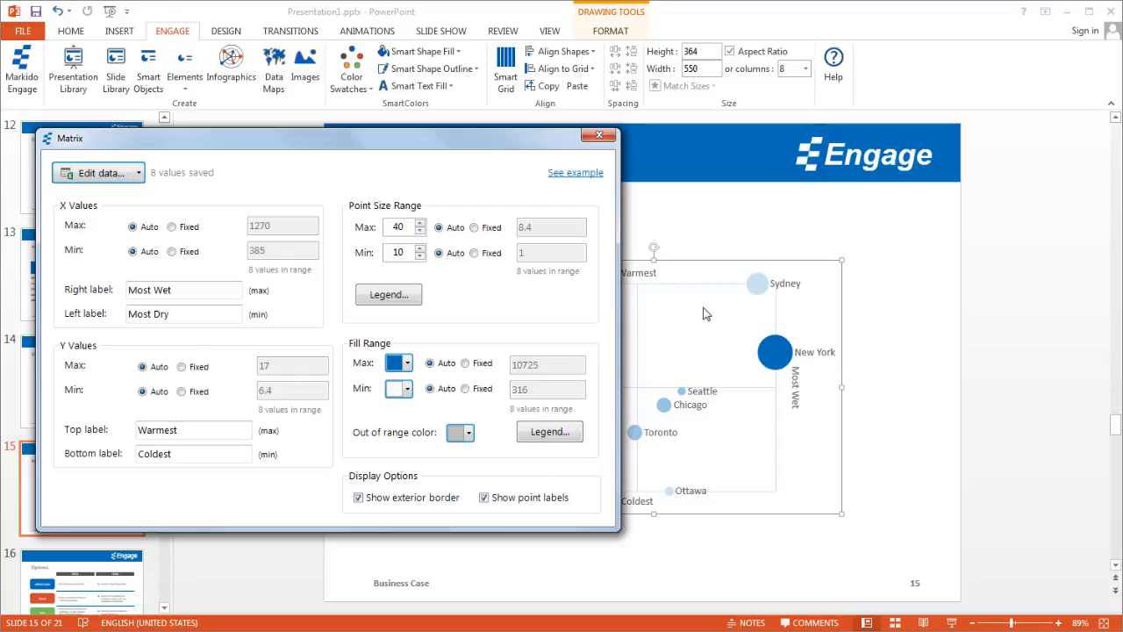
mouse_move(615, 277)
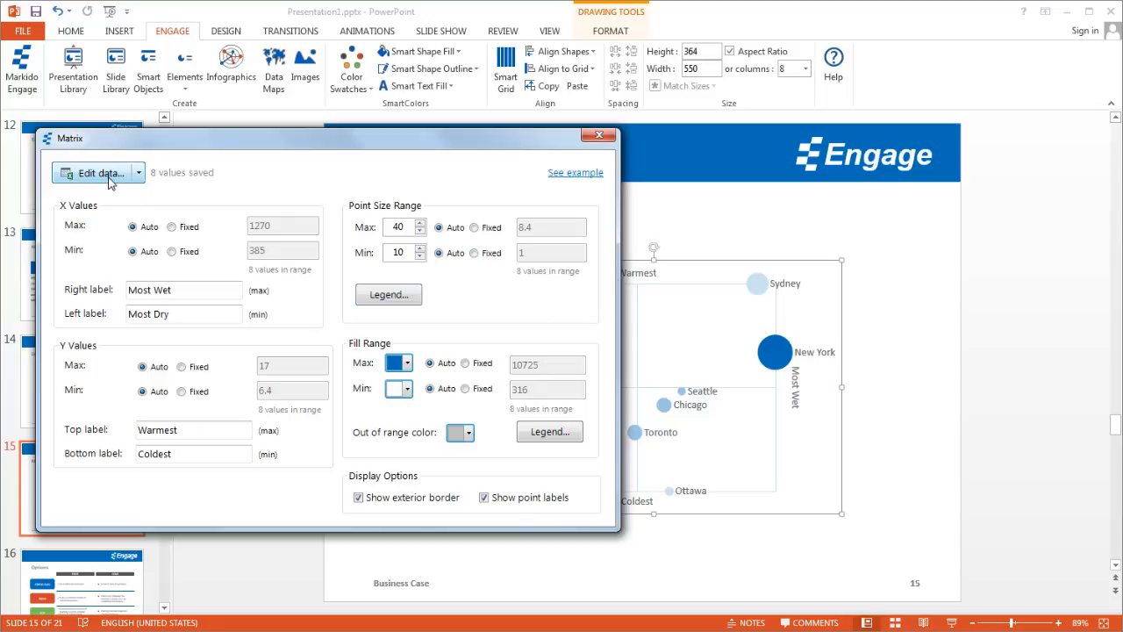
left_click(97, 172)
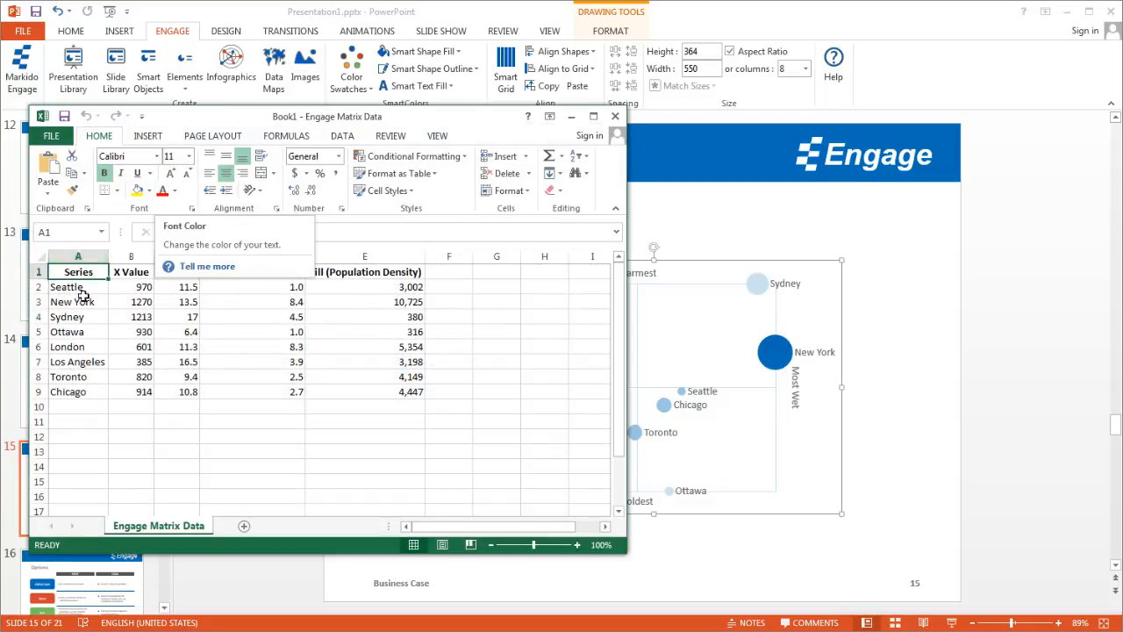
mouse_move(80, 323)
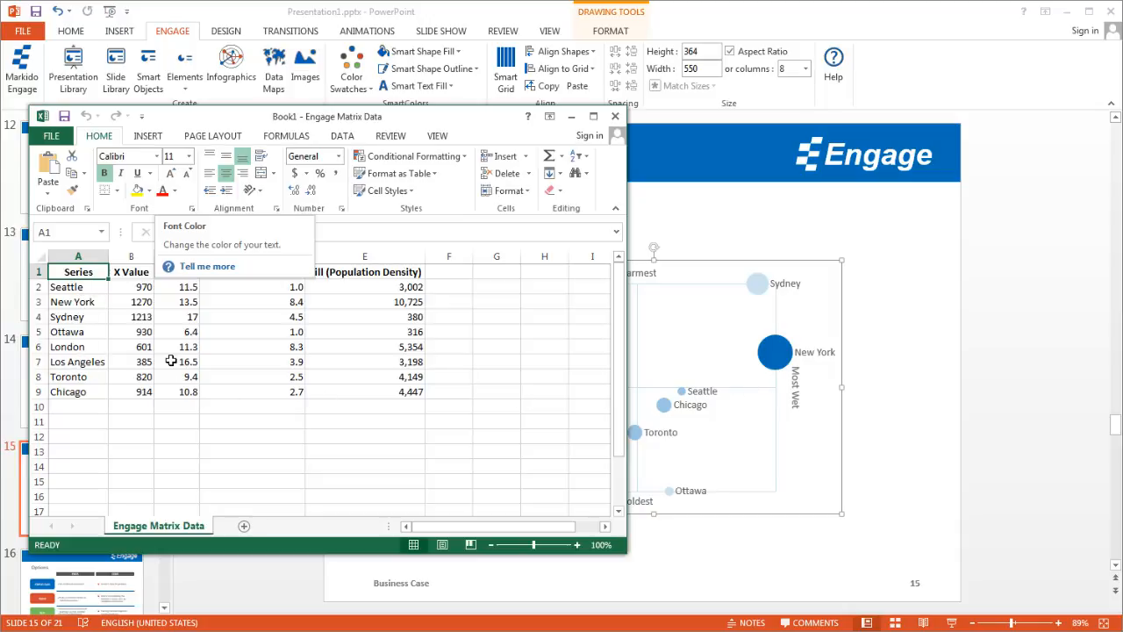
left_click(175, 361)
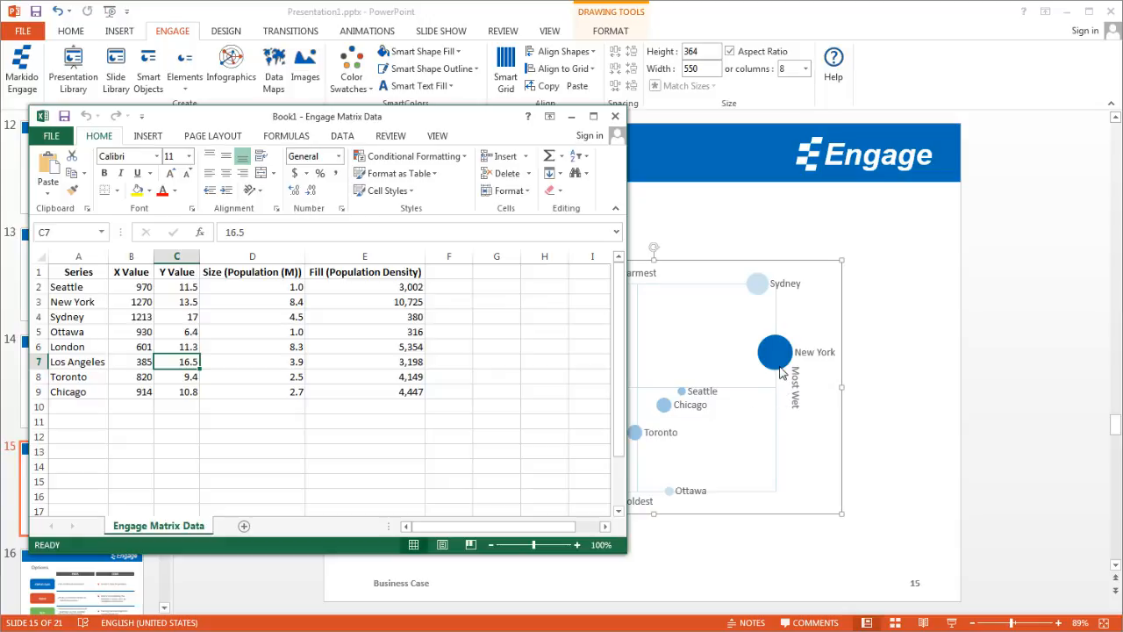
mouse_move(570, 375)
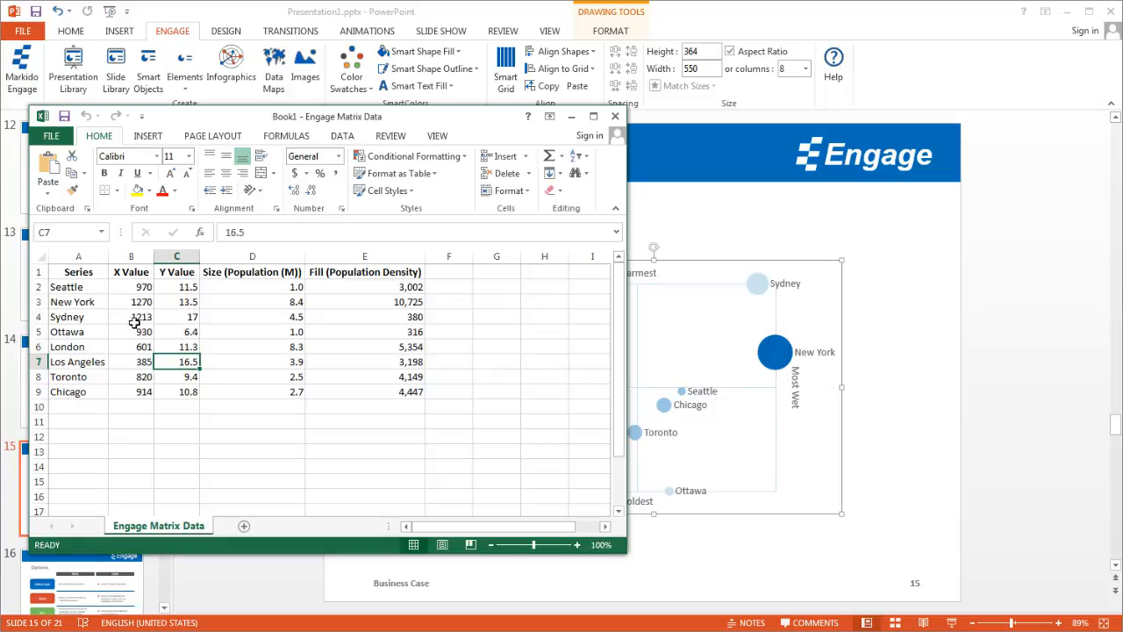
mouse_move(137, 315)
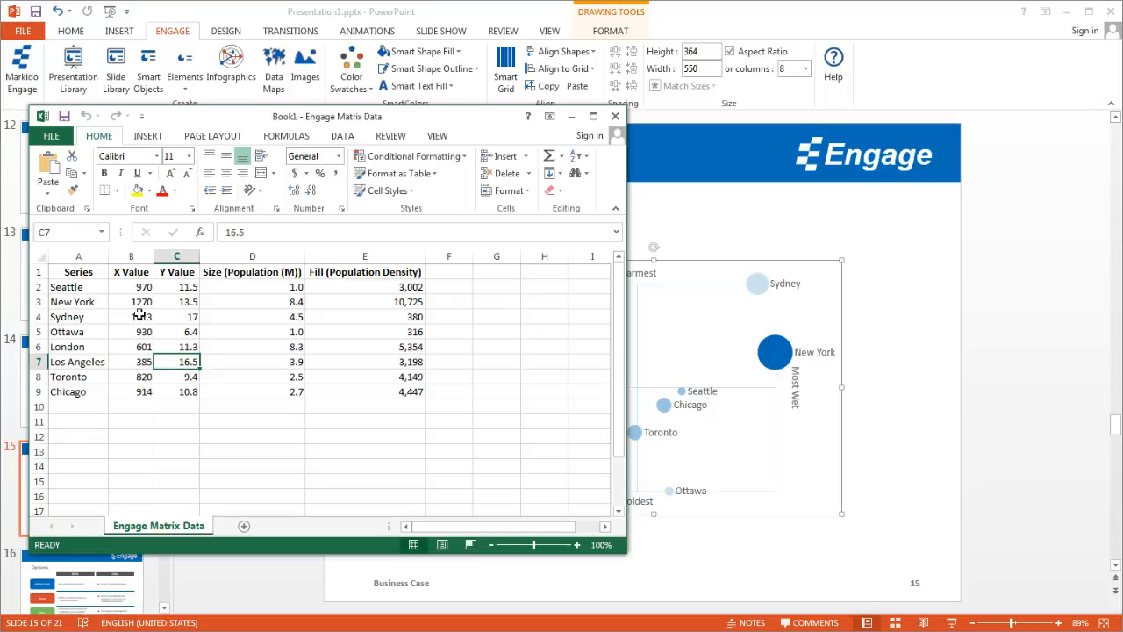
left_click(130, 316)
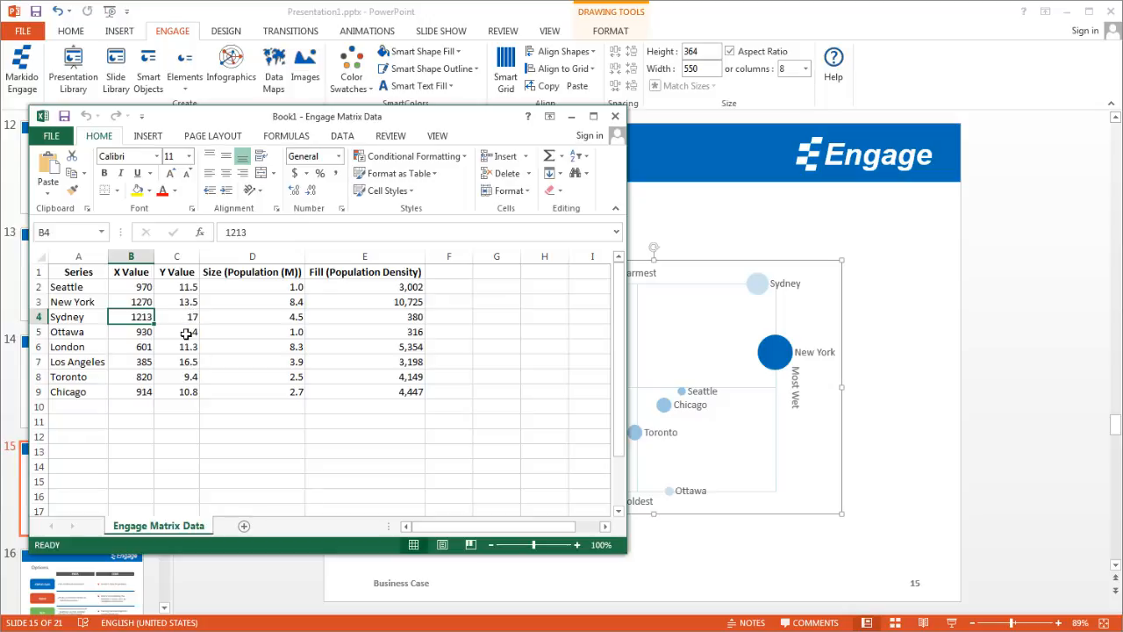
mouse_move(184, 331)
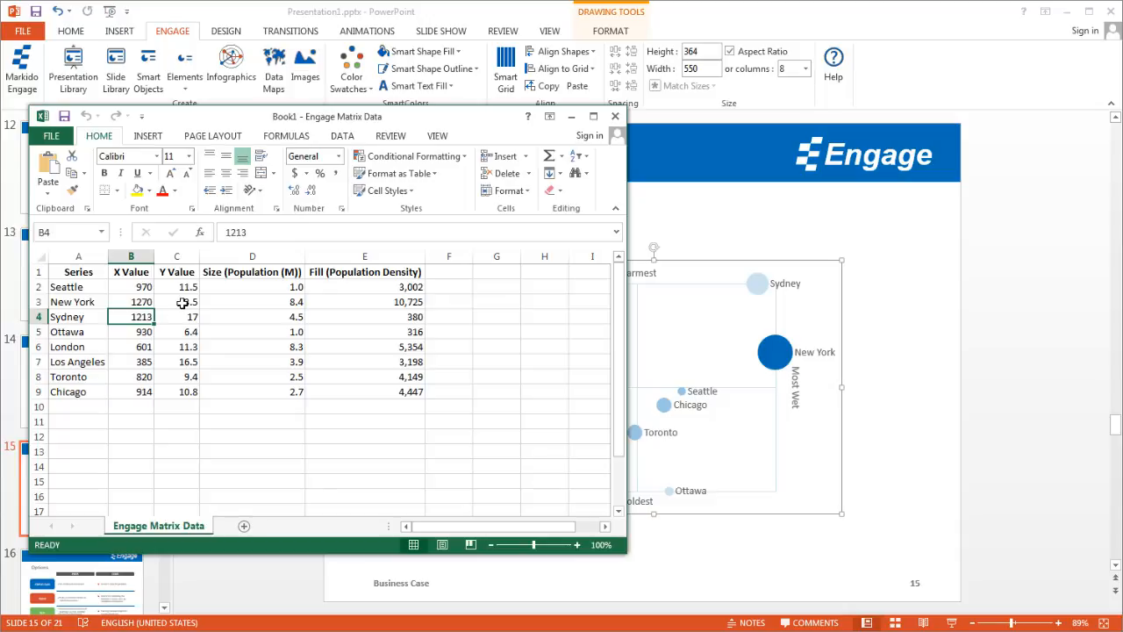
mouse_move(236, 308)
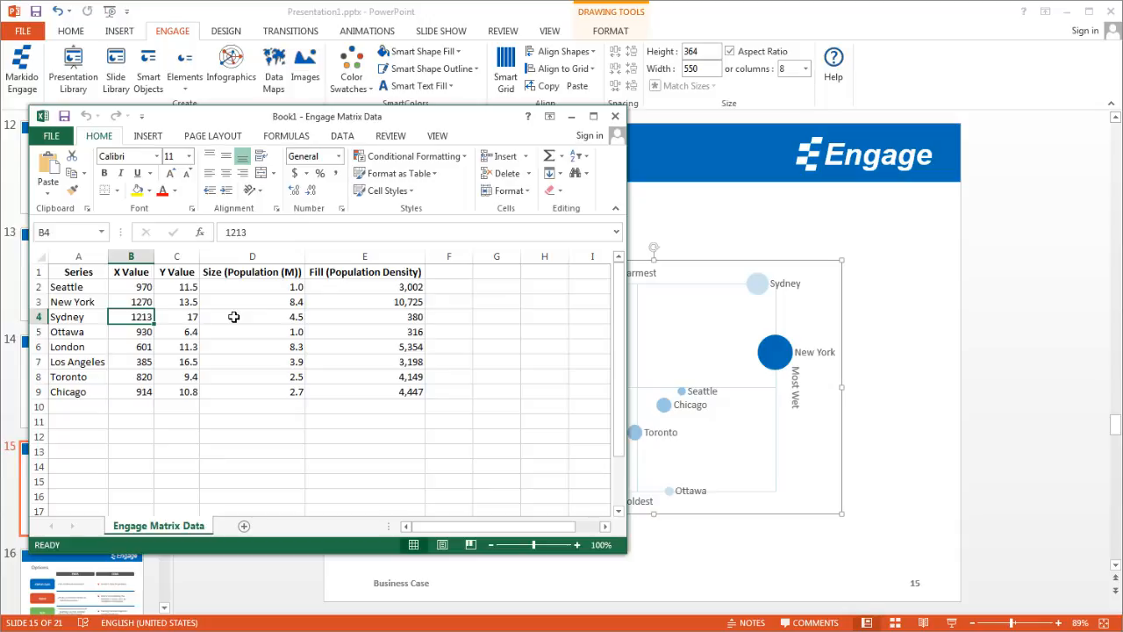
mouse_move(351, 316)
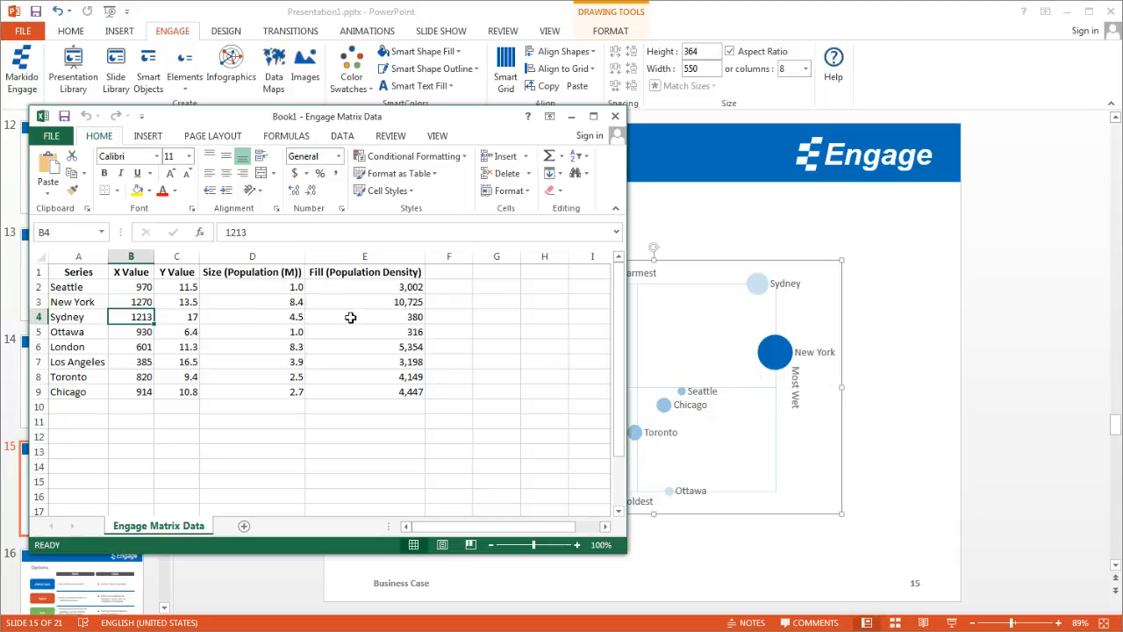
mouse_move(256, 279)
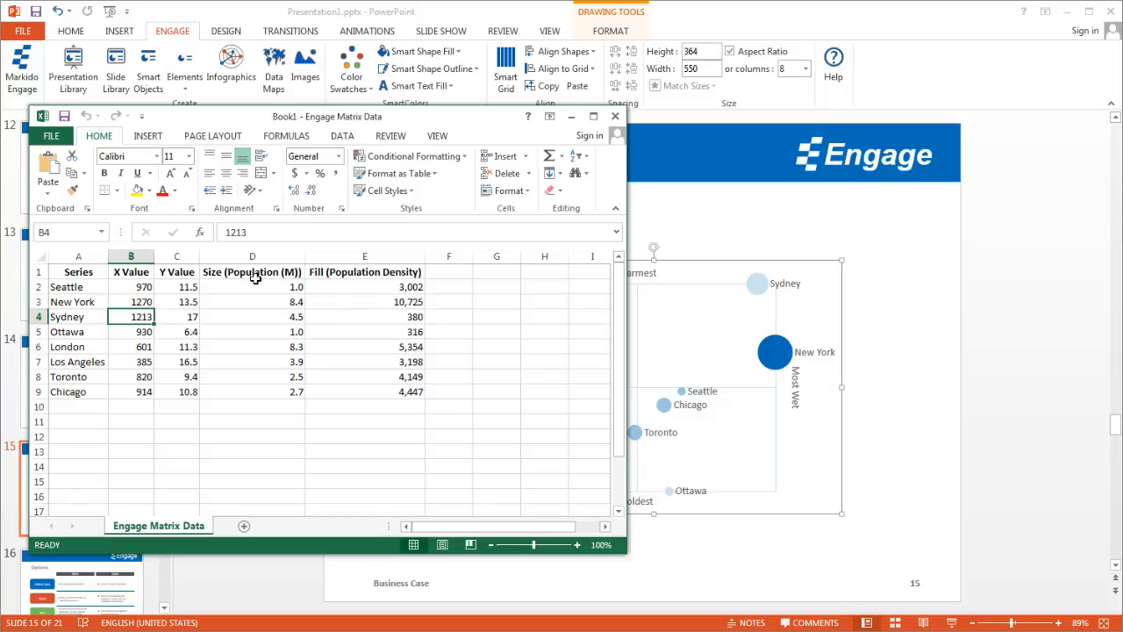
mouse_move(256, 316)
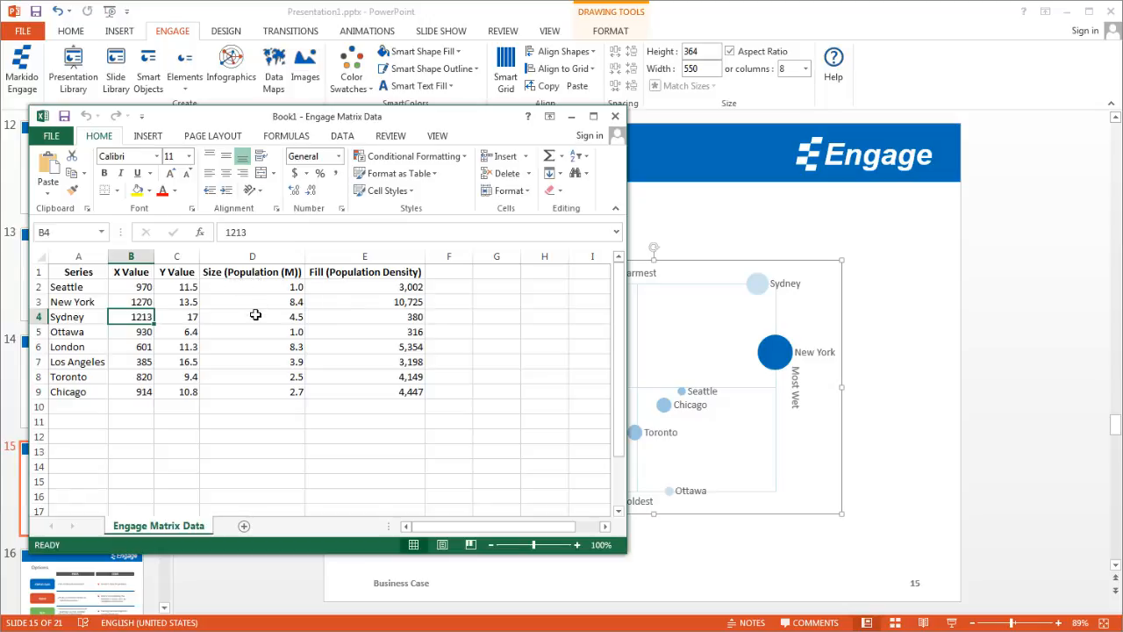
mouse_move(779, 351)
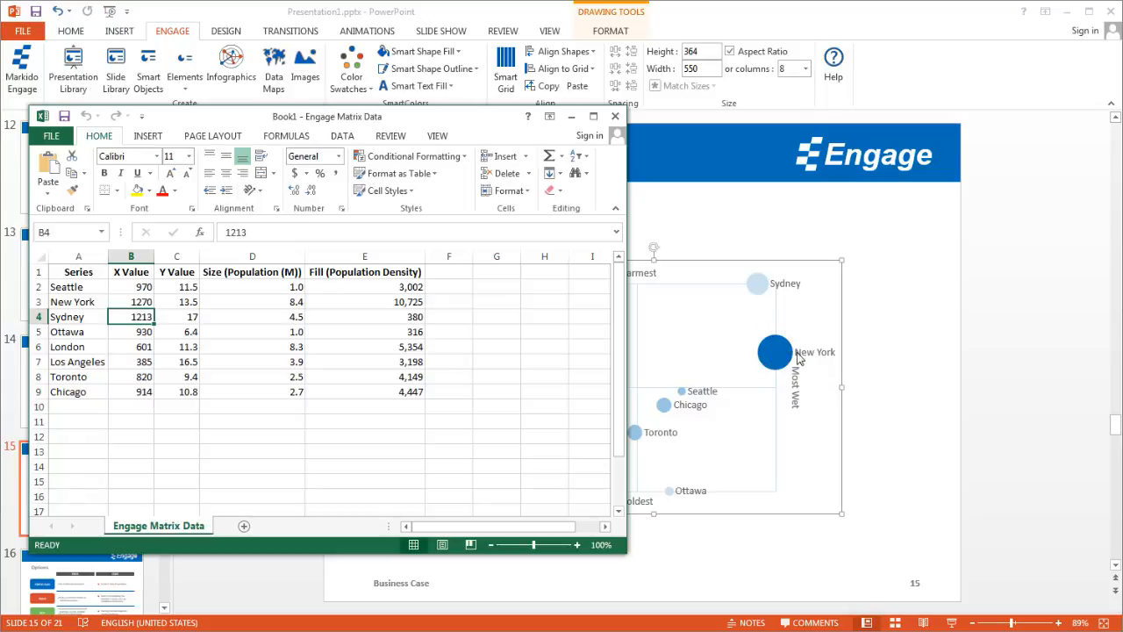
mouse_move(274, 340)
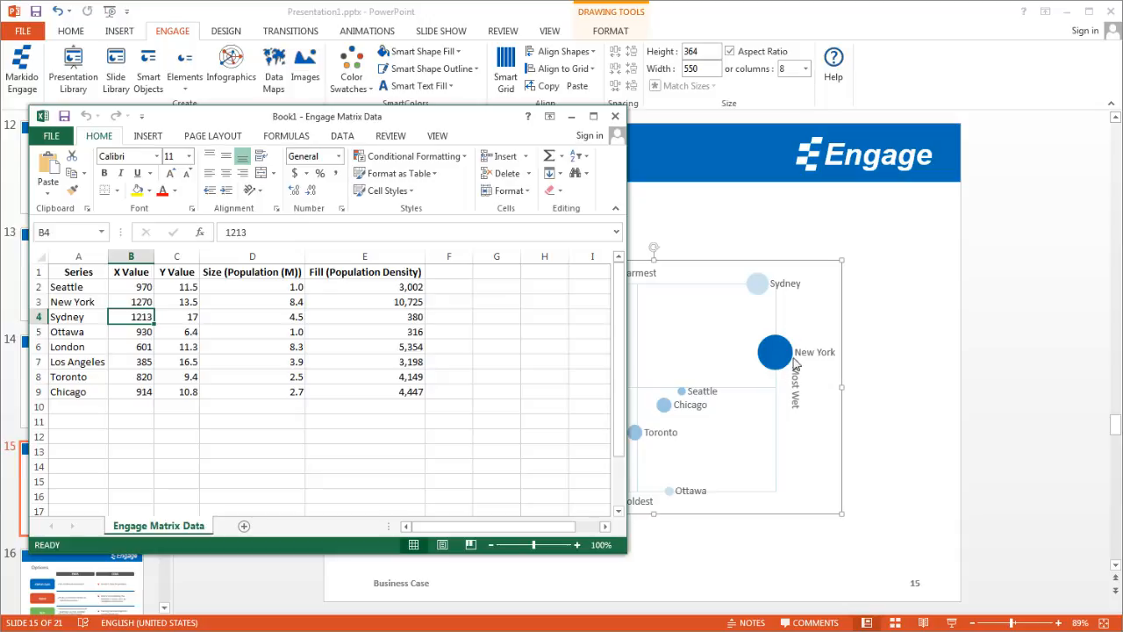
mouse_move(786, 351)
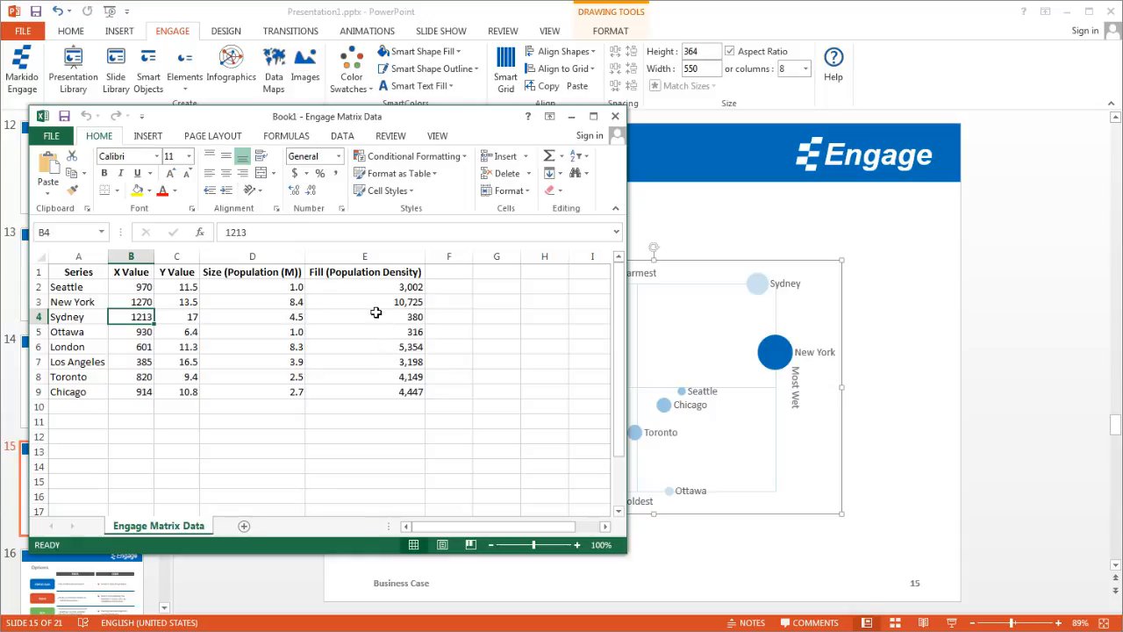
mouse_move(607, 334)
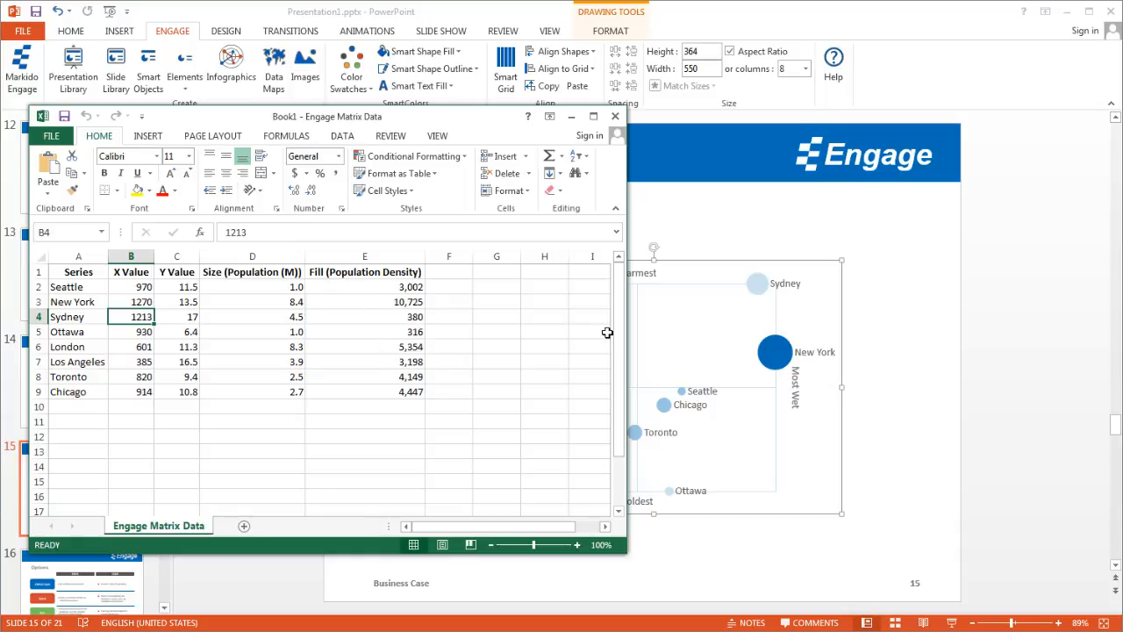
mouse_move(348, 281)
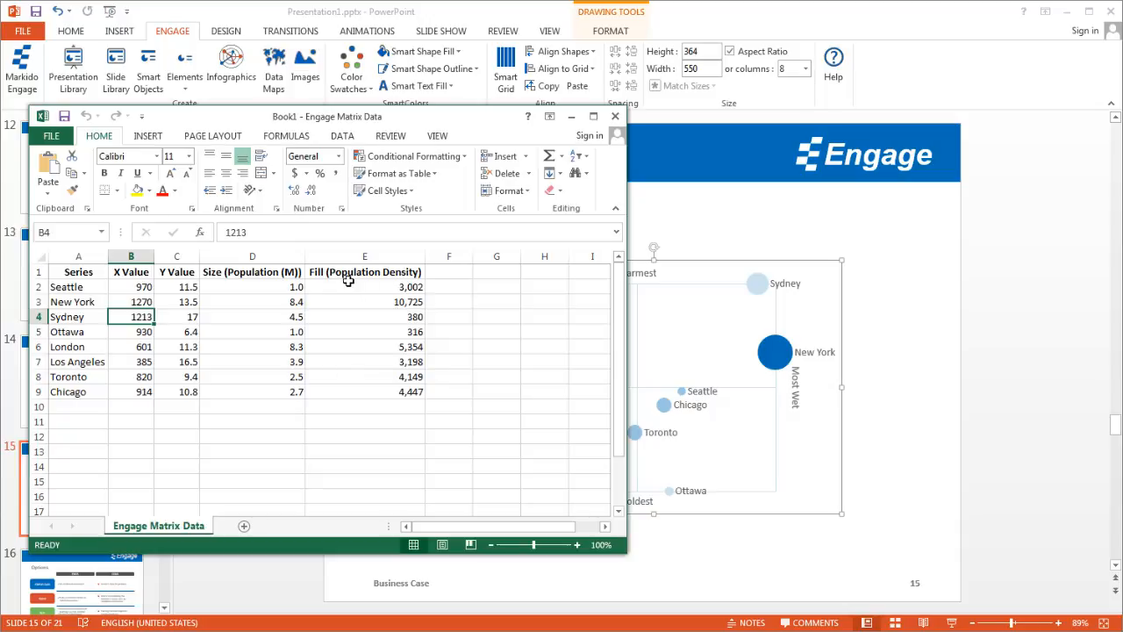
mouse_move(396, 286)
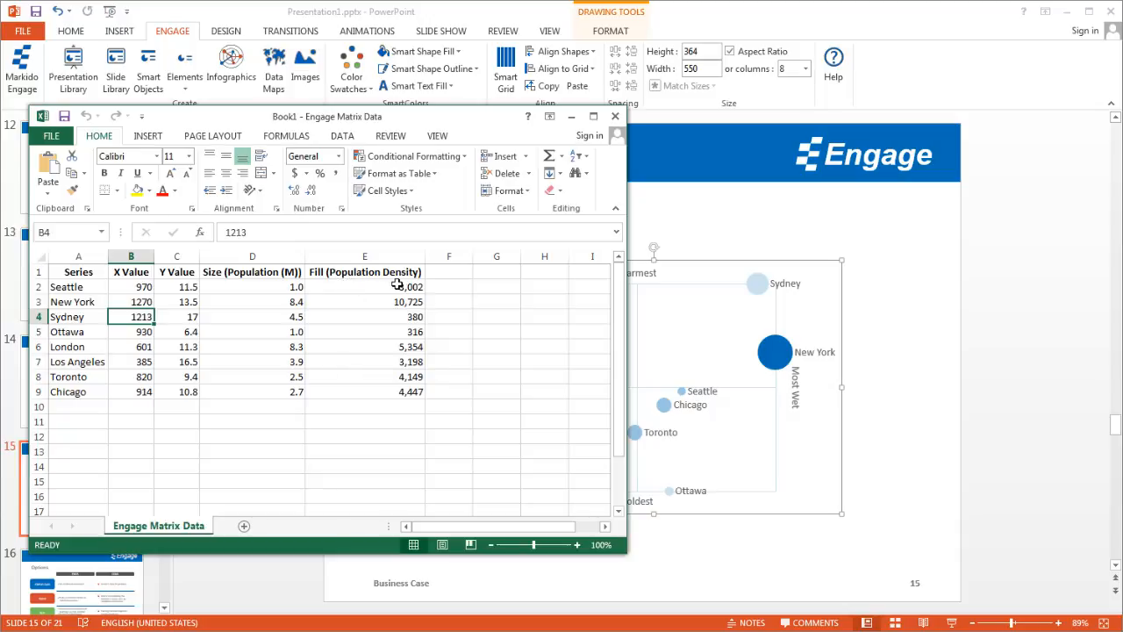
mouse_move(473, 352)
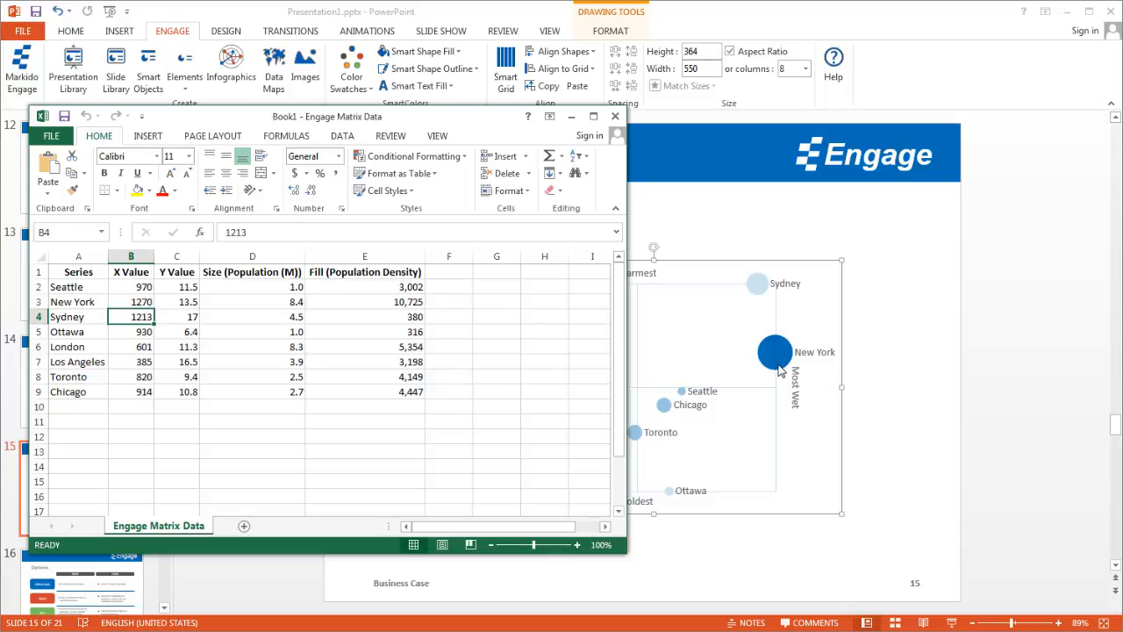
mouse_move(776, 354)
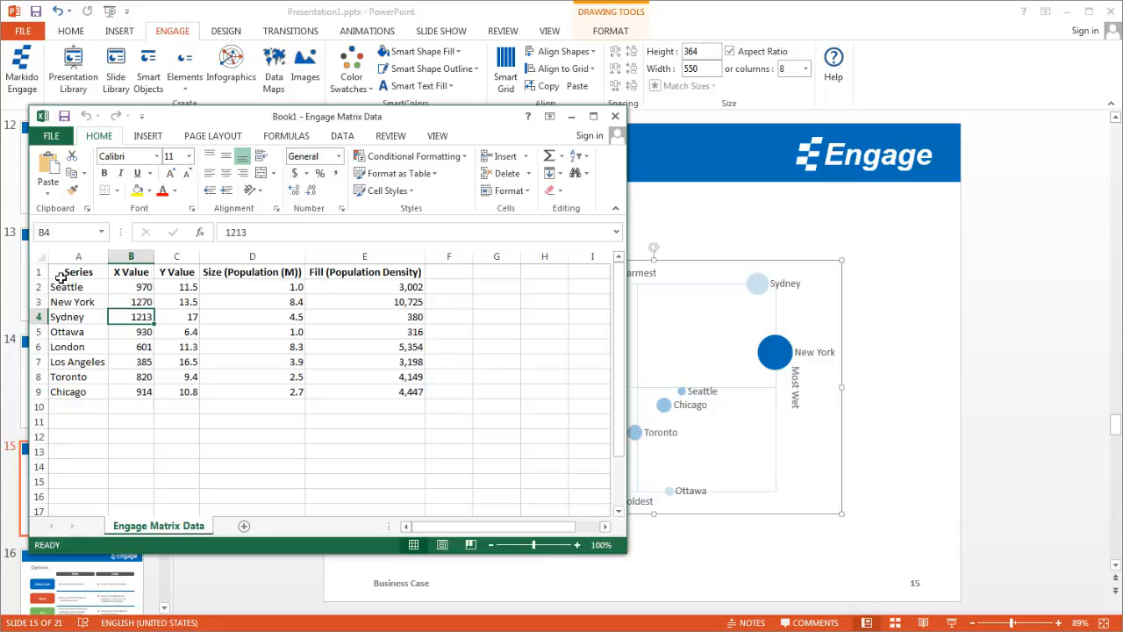
mouse_move(321, 277)
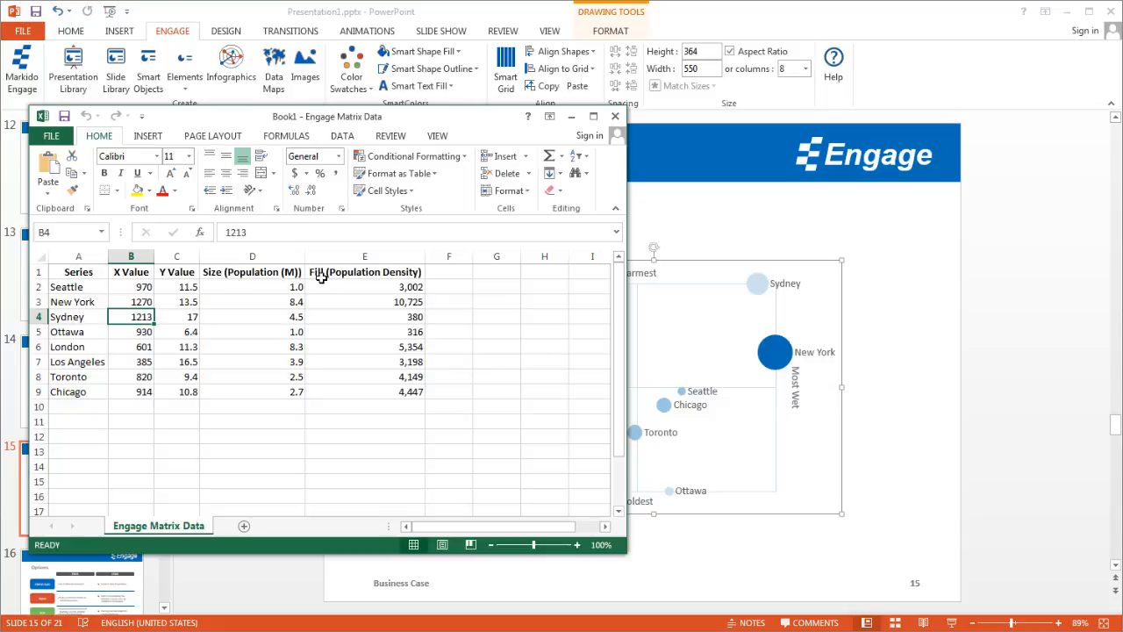
mouse_move(74, 383)
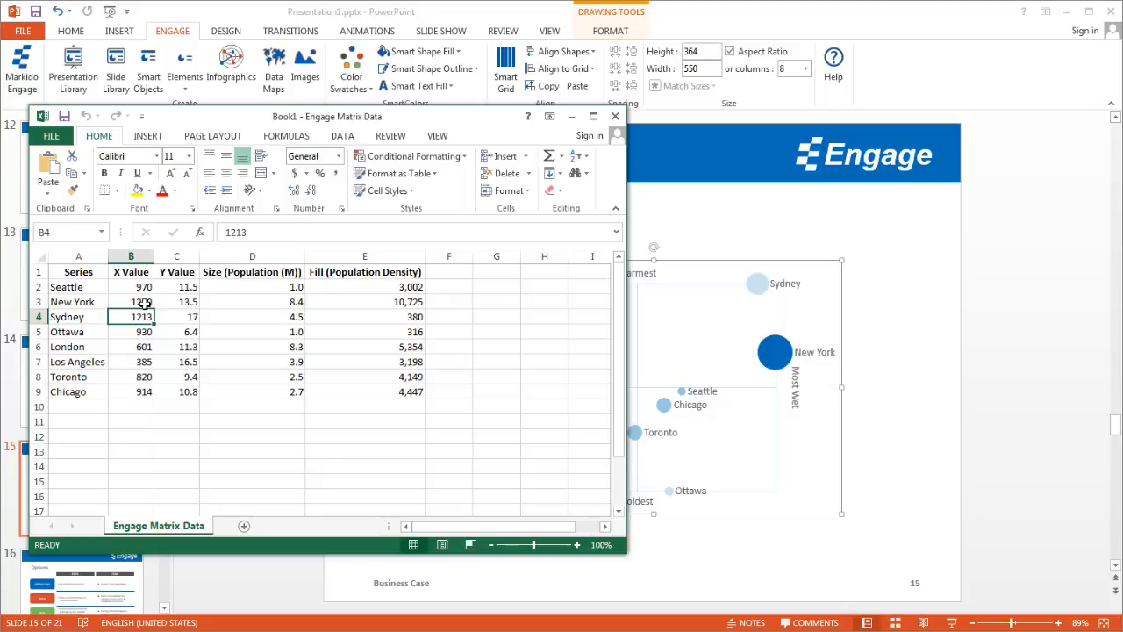
Change New York's X value to 200 in the Engage Matrix Data sheet.
left_click(129, 301)
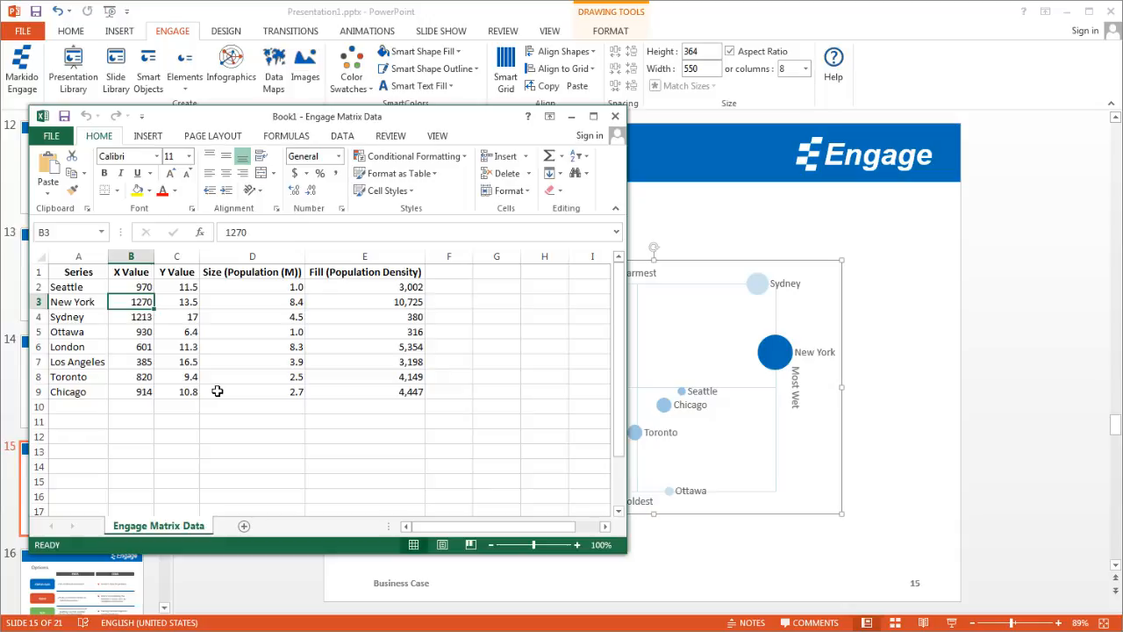
mouse_move(526, 386)
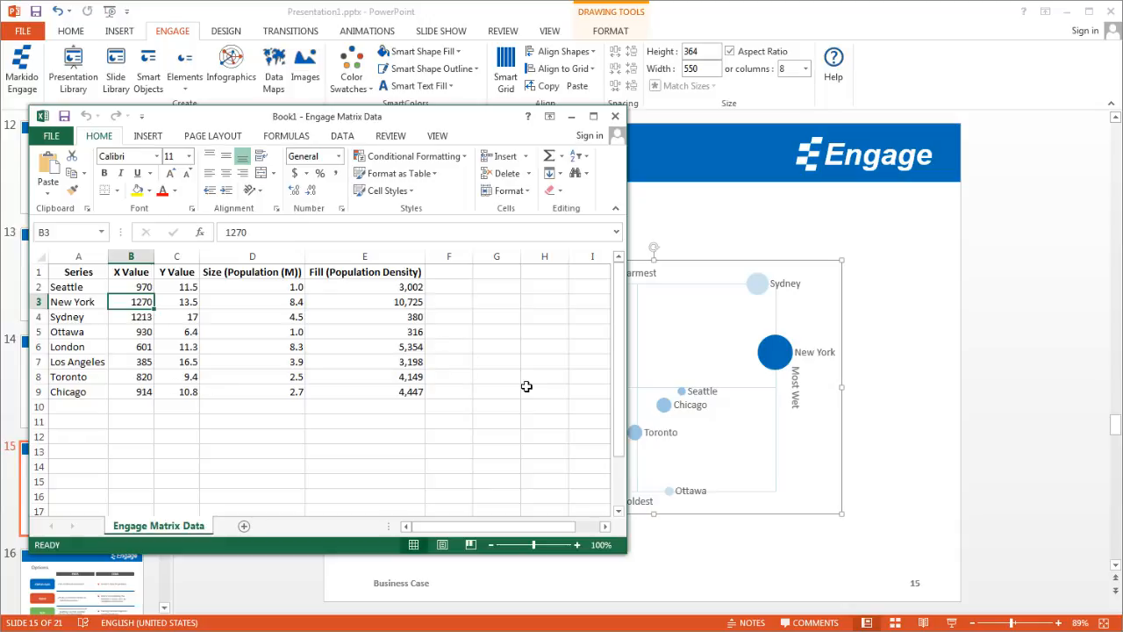
mouse_move(538, 402)
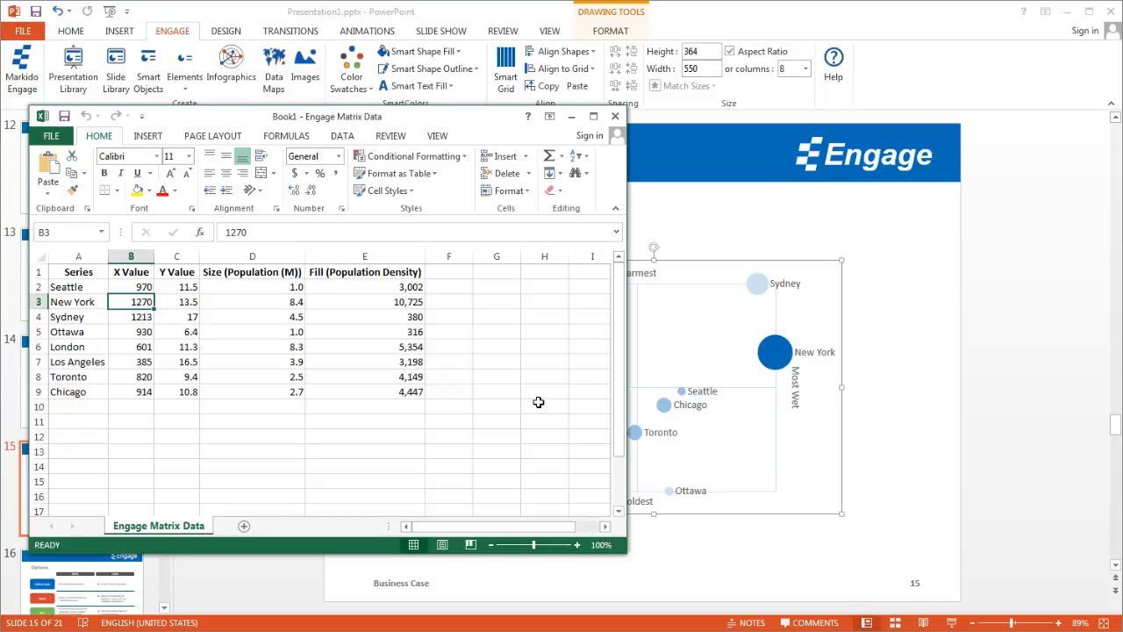
type("200")
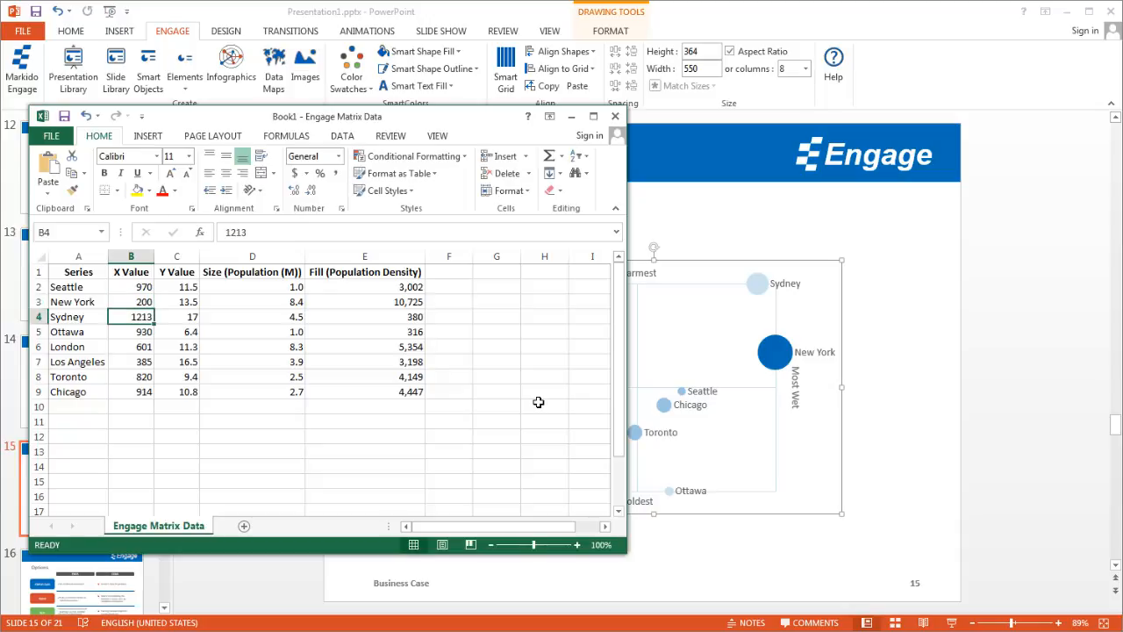
mouse_move(430, 408)
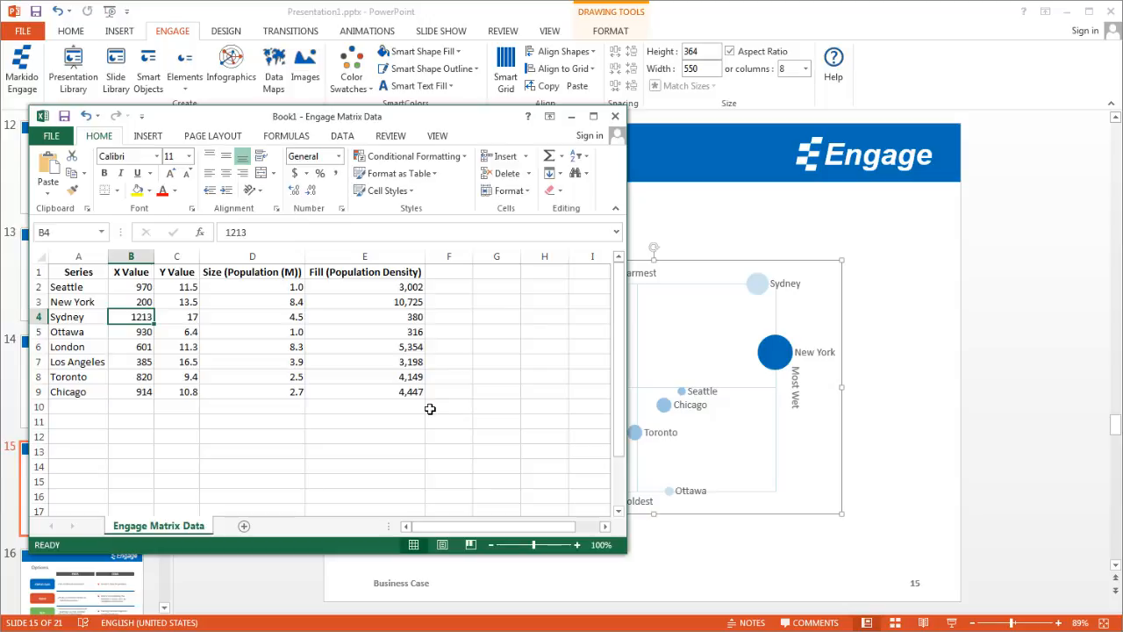
mouse_move(400, 426)
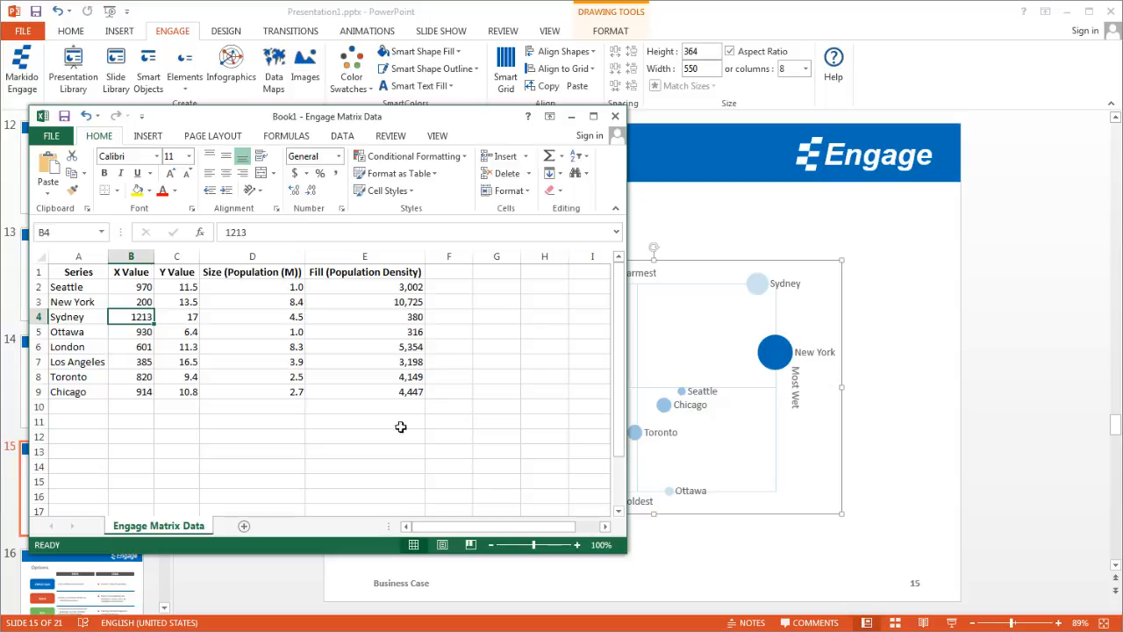
mouse_move(228, 332)
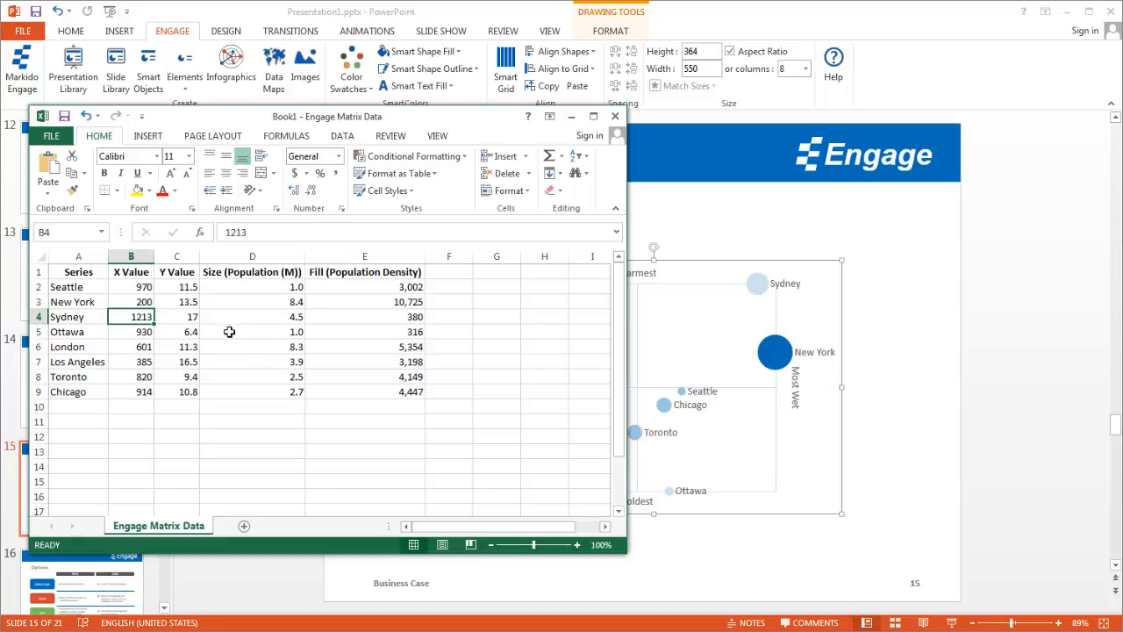
left_click(176, 316)
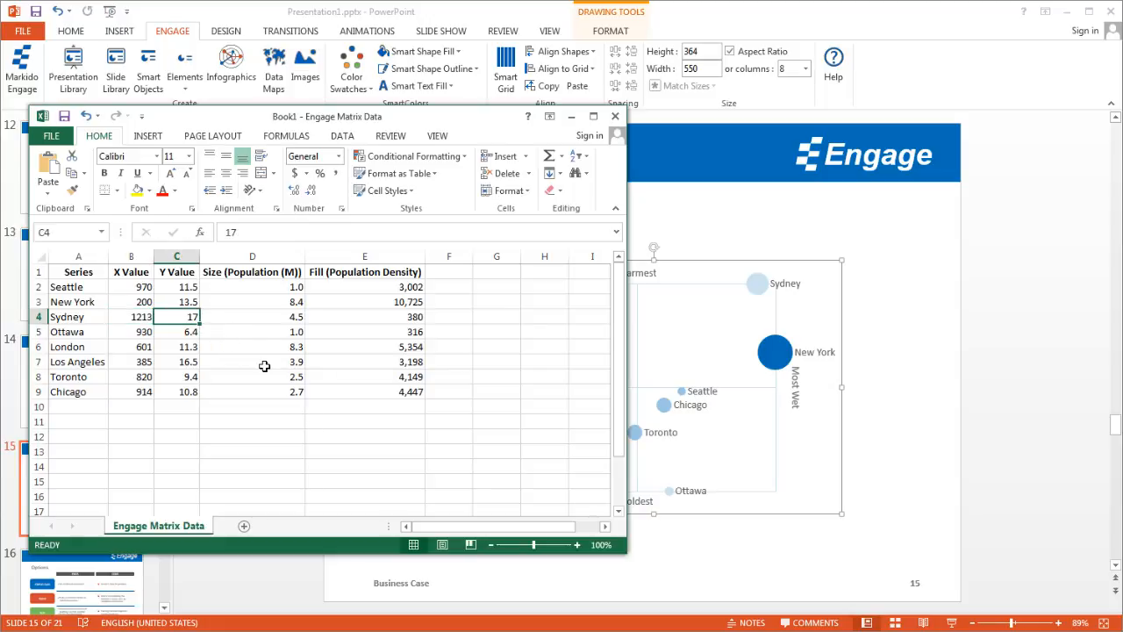
mouse_move(270, 368)
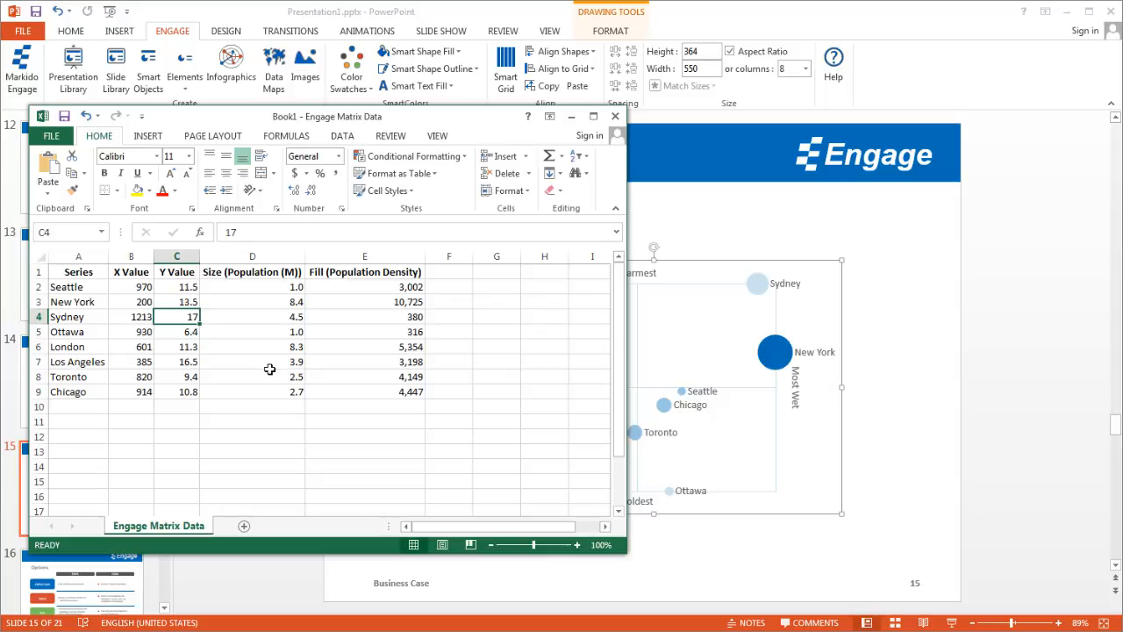
mouse_move(295, 380)
type("8")
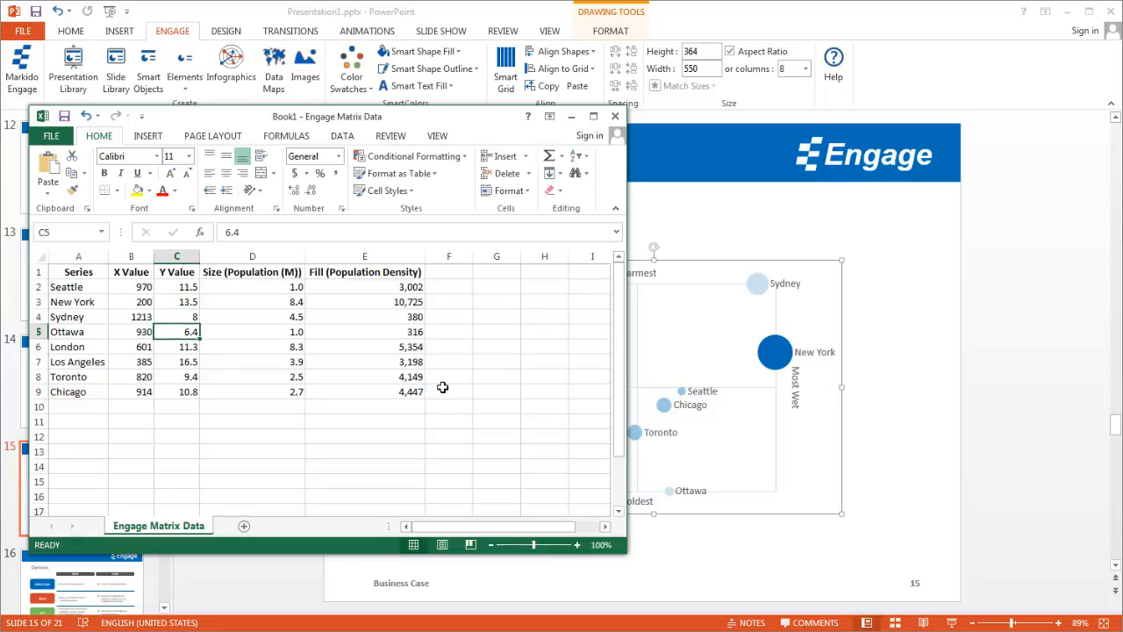
mouse_move(284, 313)
type("17")
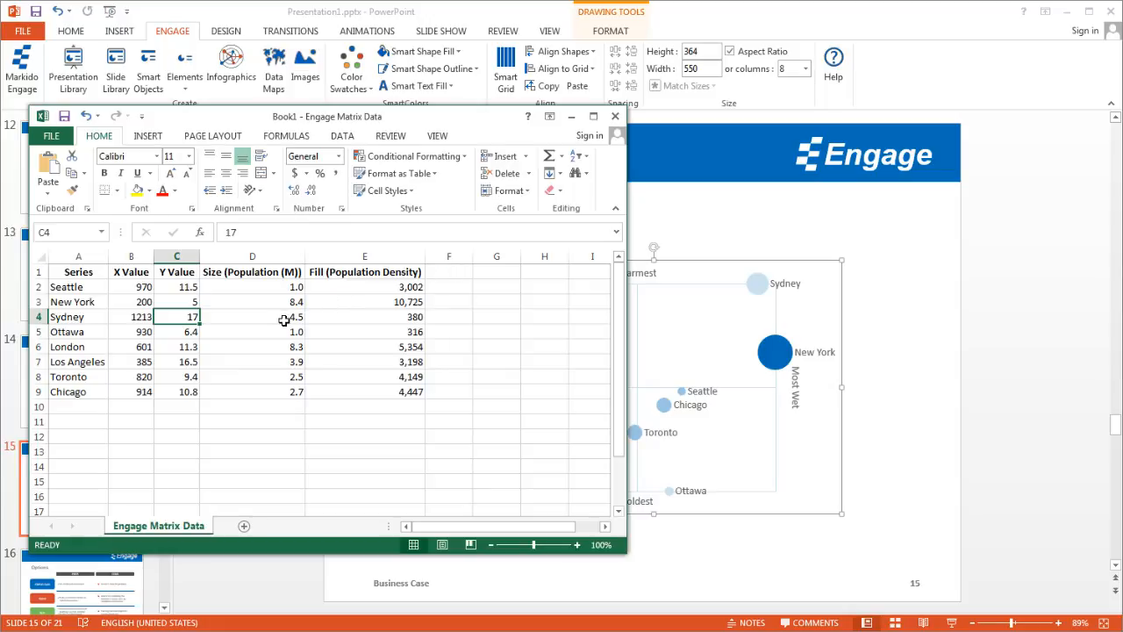
Set New York's population size to 3 and its population density to 2,500.
left_click(252, 301)
type("3")
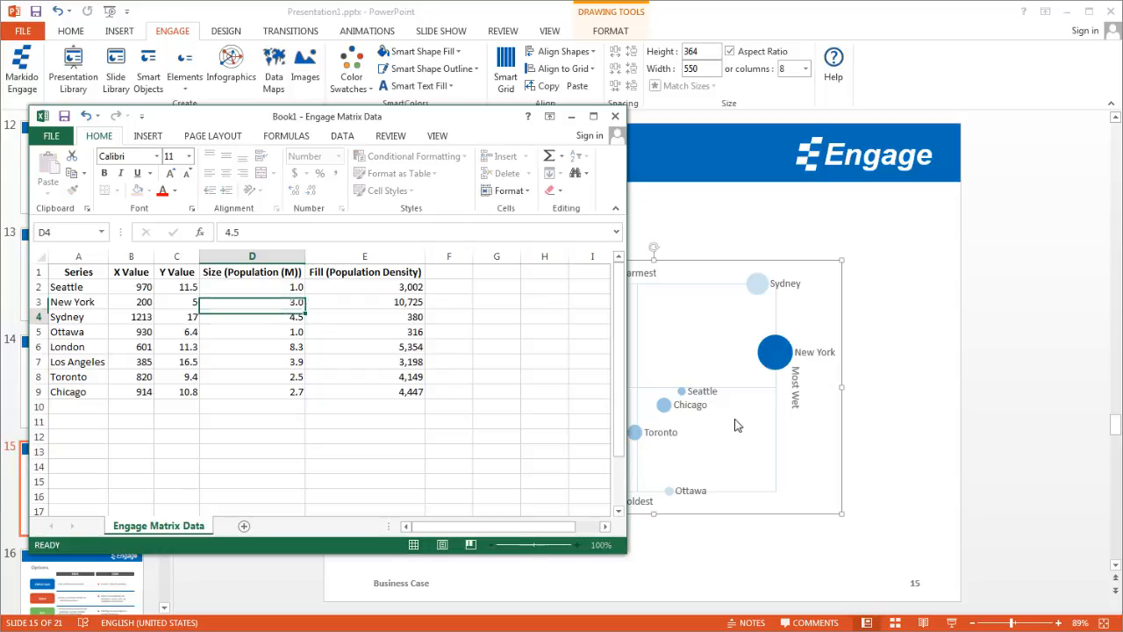
left_click(252, 315)
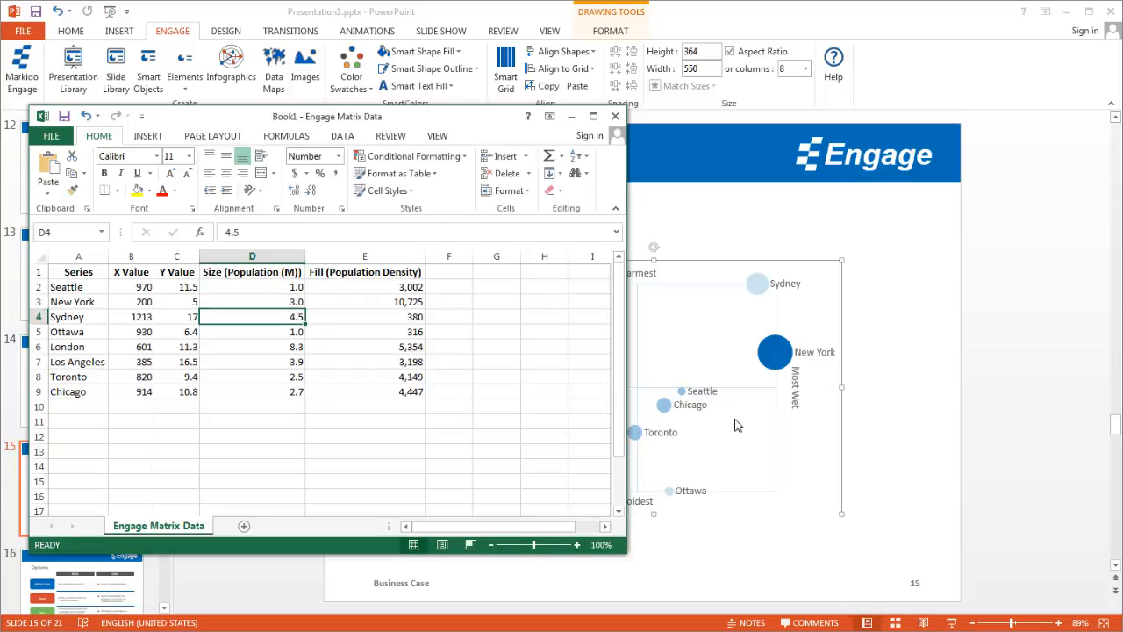
left_click(365, 302)
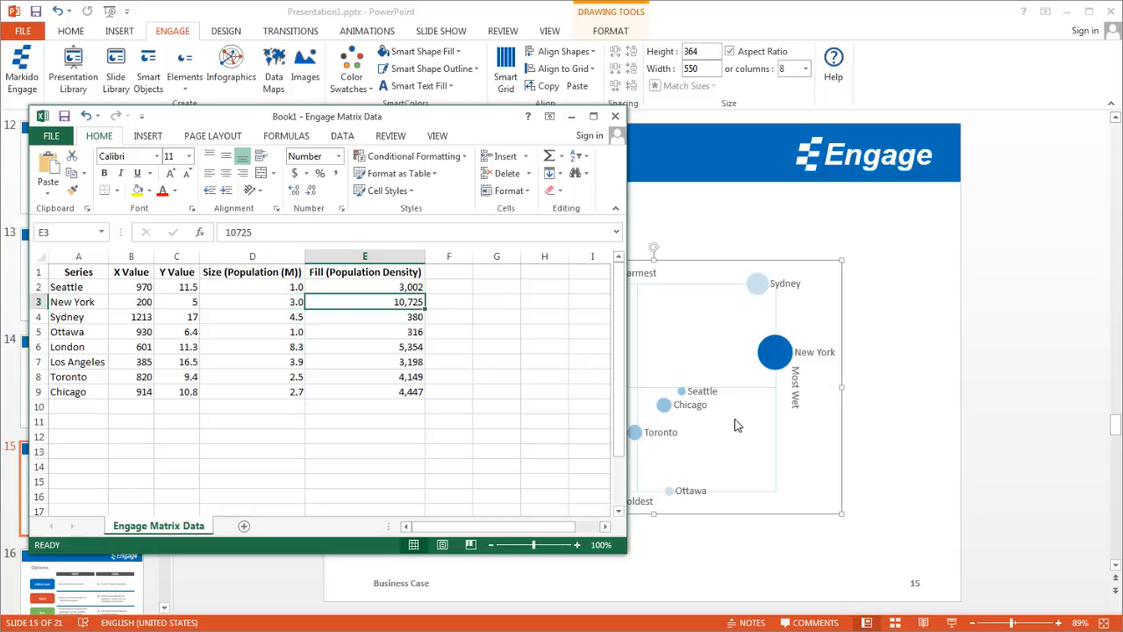
type("250")
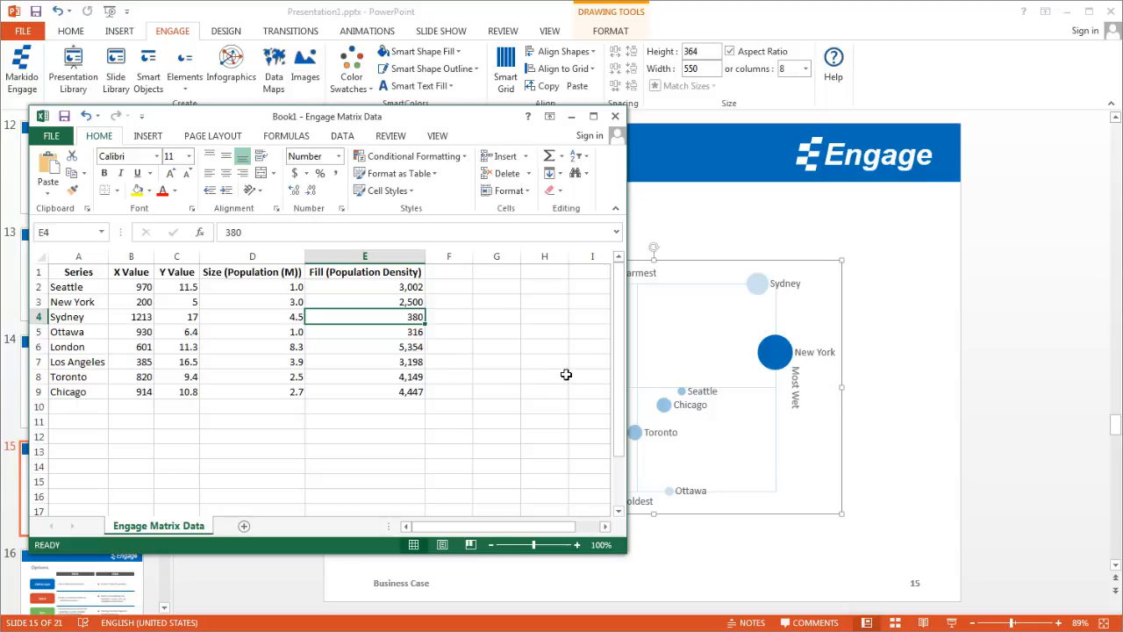
mouse_move(549, 349)
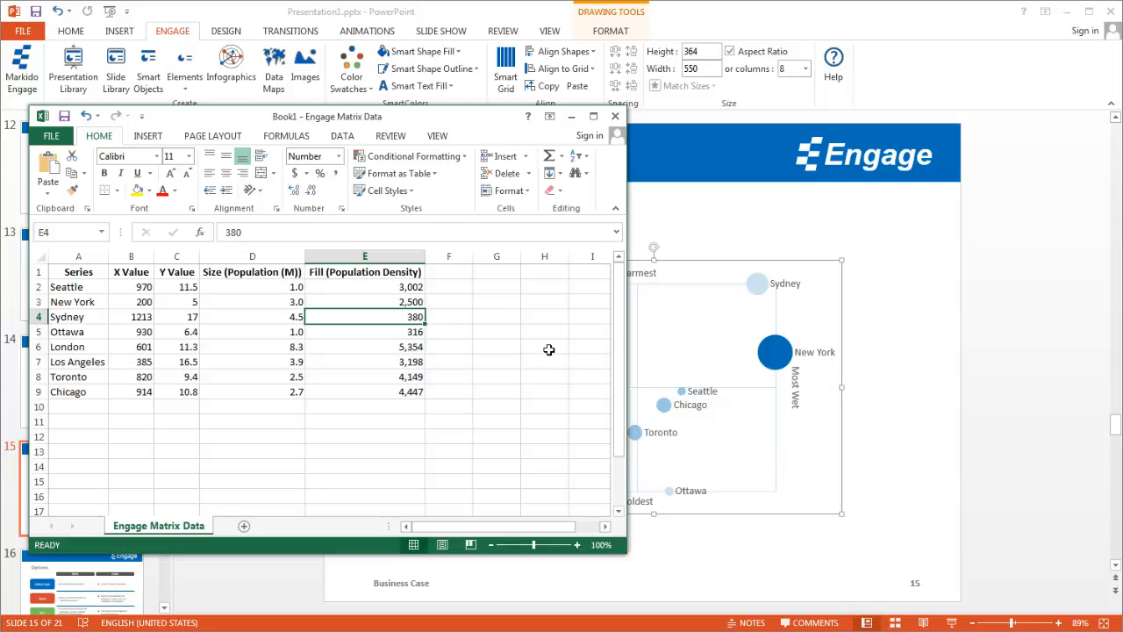
mouse_move(362, 379)
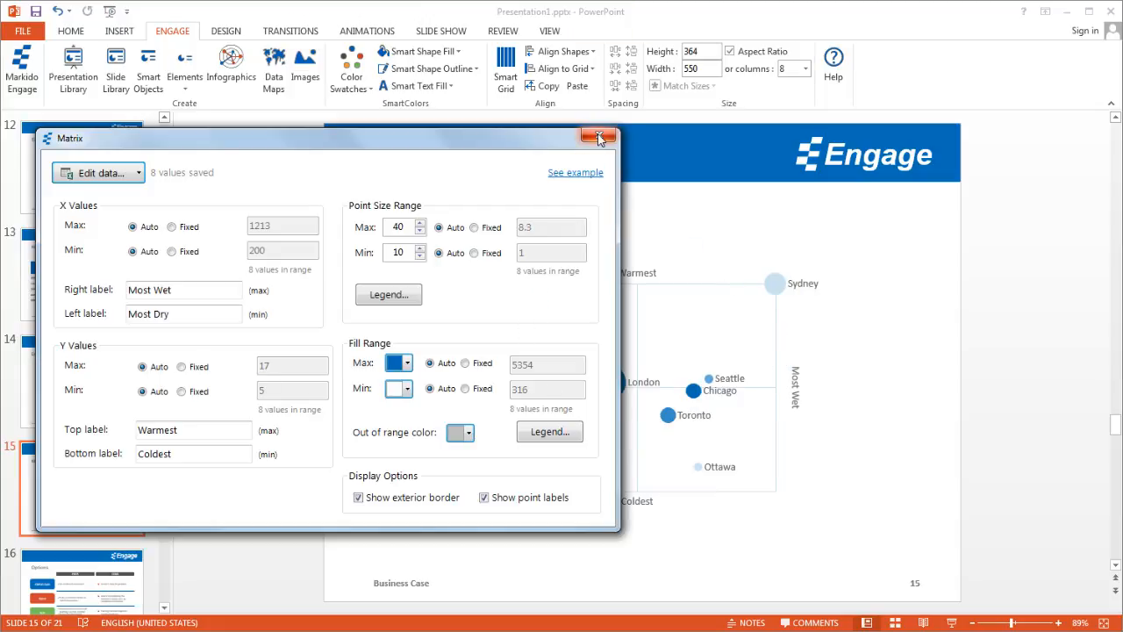
Close the Matrix settings so the chart shows New York in the Most Dry, Coldest corner.
left_click(600, 137)
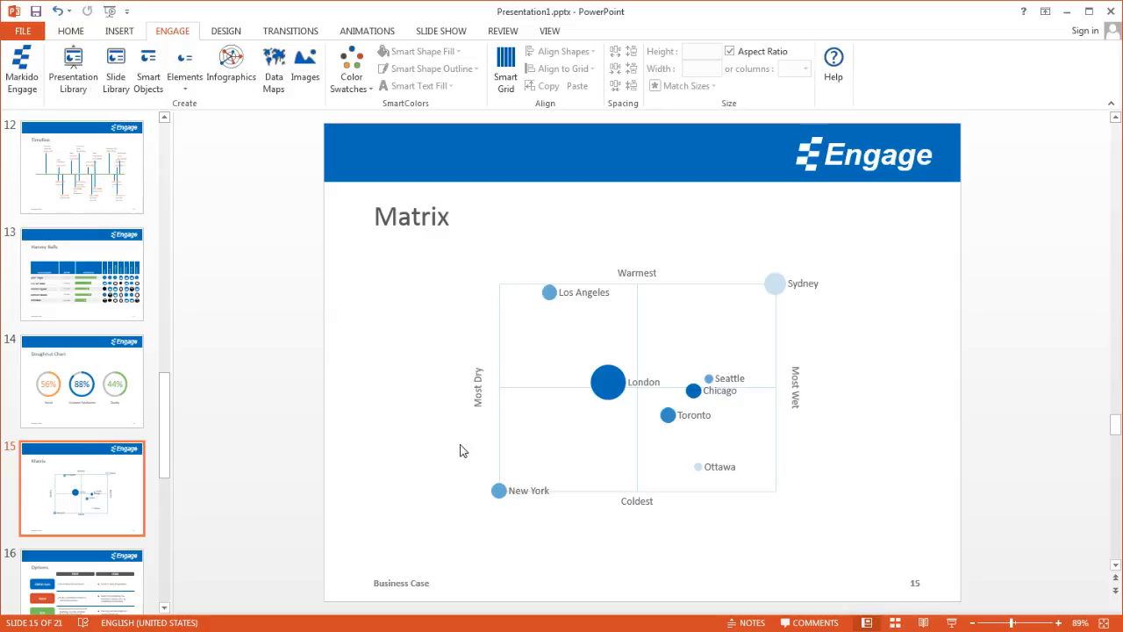
mouse_move(765, 379)
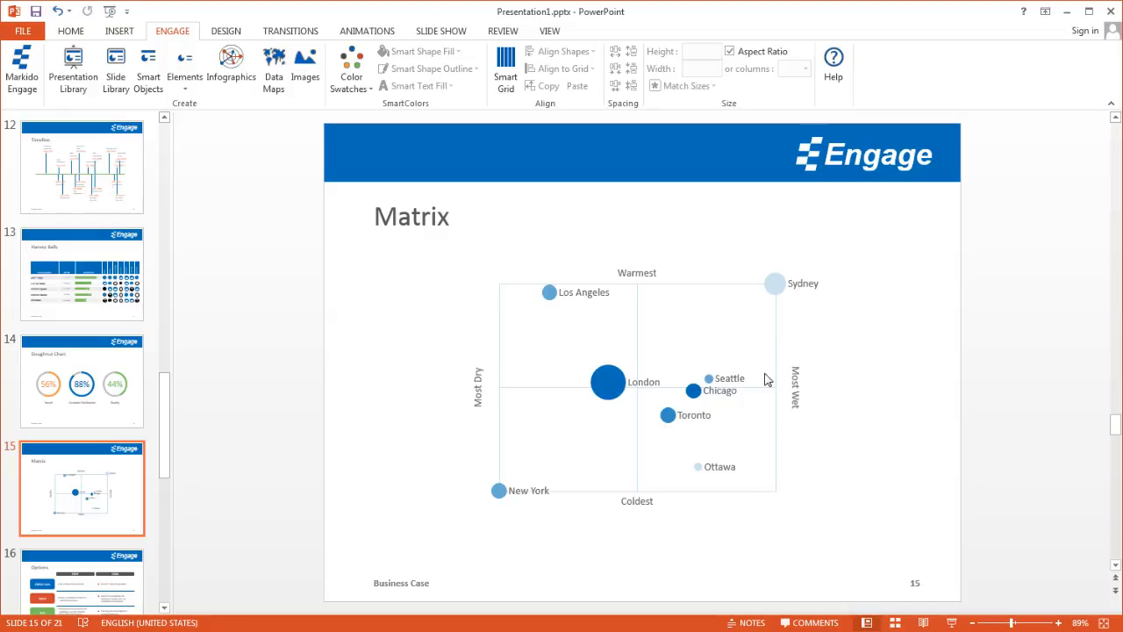
mouse_move(768, 343)
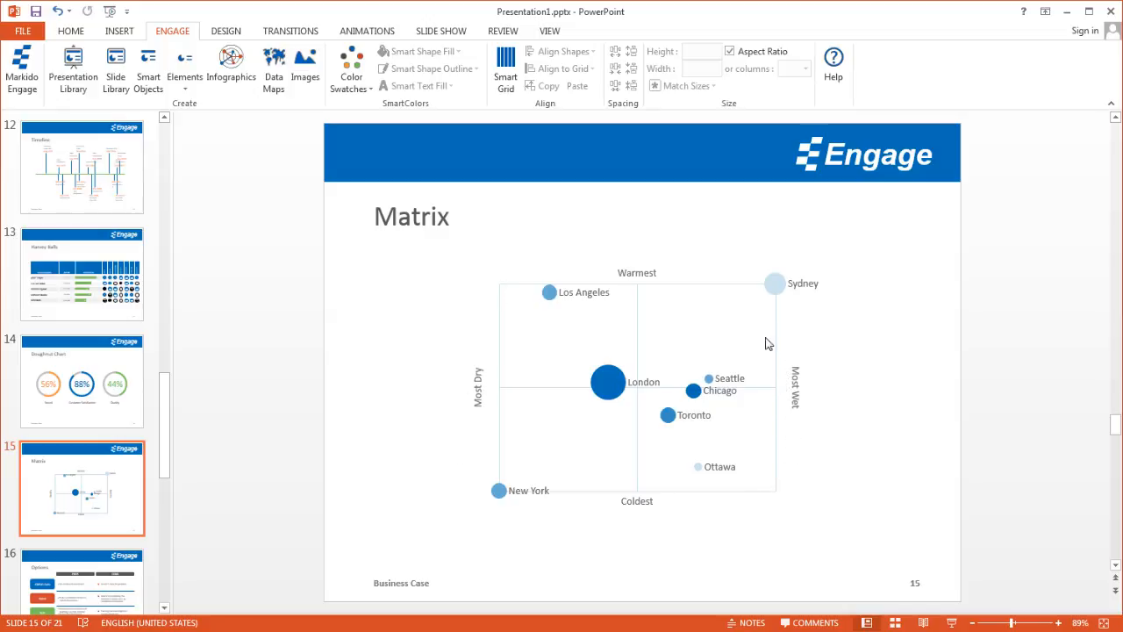
mouse_move(774, 372)
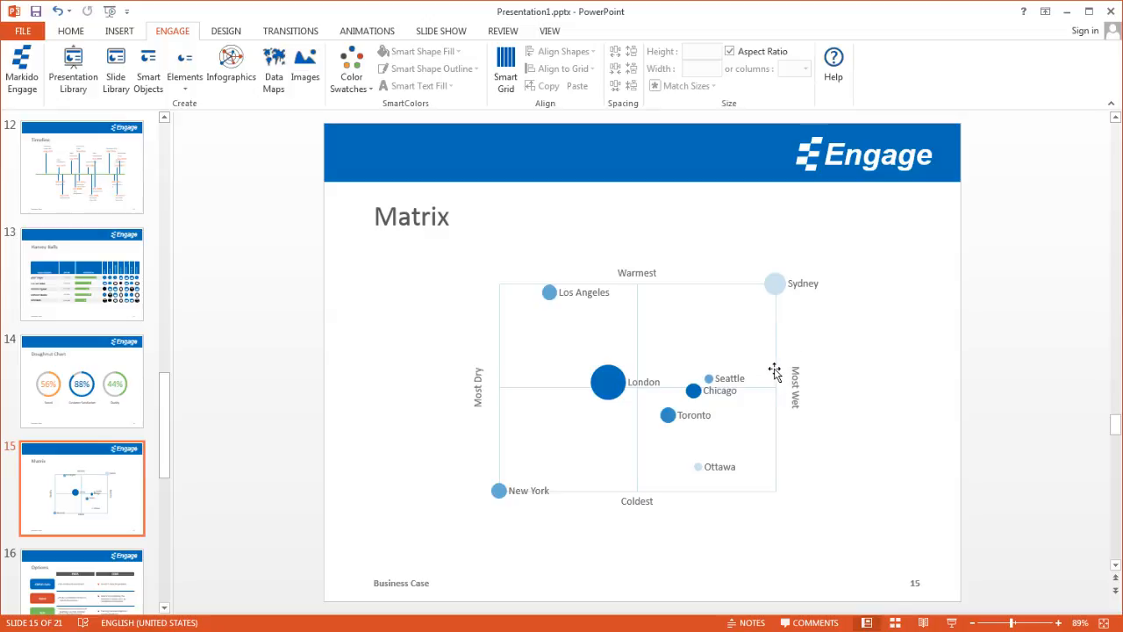
mouse_move(744, 316)
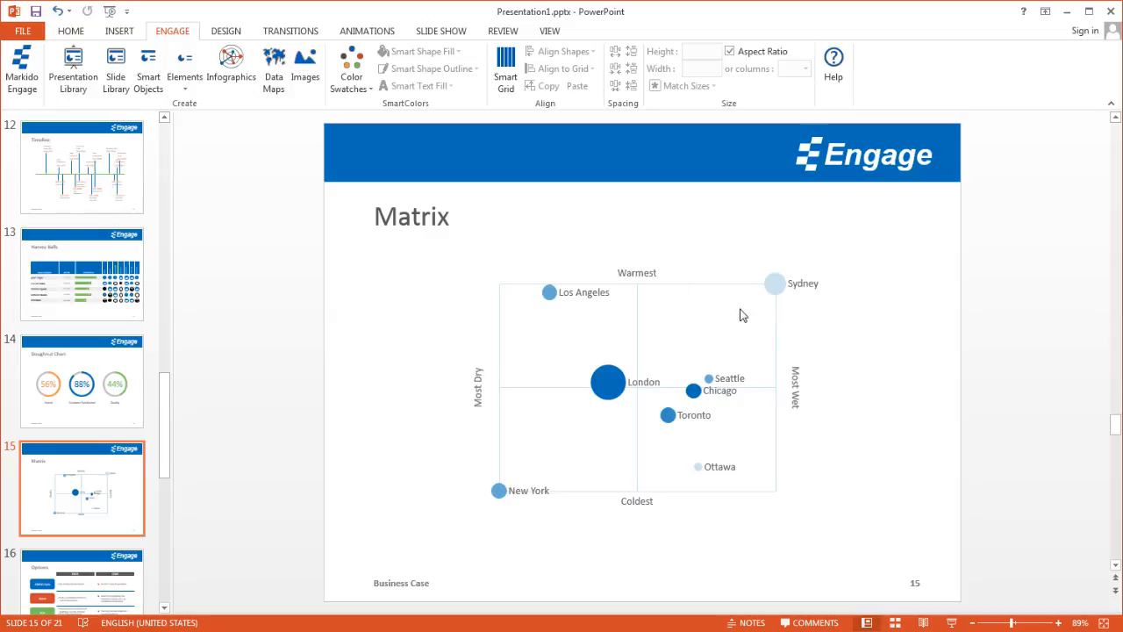
mouse_move(490, 368)
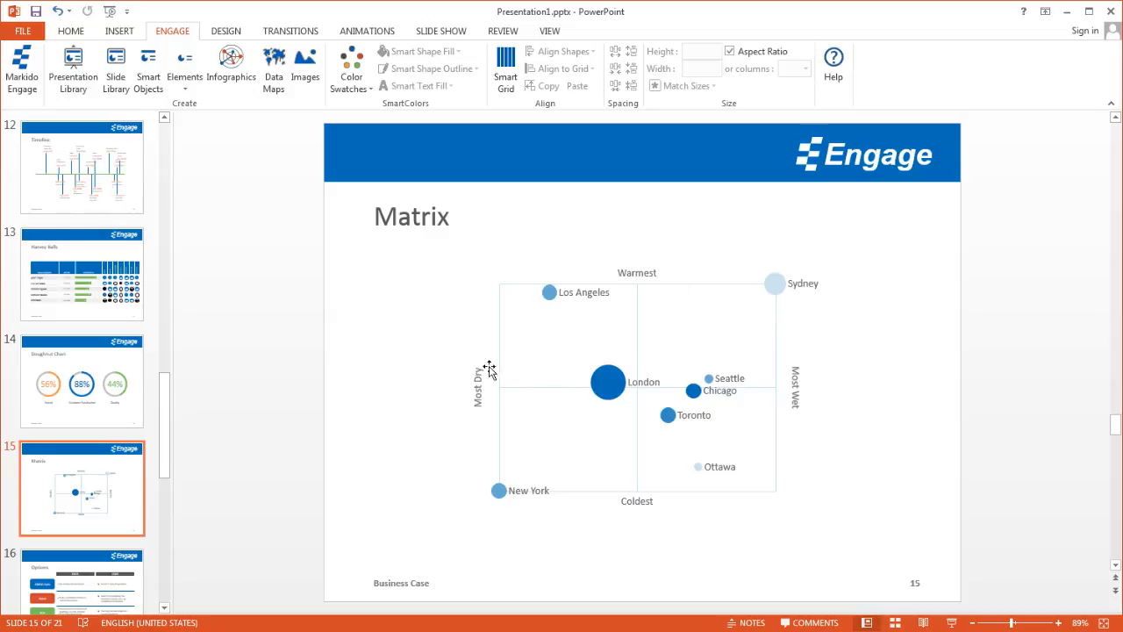
mouse_move(512, 500)
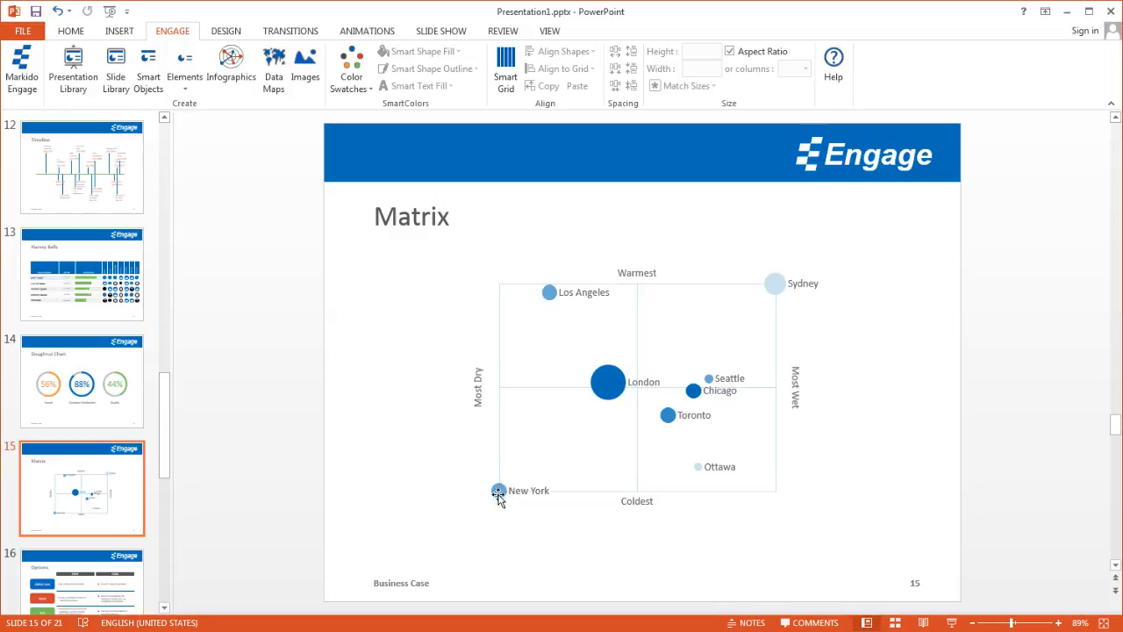
mouse_move(499, 485)
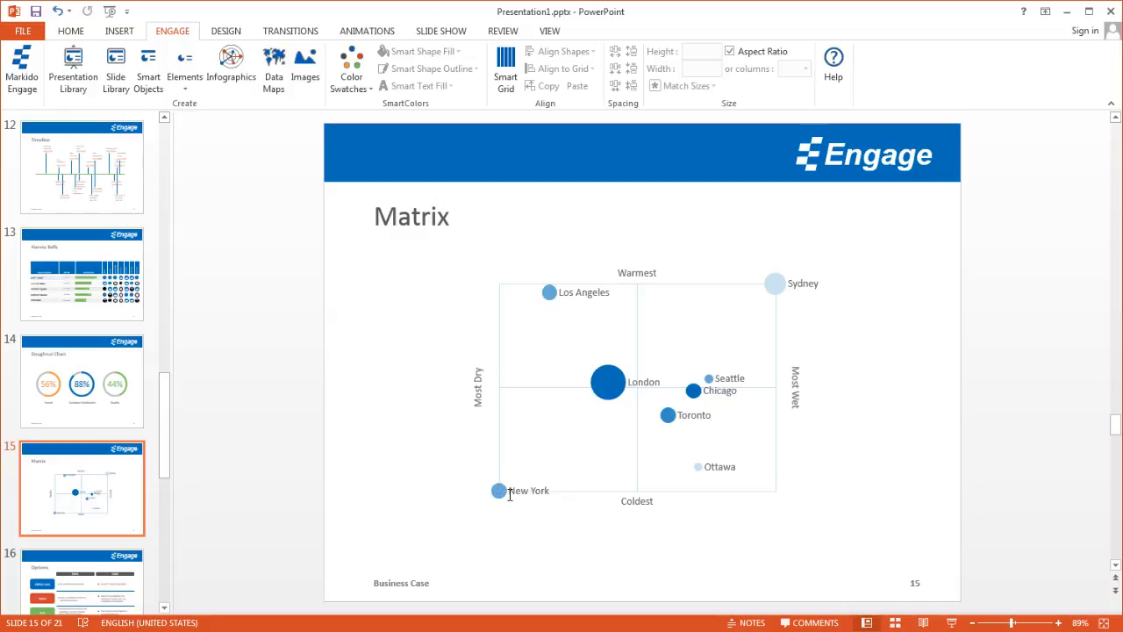
mouse_move(505, 490)
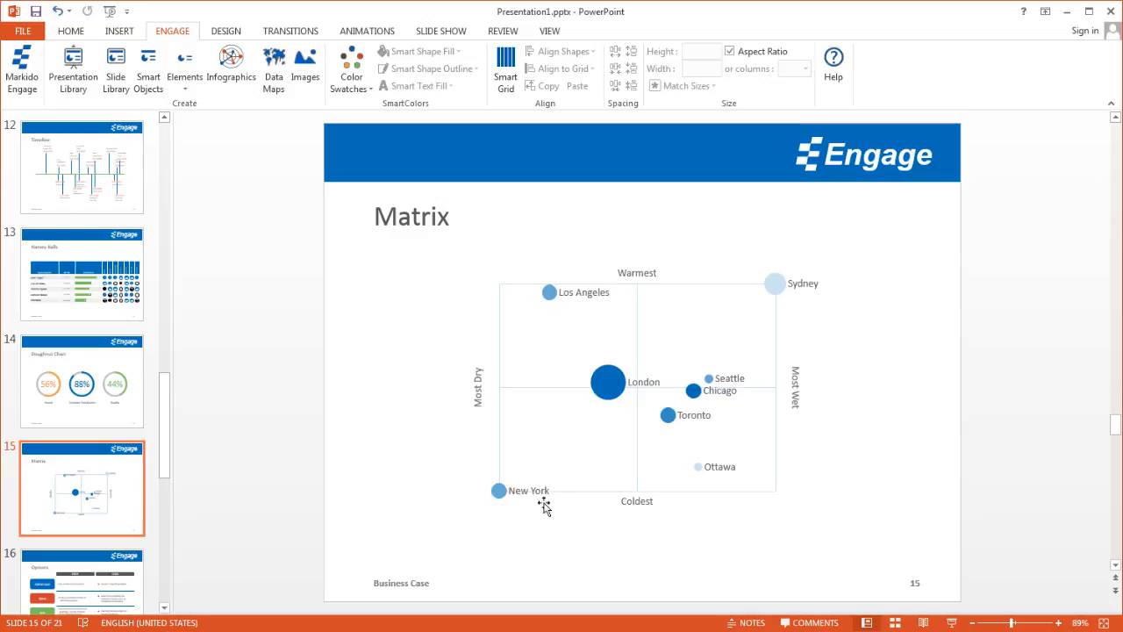
mouse_move(804, 392)
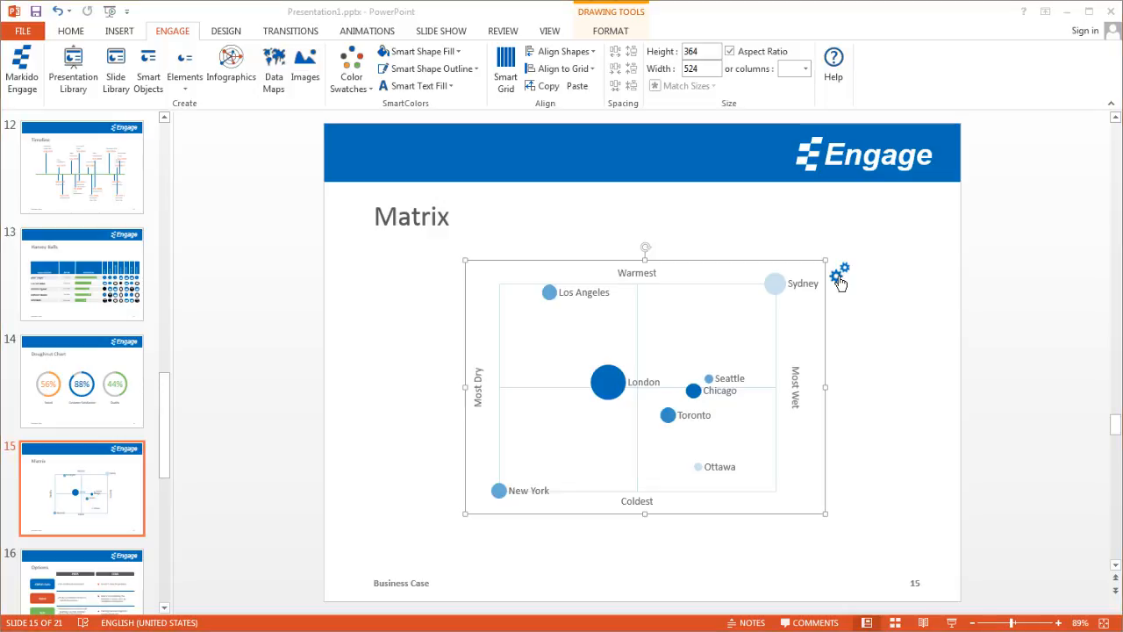
Fix the chart's X maximum at 1500 and Y maximum at 25 instead of automatic.
left_click(839, 272)
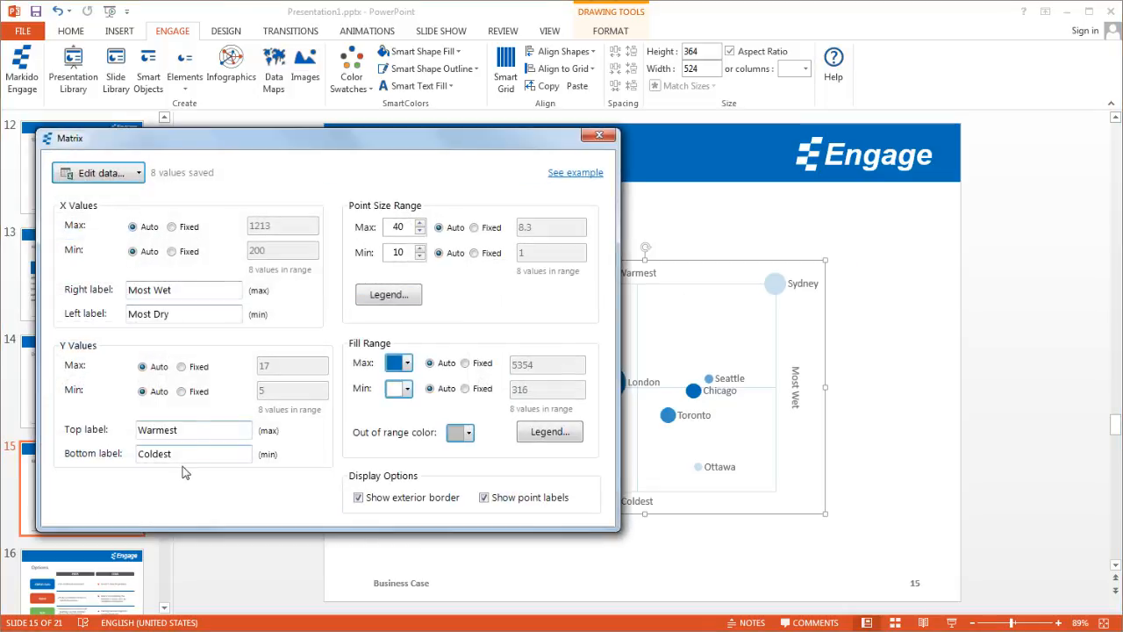
mouse_move(121, 239)
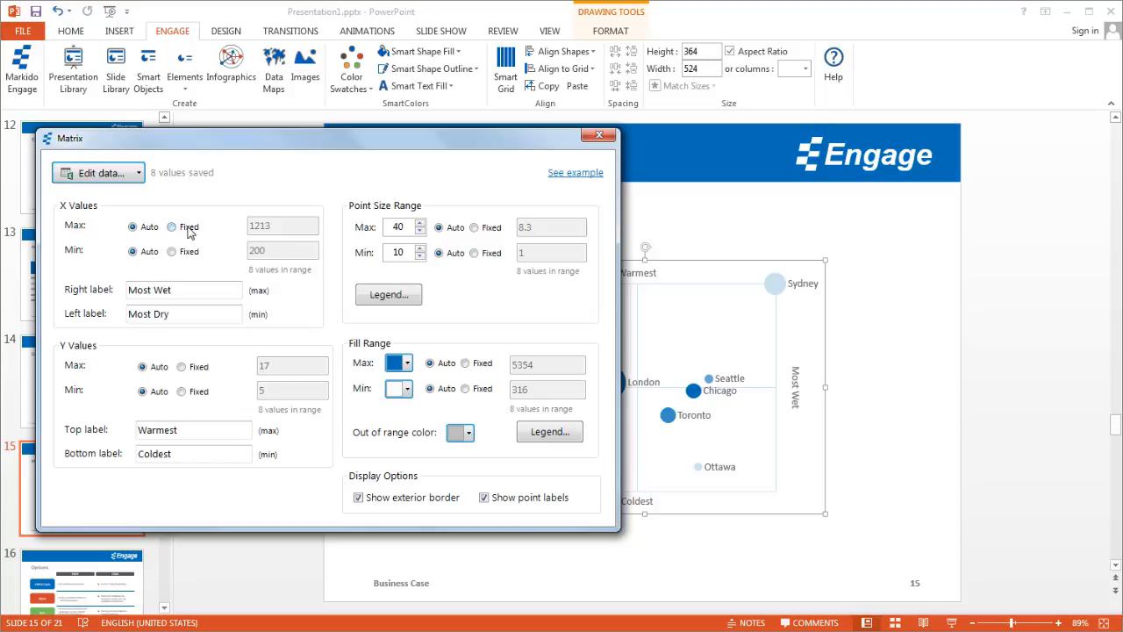
left_click(172, 227)
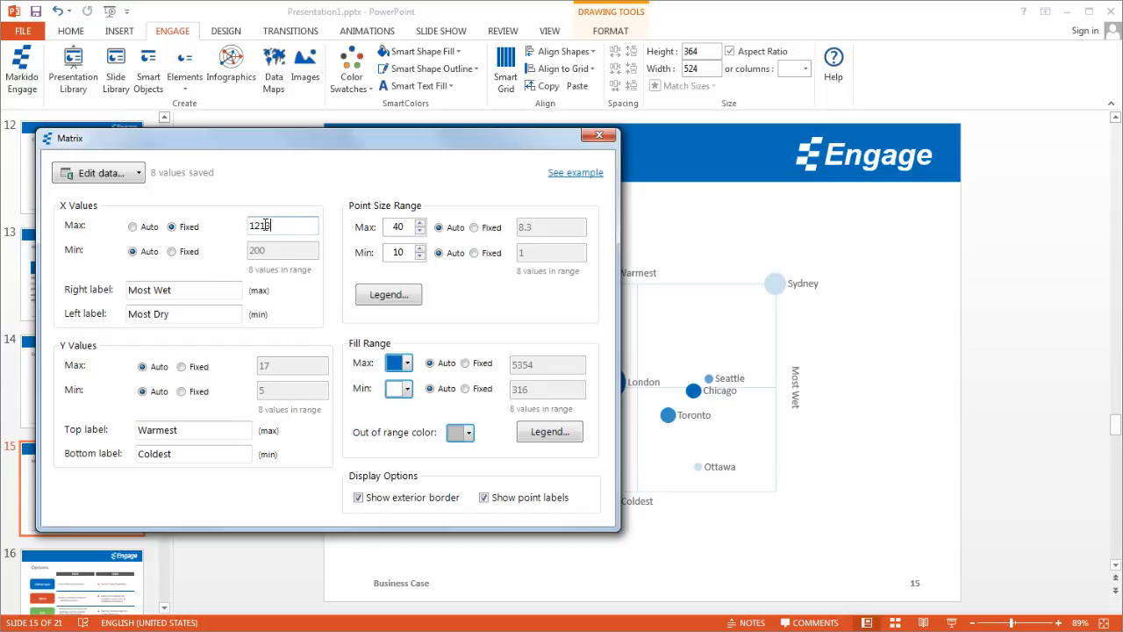
type("1500")
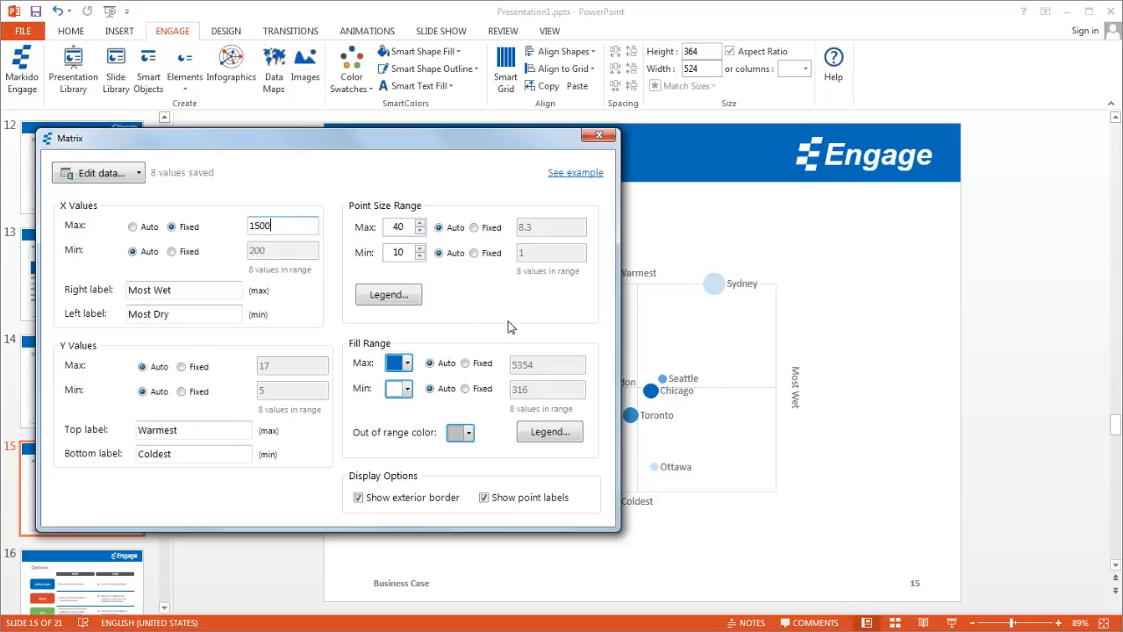
mouse_move(382, 351)
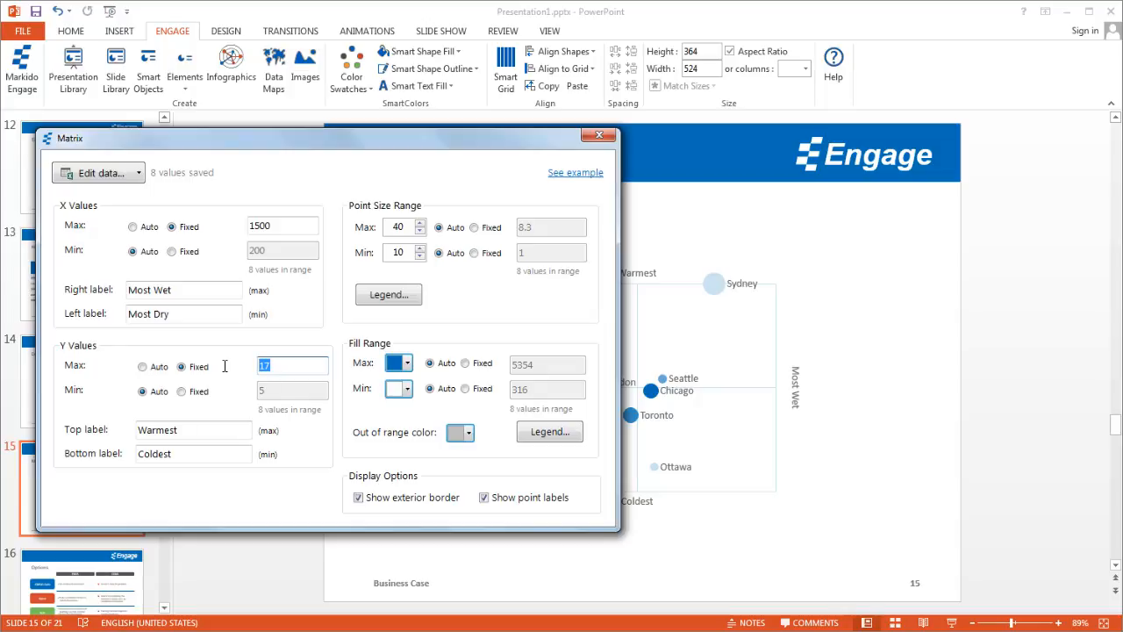
type("25")
left_click(184, 290)
type("Rain")
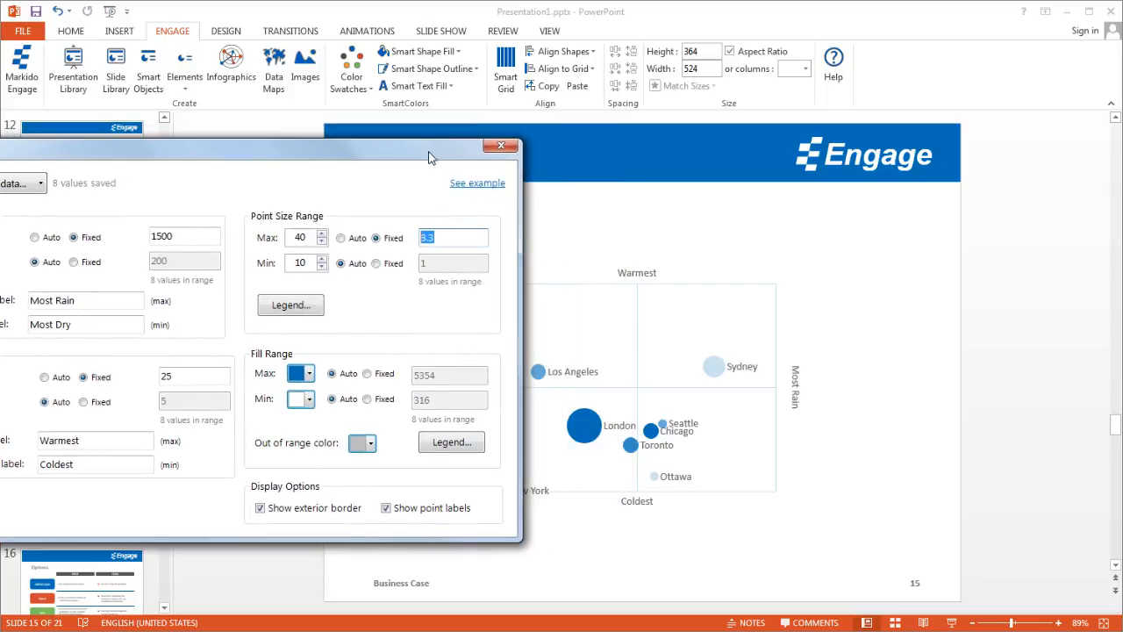
mouse_move(605, 418)
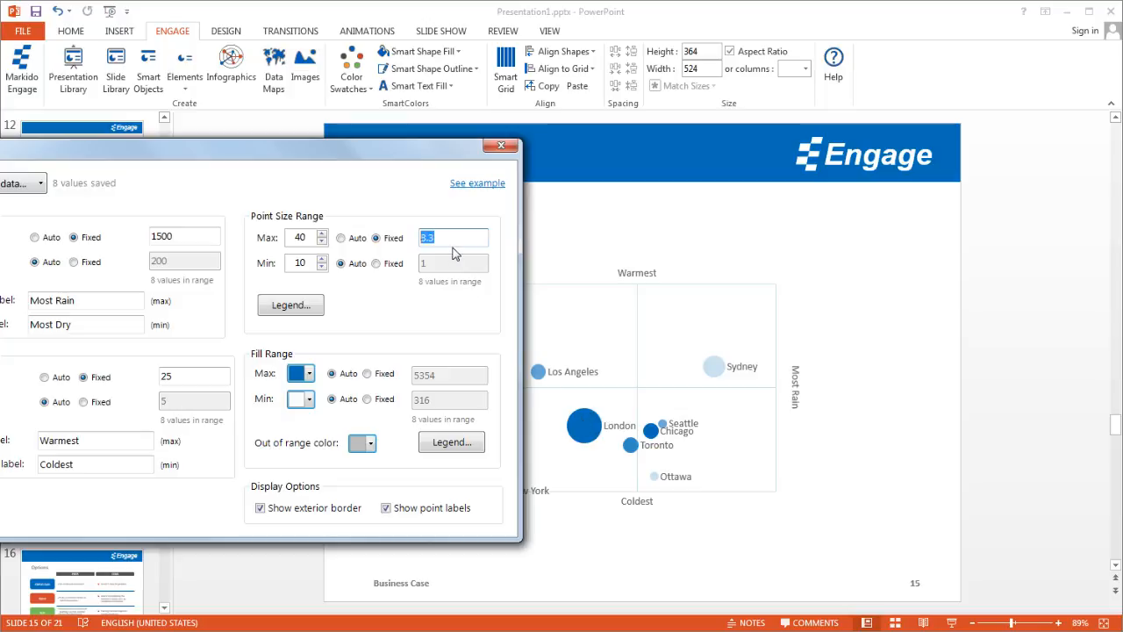
Try a fixed maximum bubble size of 6, then return it to automatic.
type("6")
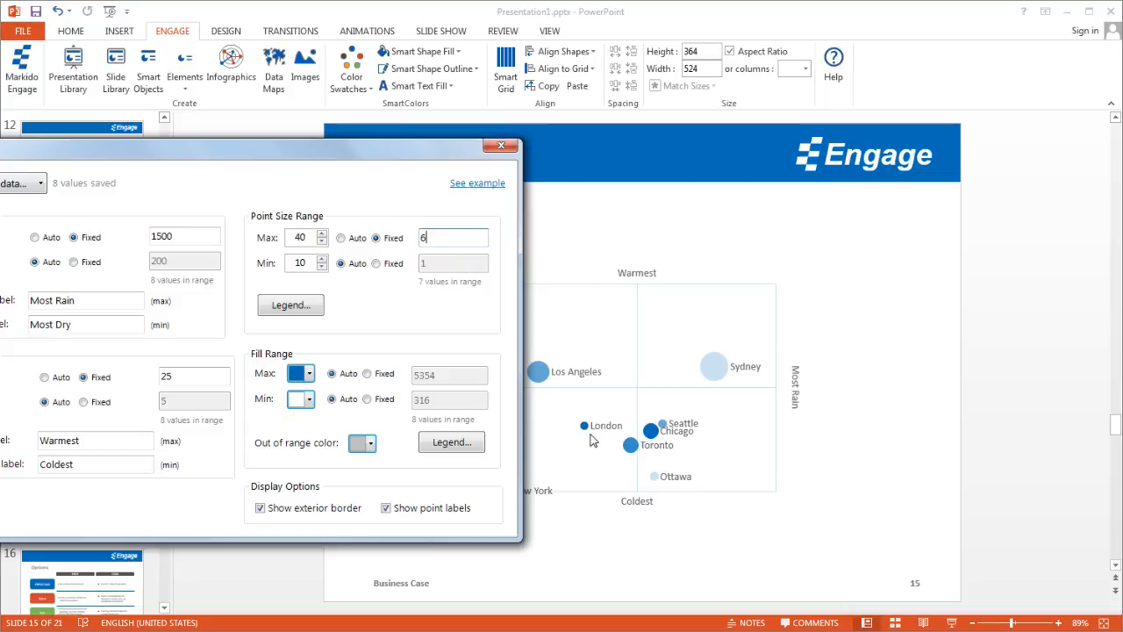
mouse_move(590, 436)
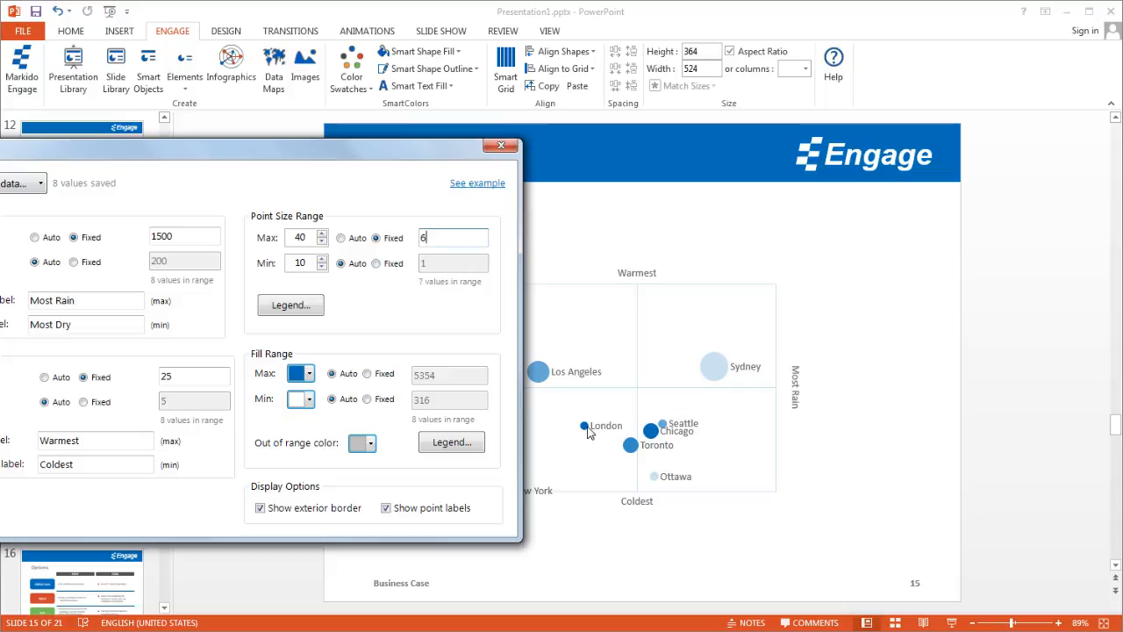
left_click(340, 238)
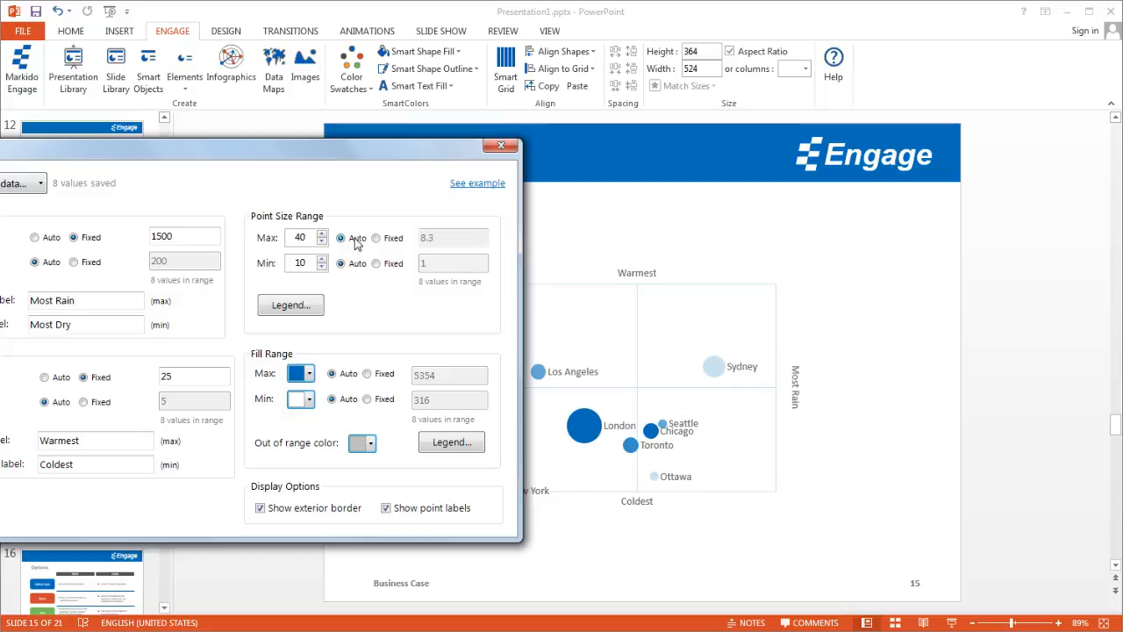
mouse_move(355, 249)
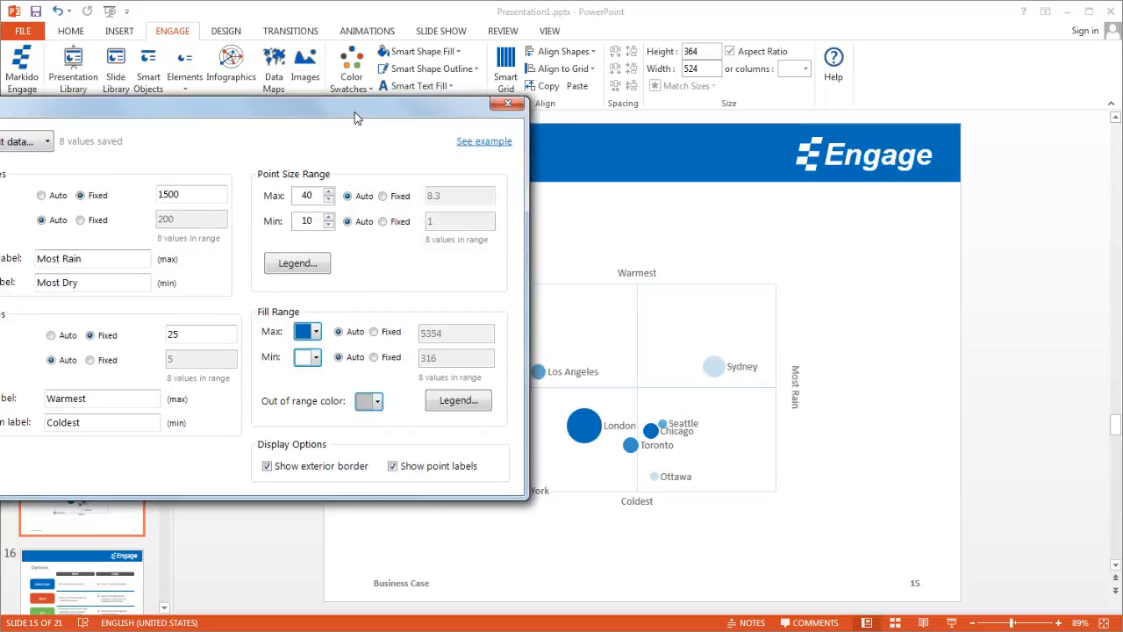
mouse_move(320, 318)
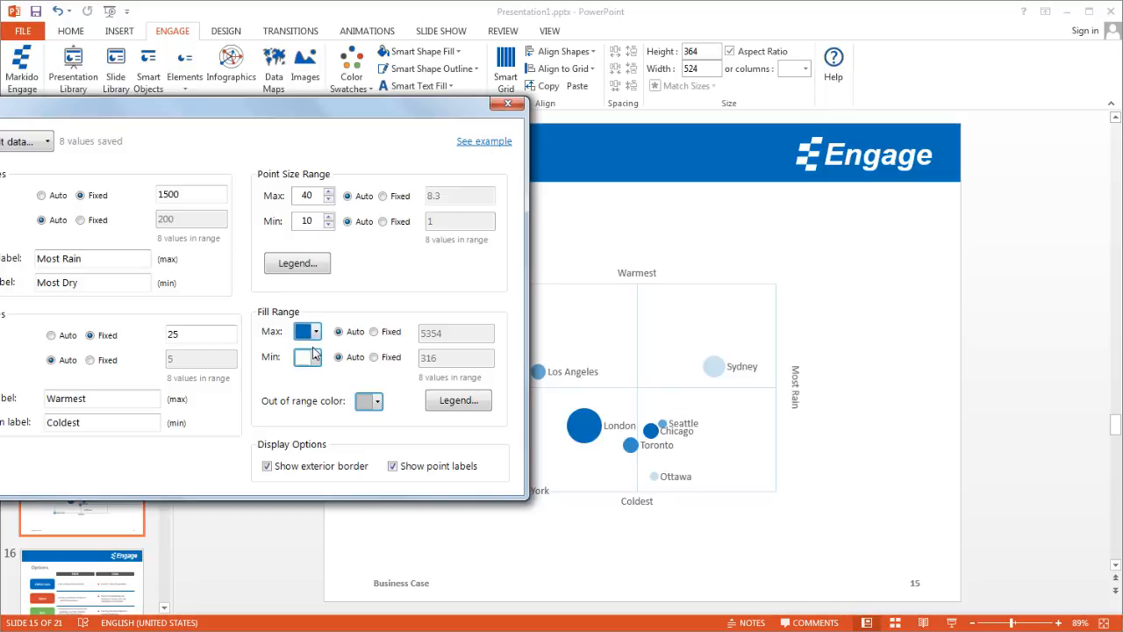
Set the minimum fill colour to green so bubbles shade green to blue.
left_click(316, 358)
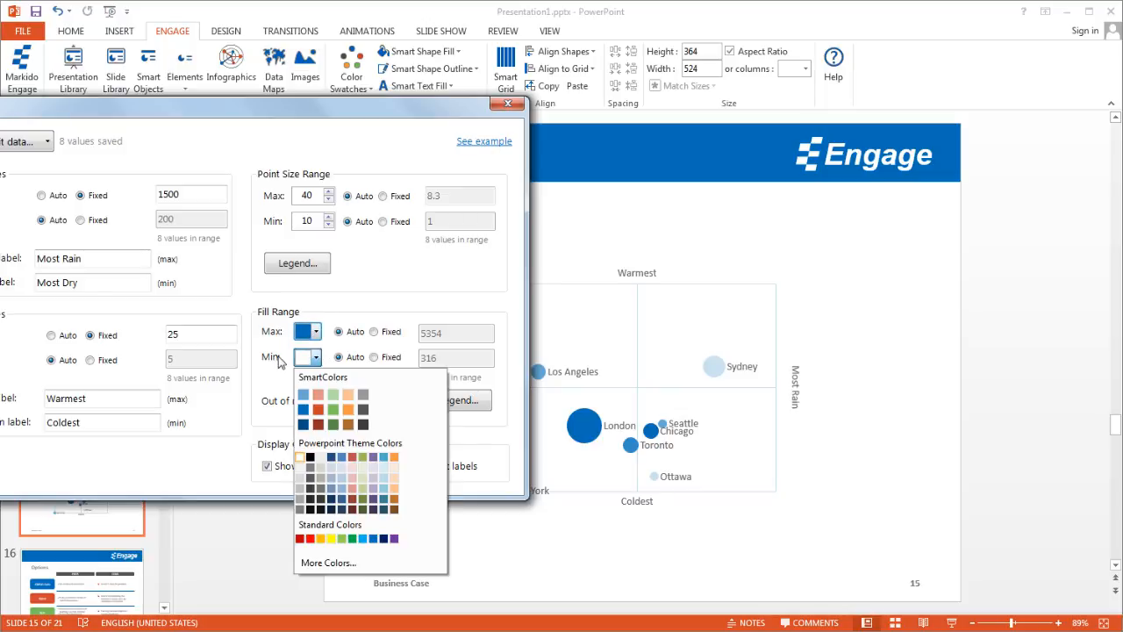
left_click(333, 409)
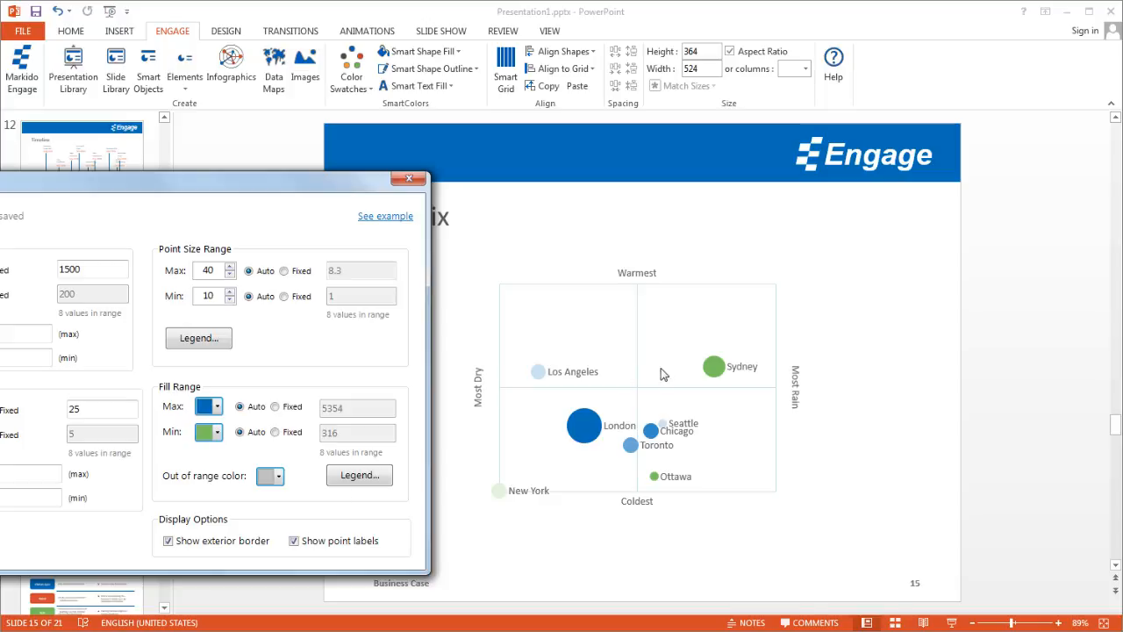
mouse_move(249, 388)
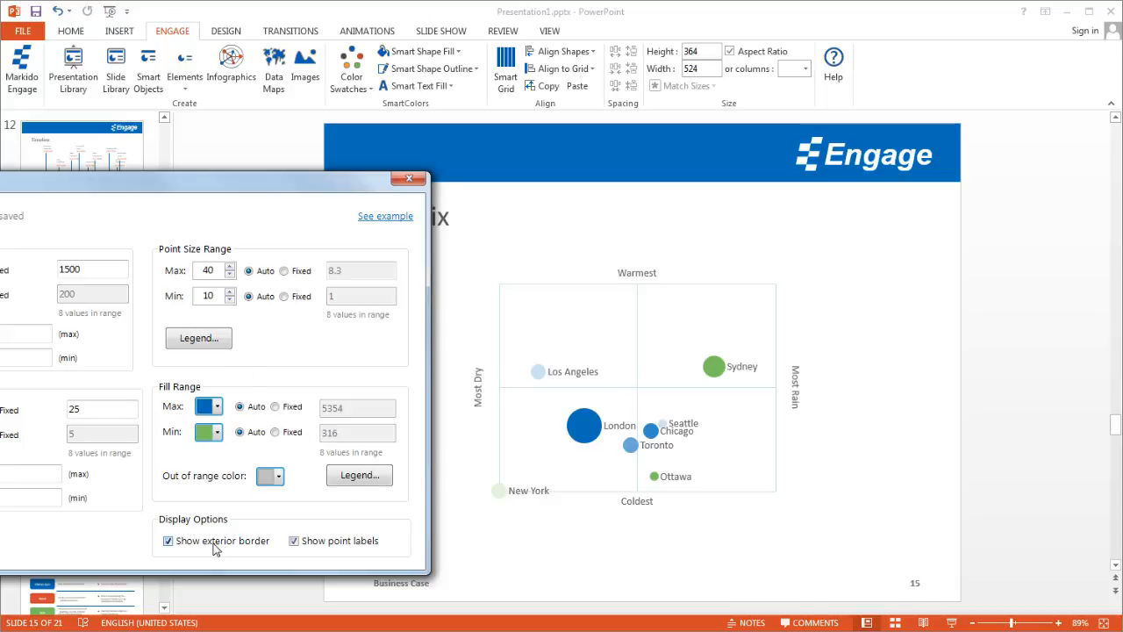
left_click(168, 541)
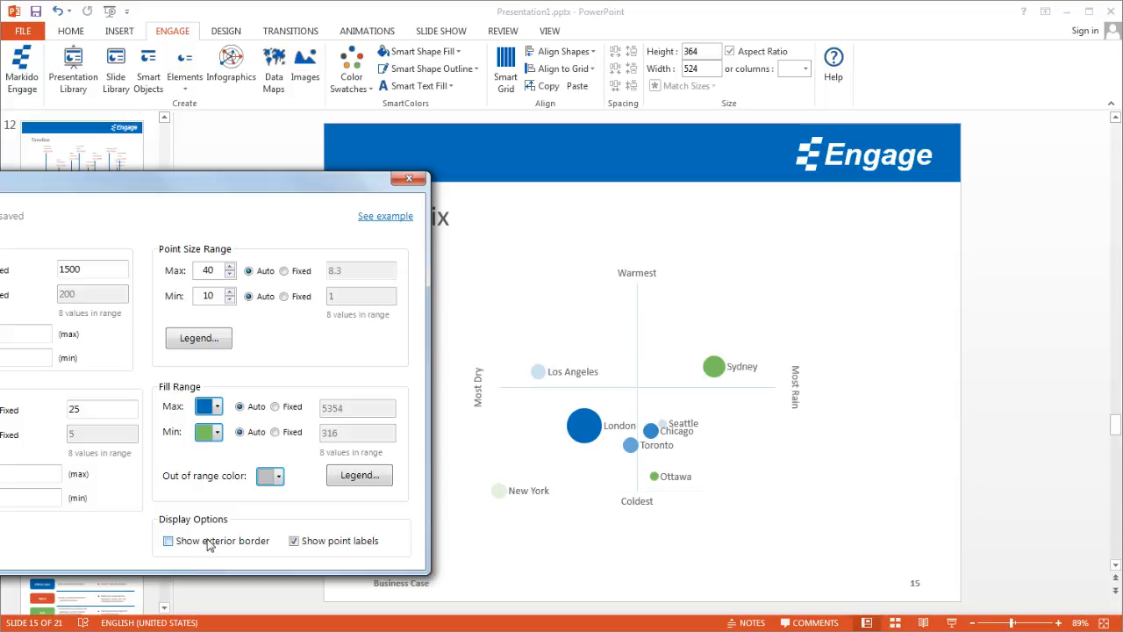
left_click(169, 540)
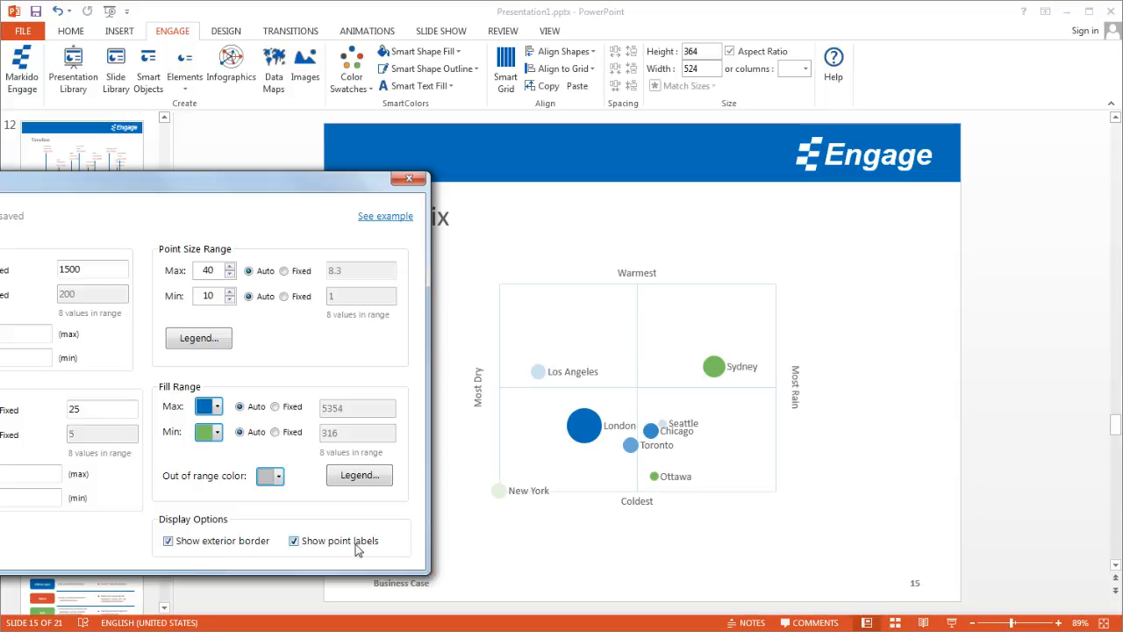
left_click(293, 541)
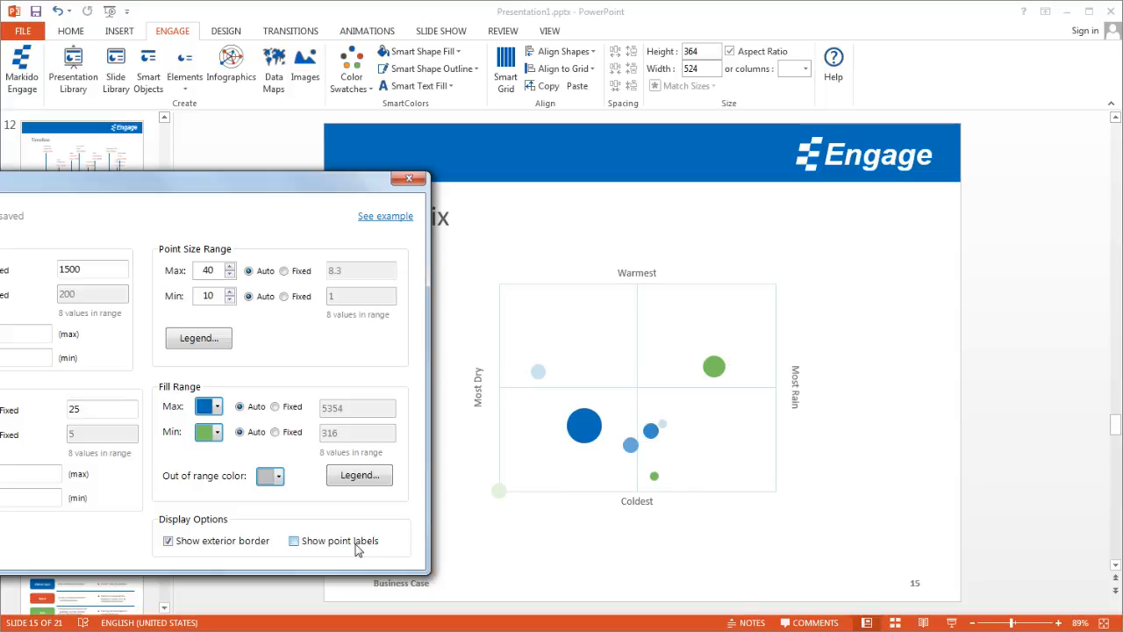
left_click(292, 541)
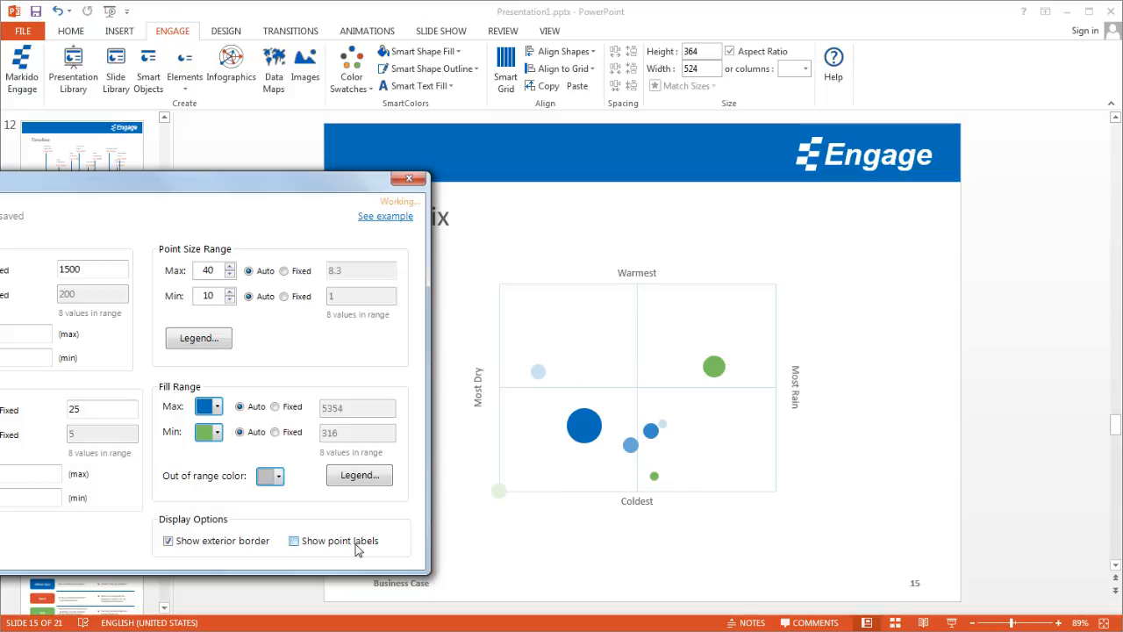
left_click(293, 541)
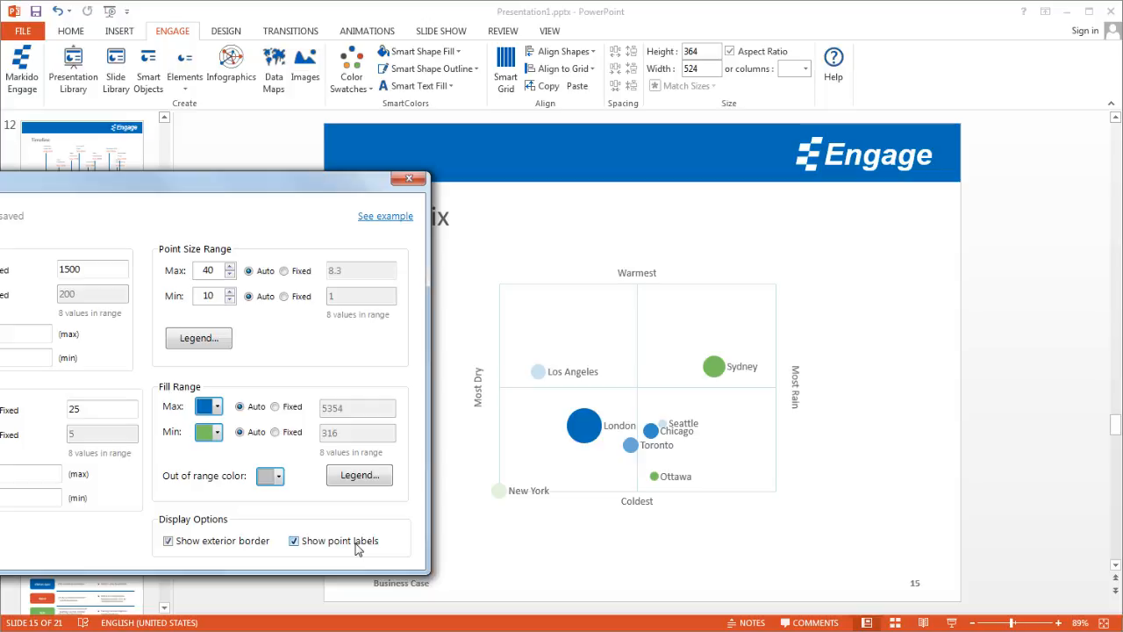
mouse_move(306, 568)
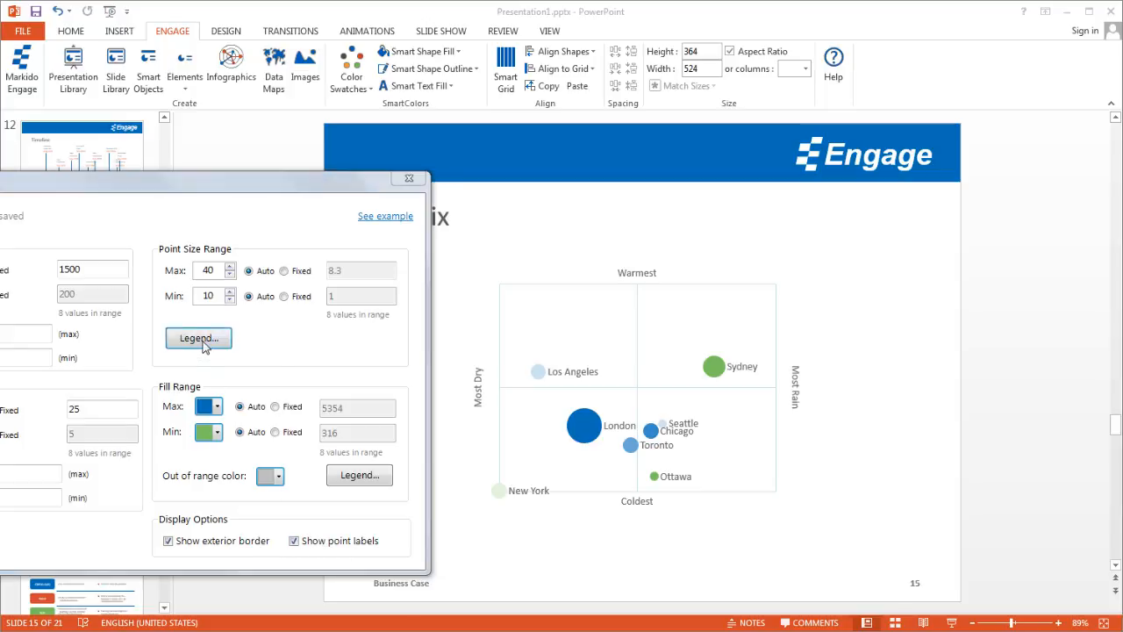
Add a bubble-size legend titled 'Population Size (in M)'.
left_click(198, 337)
type("Population Size")
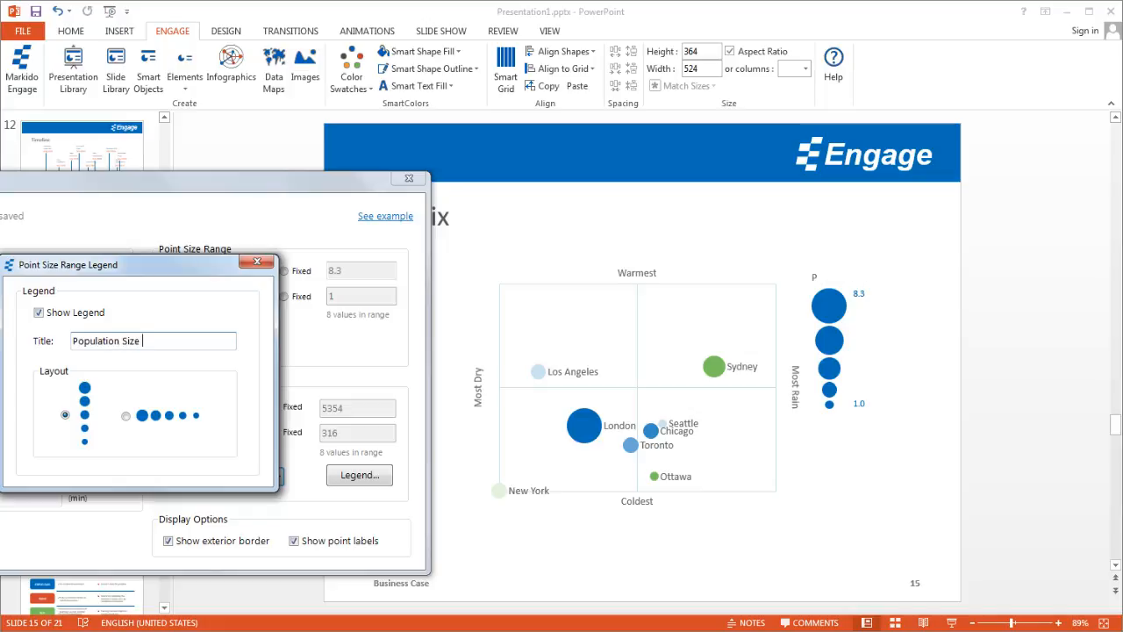
type("(inM")
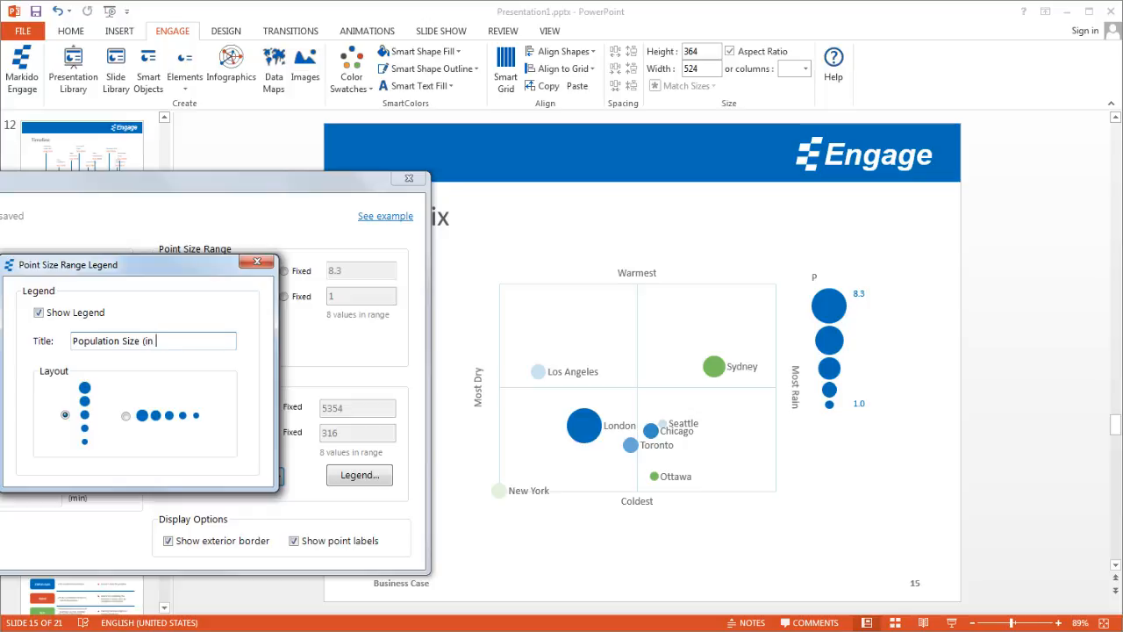
type("M)")
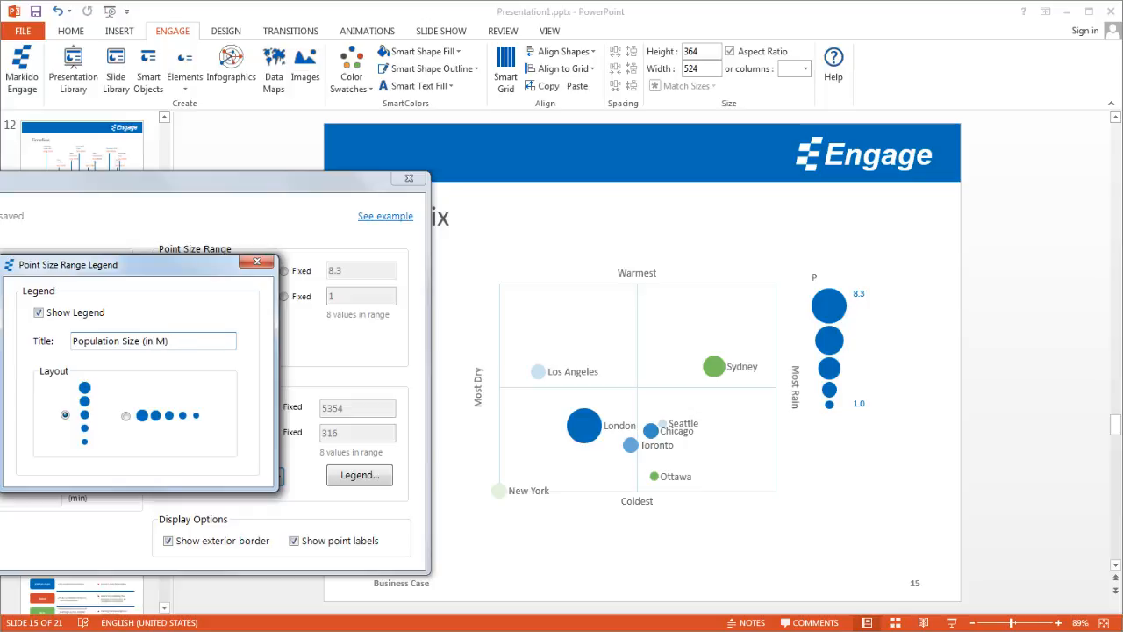
left_click(258, 262)
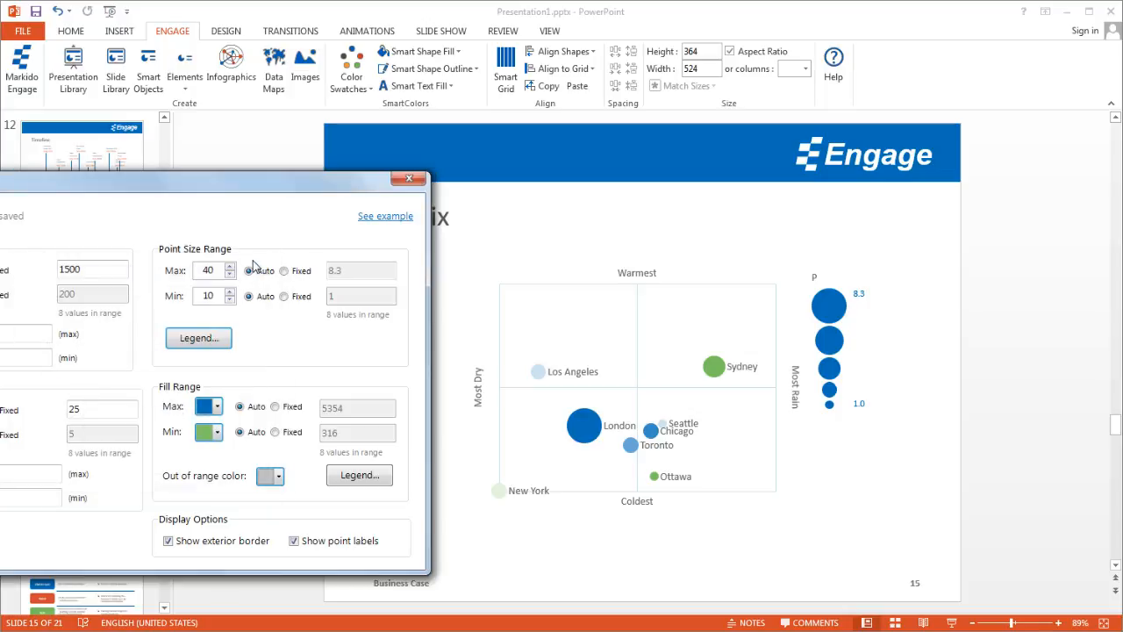
Add a Population Density fill legend and close the Matrix settings.
left_click(358, 474)
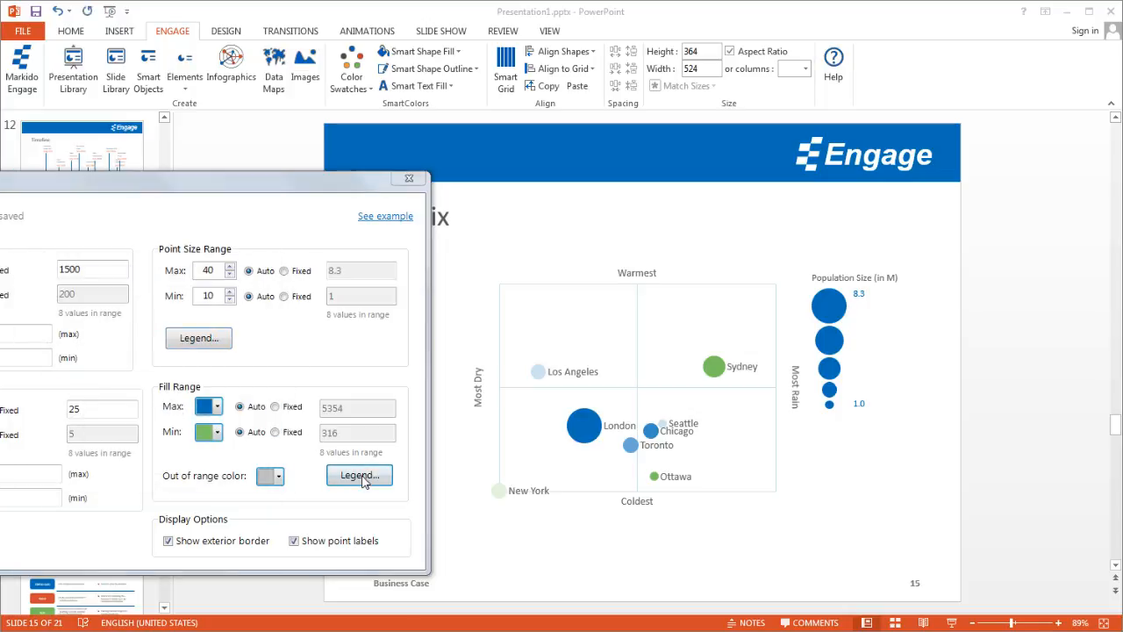
left_click(358, 474)
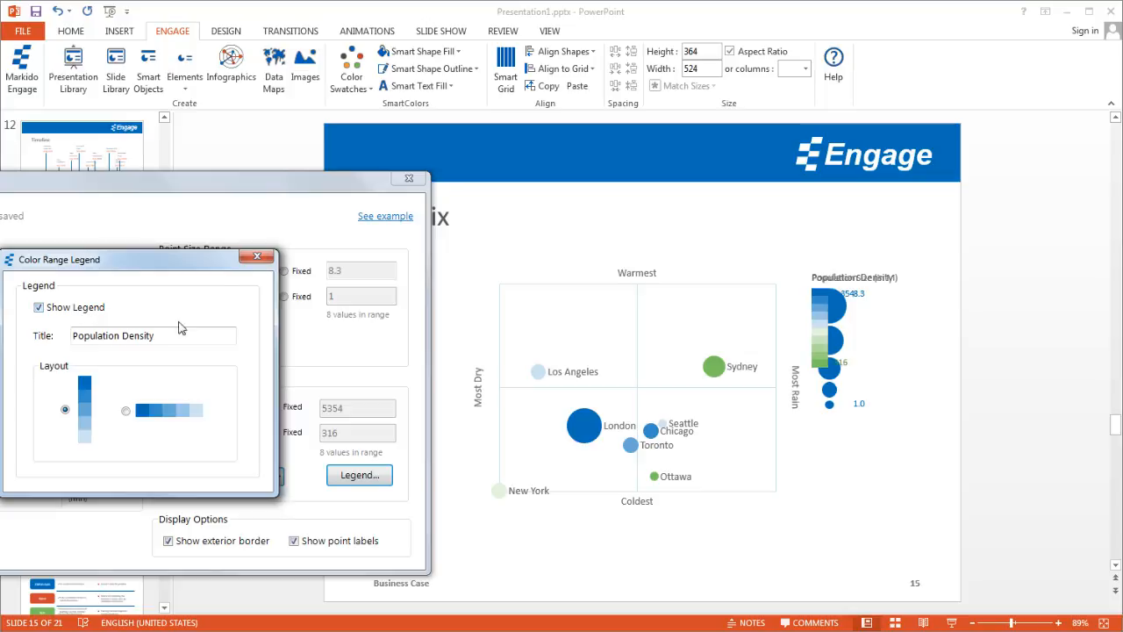
left_click(258, 256)
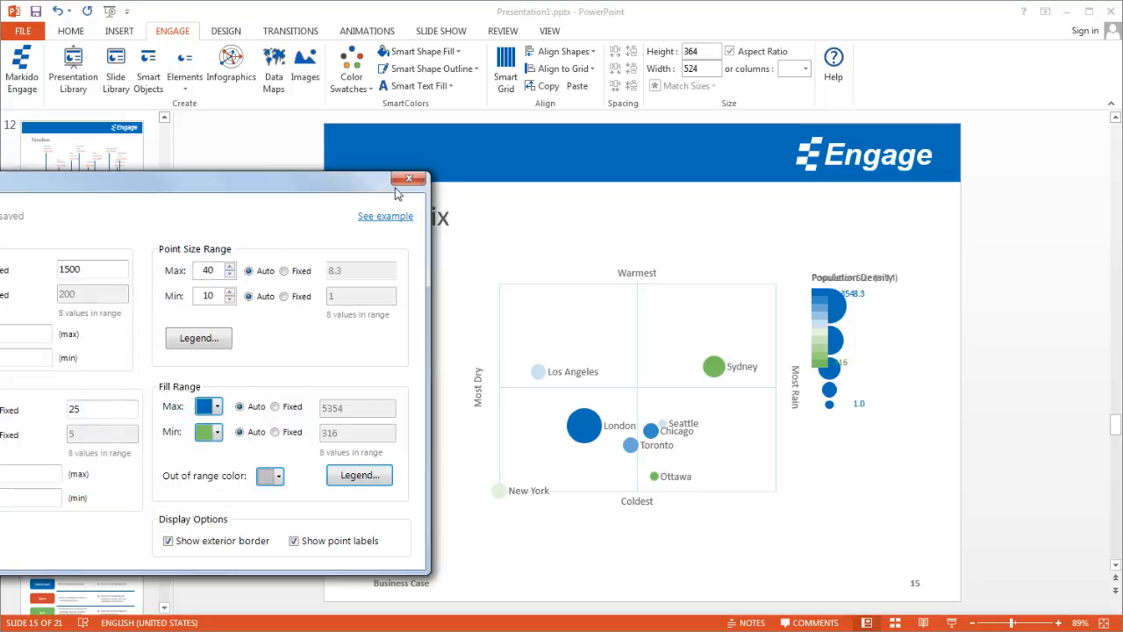
left_click(407, 179)
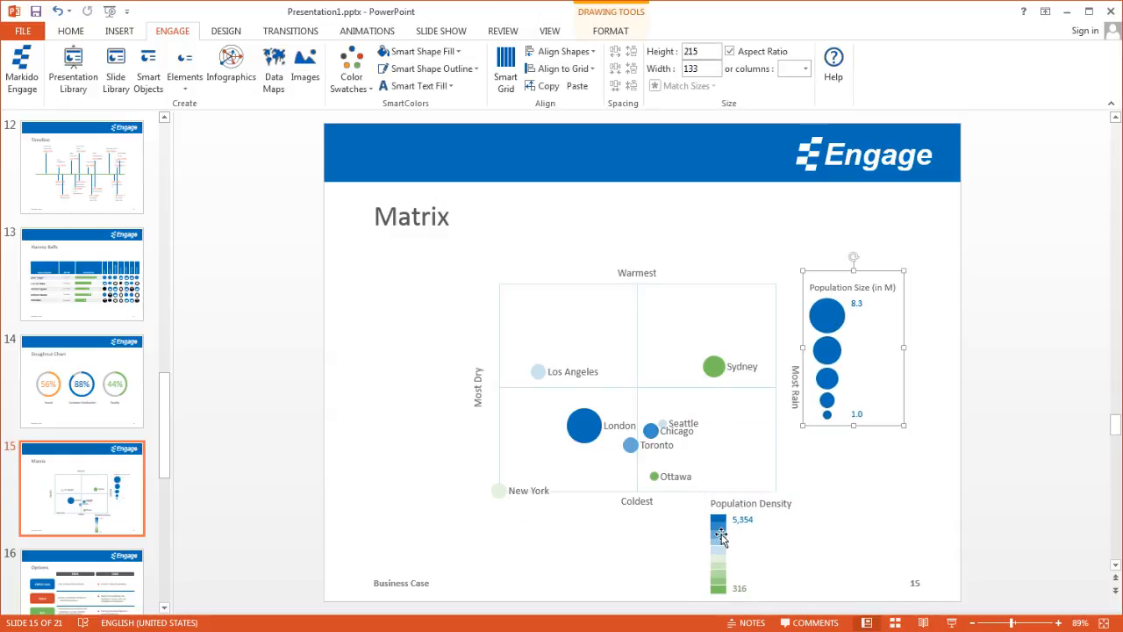
Move the Population Density legend to sit directly under the Population Size legend, right of the chart.
left_click_drag(719, 530, 822, 470)
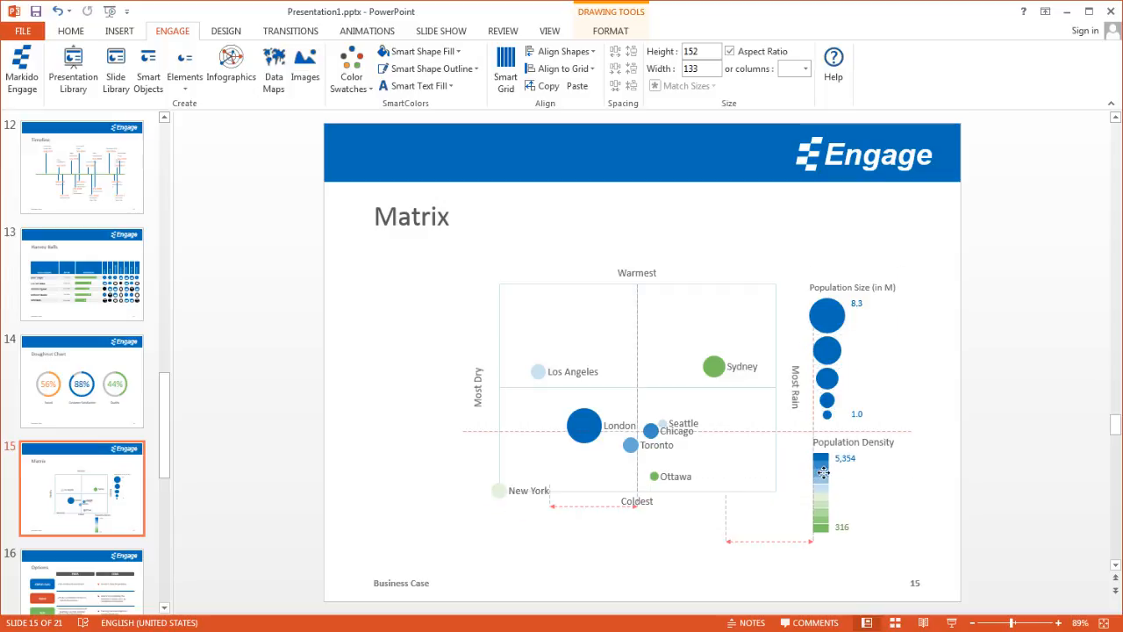